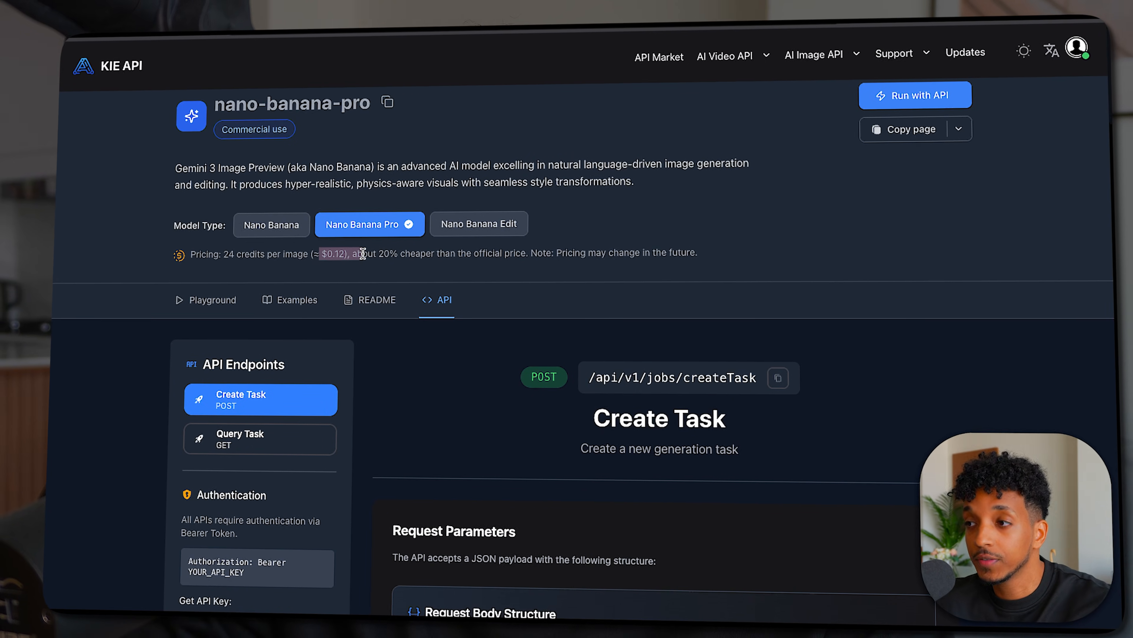
- Enter the framerusercontent logo PNG URL into the Logo (Optional) field
left_click(271, 224)
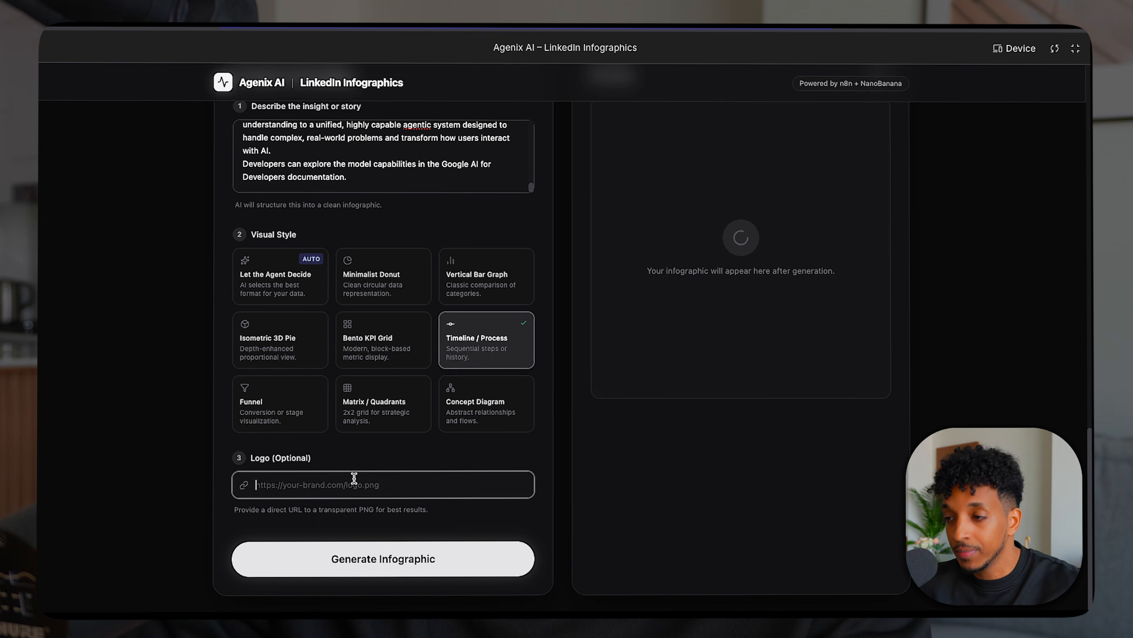
type("com/images/DlUVaSo2z5LZW6JotXzFZSF57o.png?scale-down-to=256")
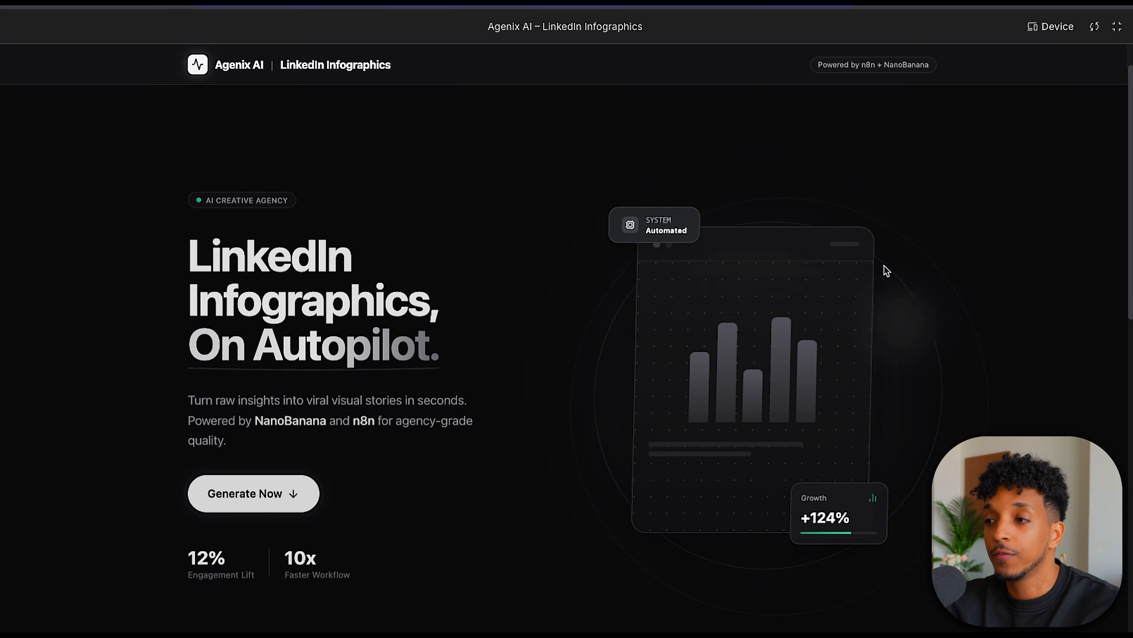
mouse_move(975, 174)
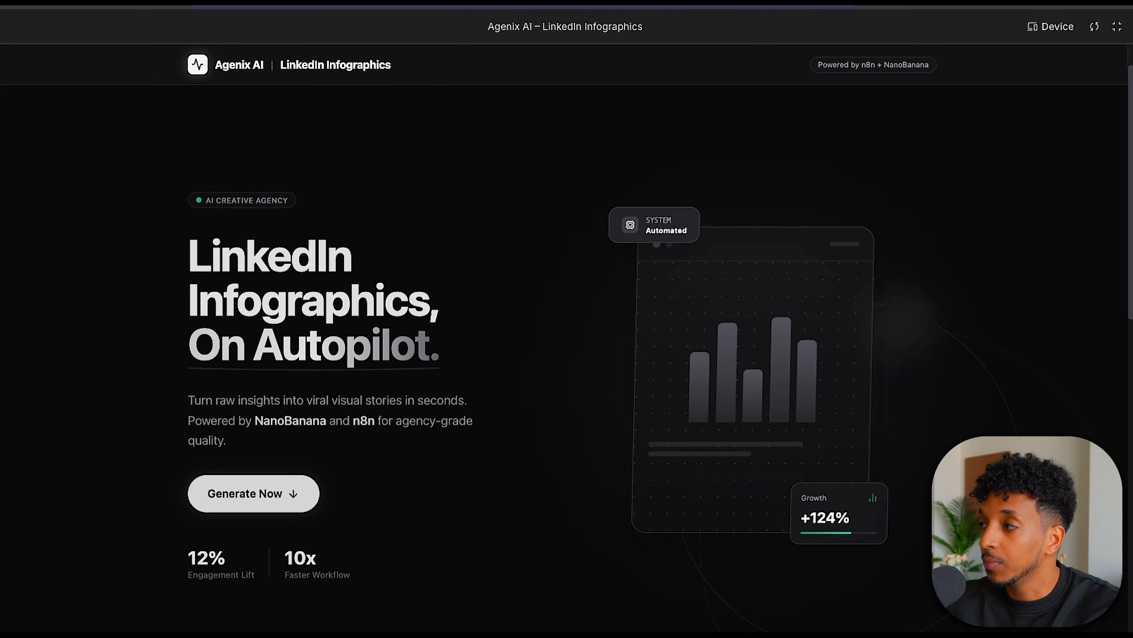
- Scroll down past How Agenix AI Works to the blank Prompt & Branding form
scroll("down", 3)
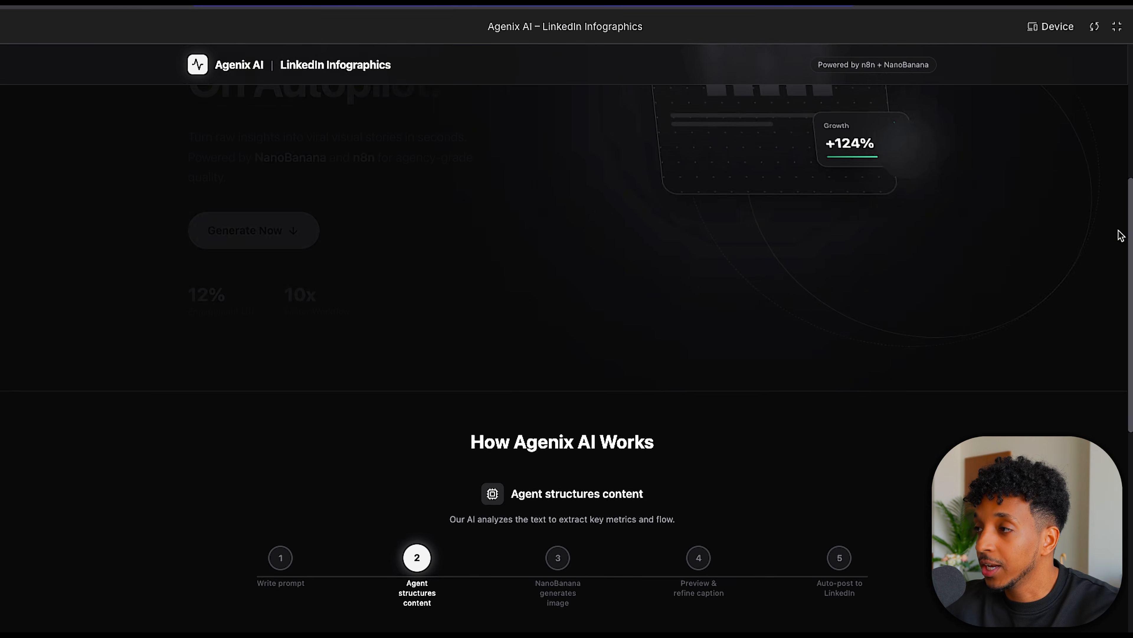
scroll("down", 3)
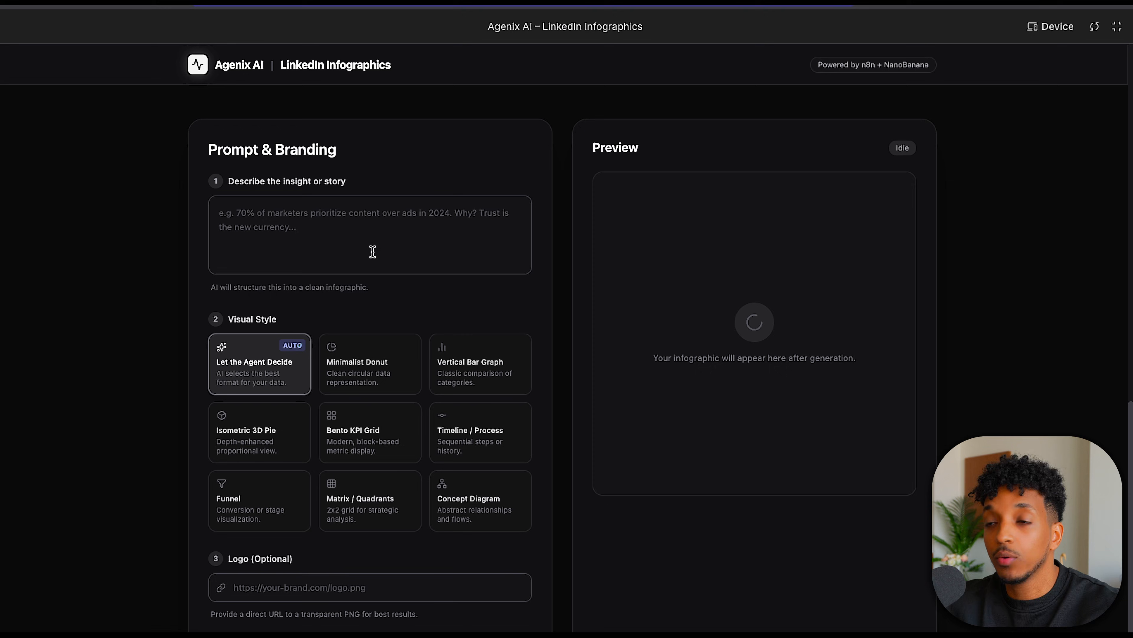
scroll("up", 3)
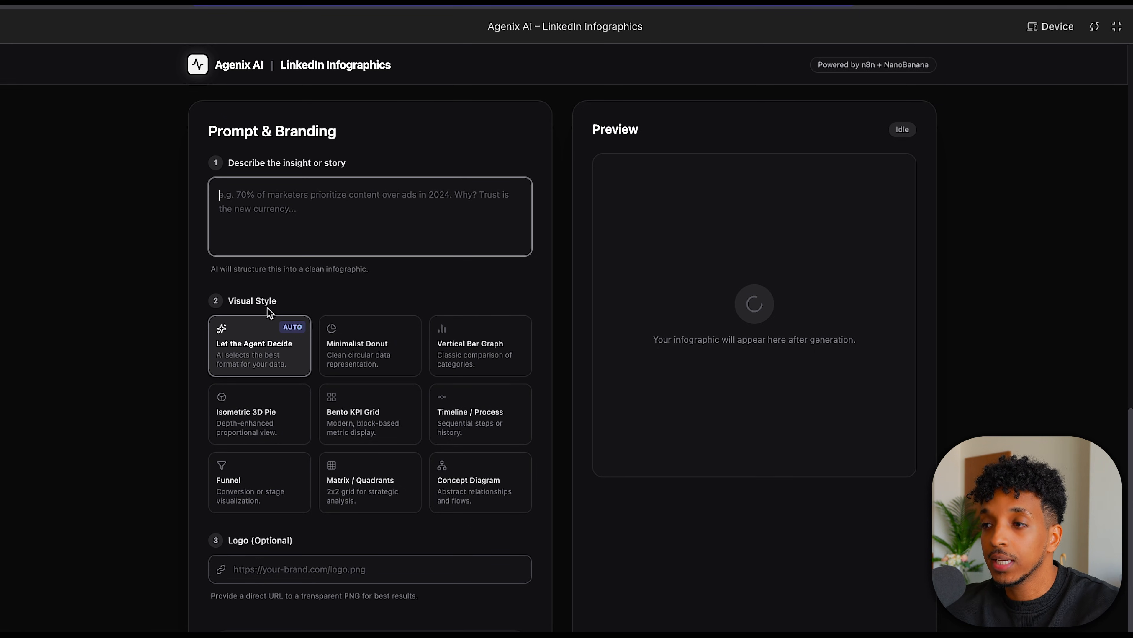
scroll("down", 3)
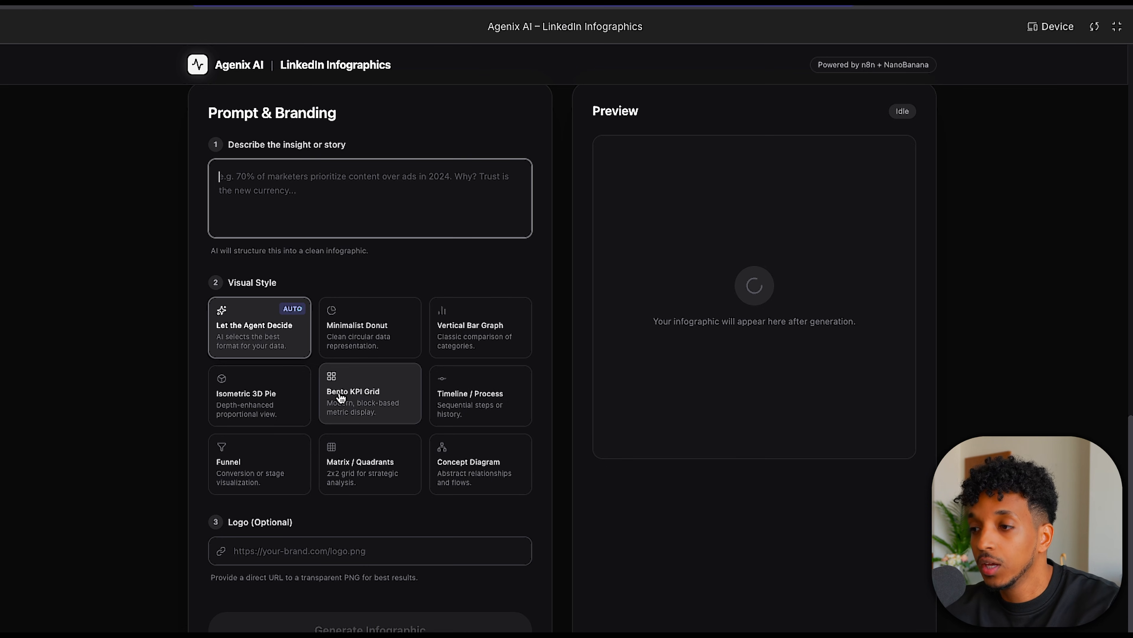
mouse_move(396, 456)
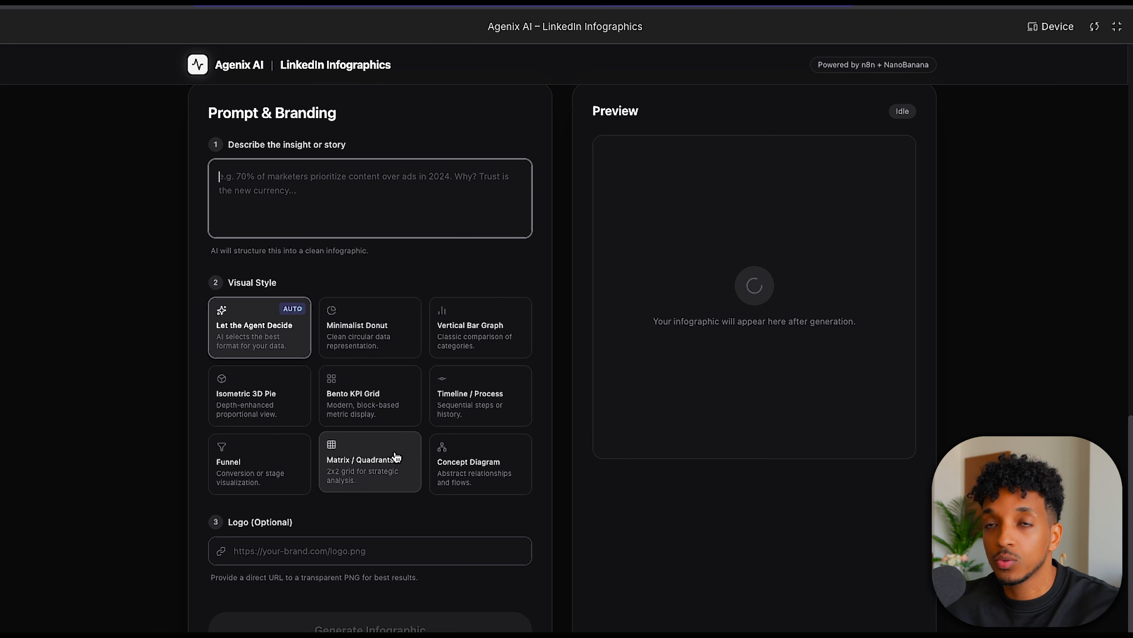
mouse_move(294, 348)
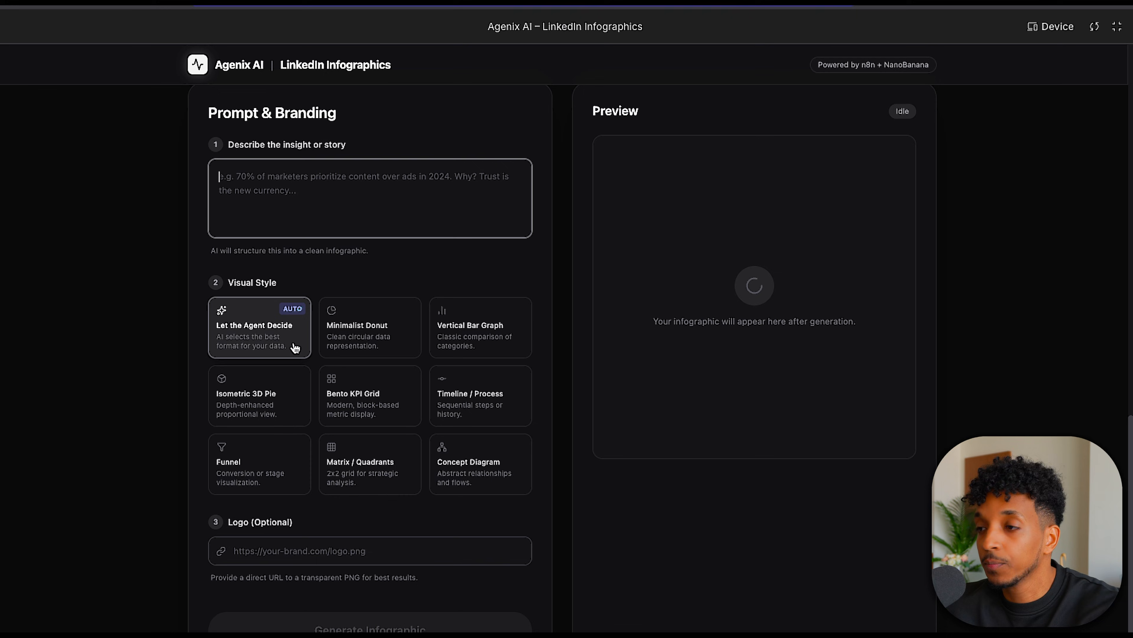
mouse_move(328, 365)
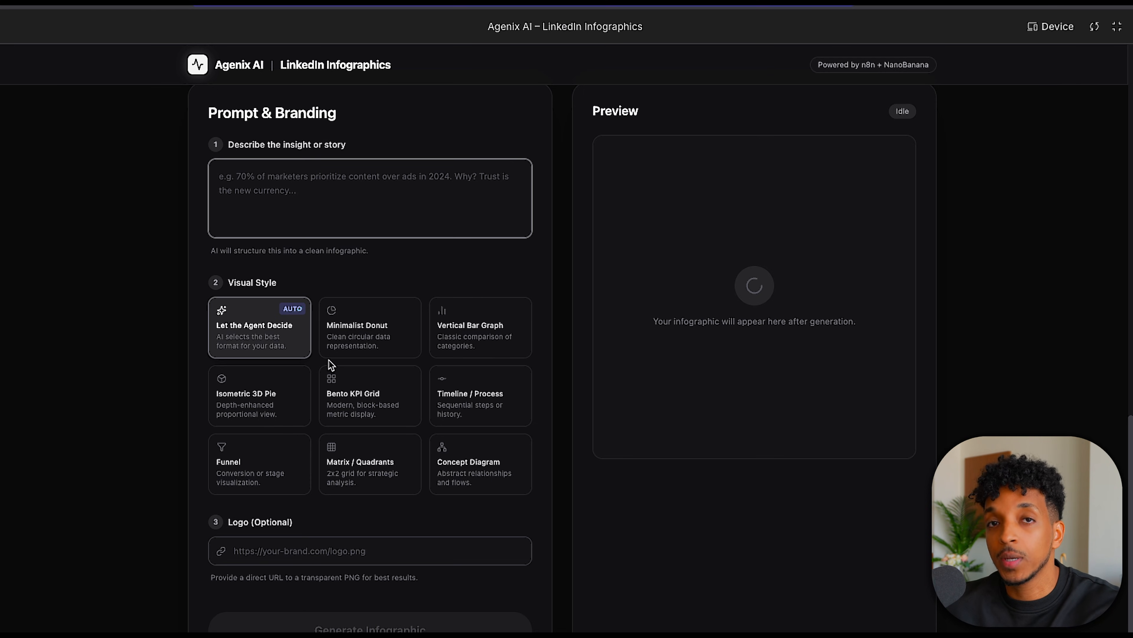
scroll("down", 3)
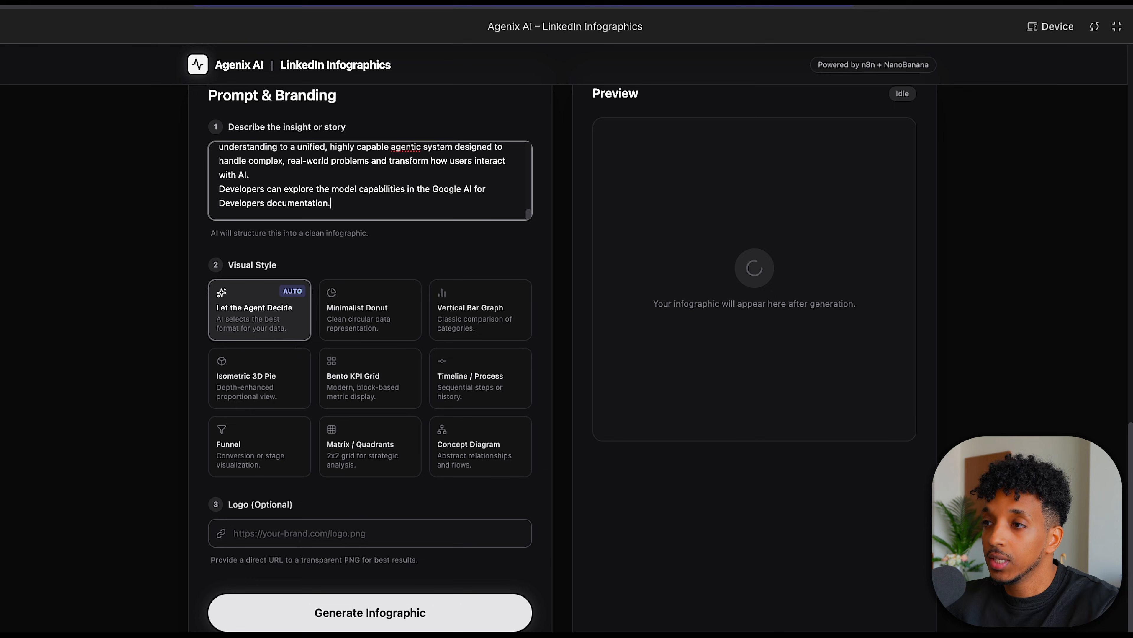
- Choose the Timeline / Process infographic style for the Gemini story
scroll("up", 3)
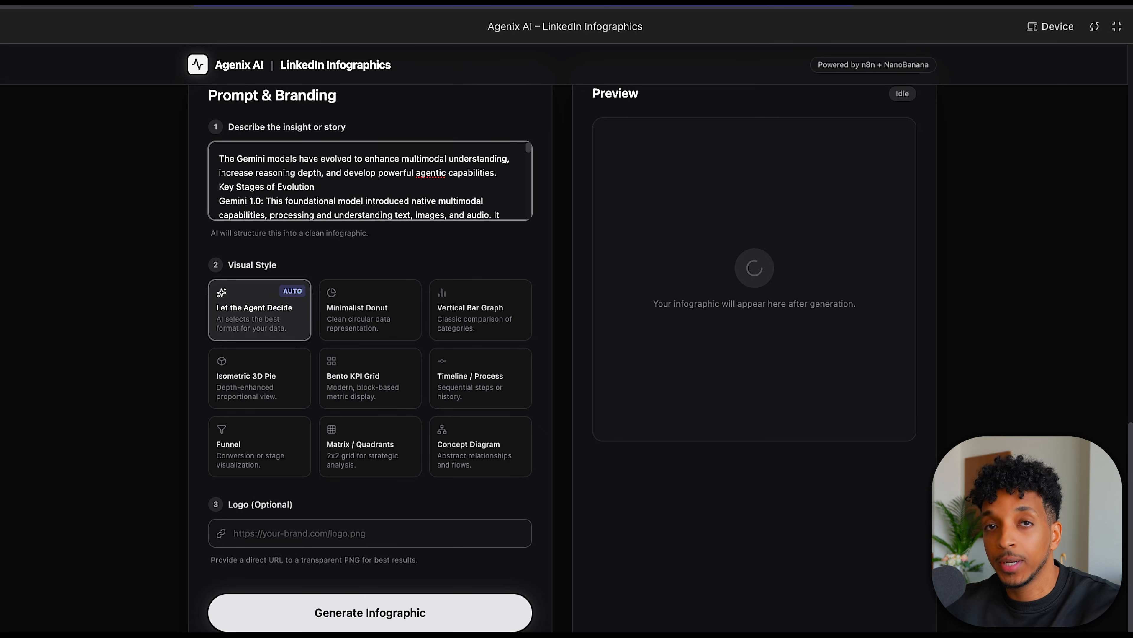
scroll("down", 3)
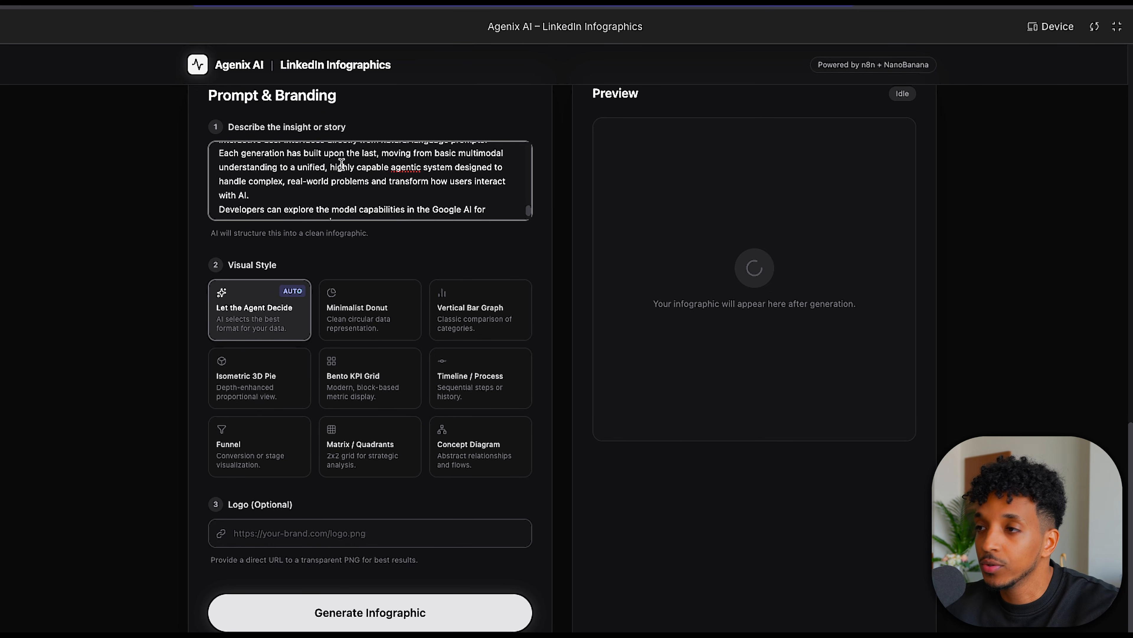
scroll("down", 3)
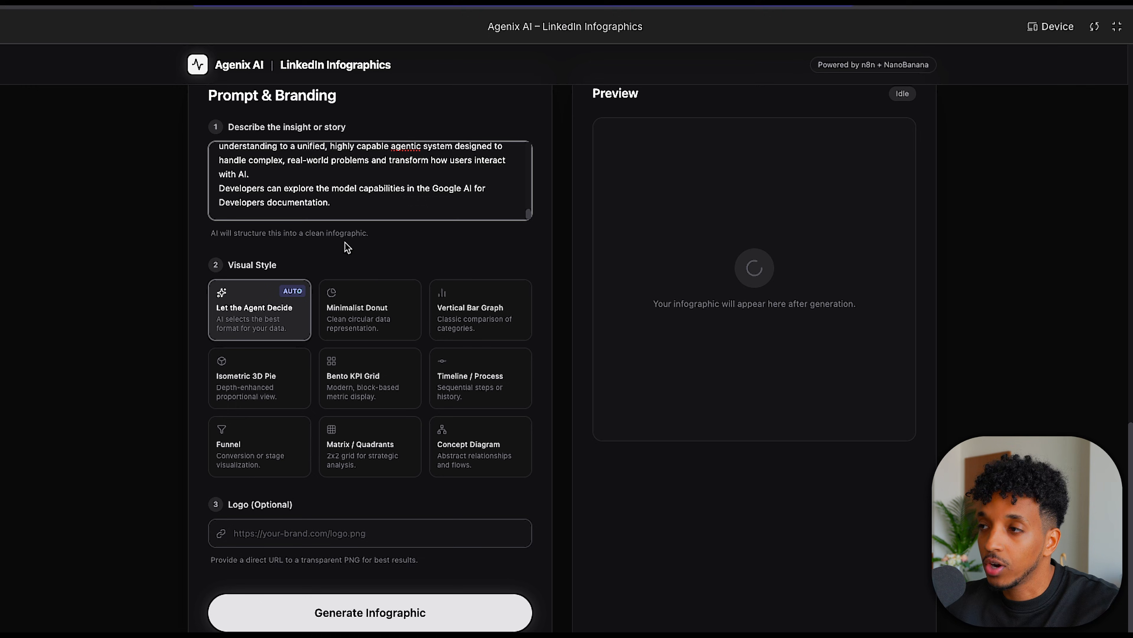
mouse_move(334, 250)
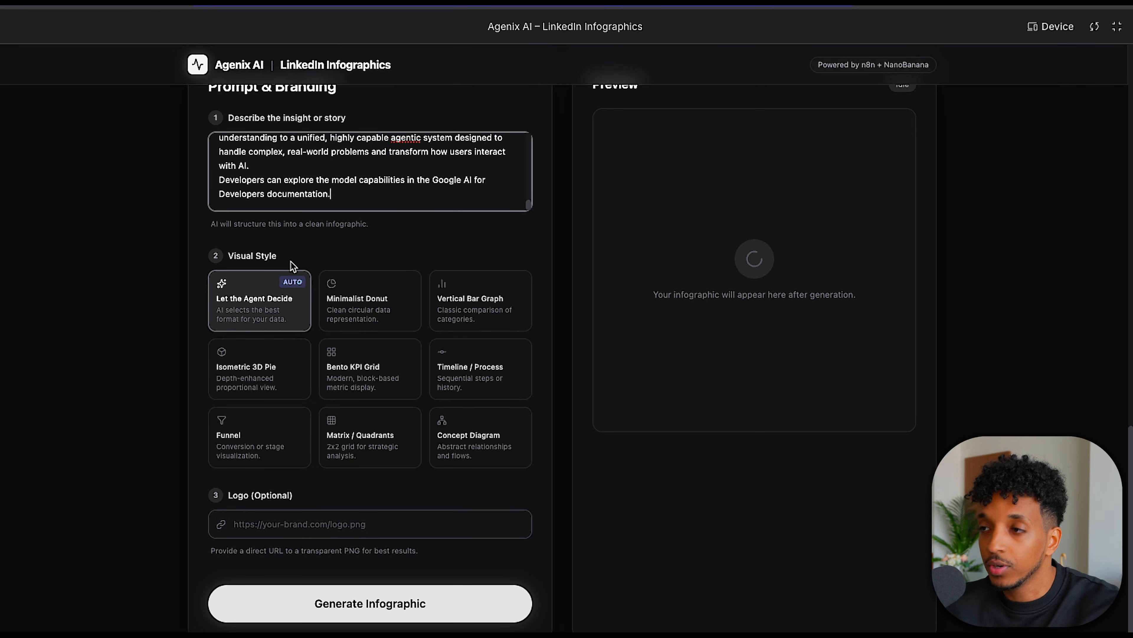
scroll("down", 3)
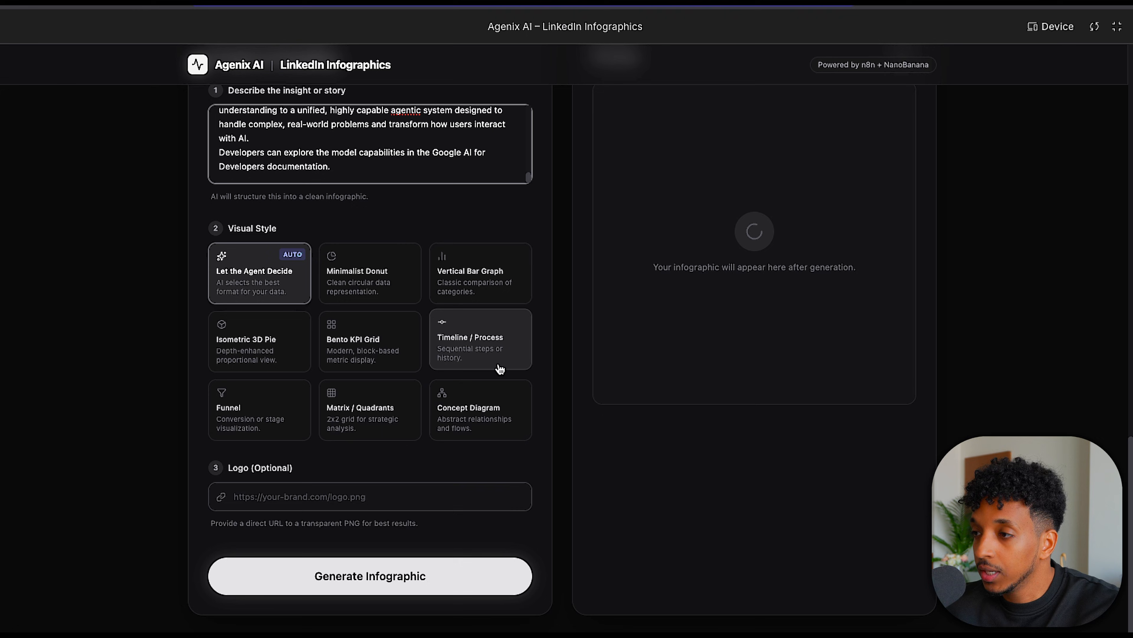
left_click(480, 340)
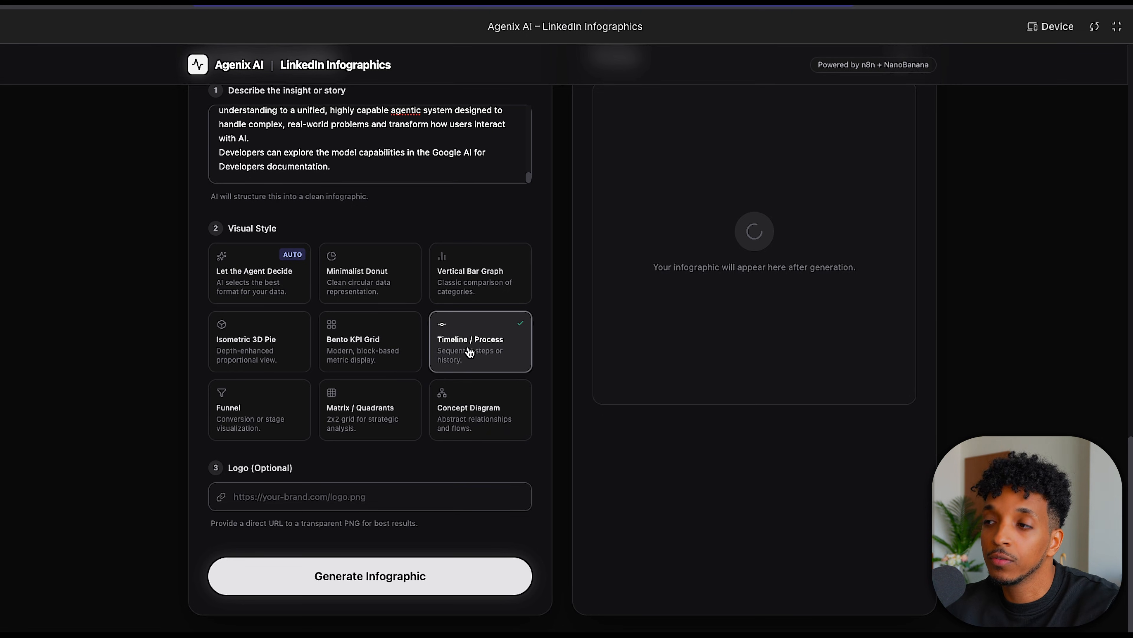
- Enter the framerusercontent logo PNG URL and start generating the infographic
left_click(370, 496)
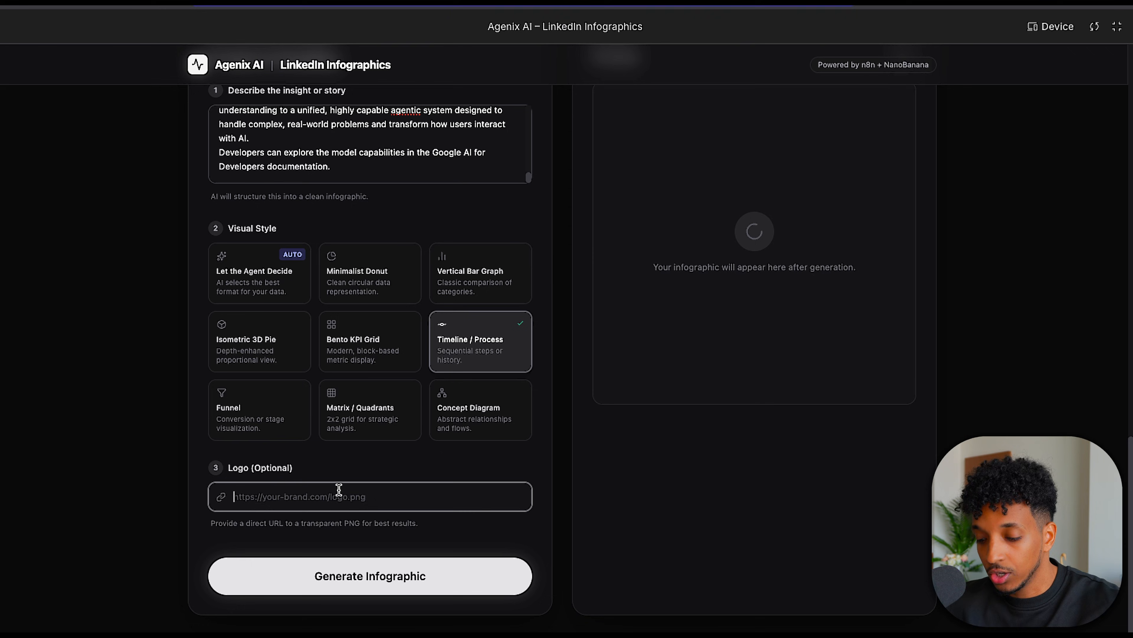
type("com/images/DIUVaSo2z5LZW6JotXzFZSF57o.png?scale-down-to=256")
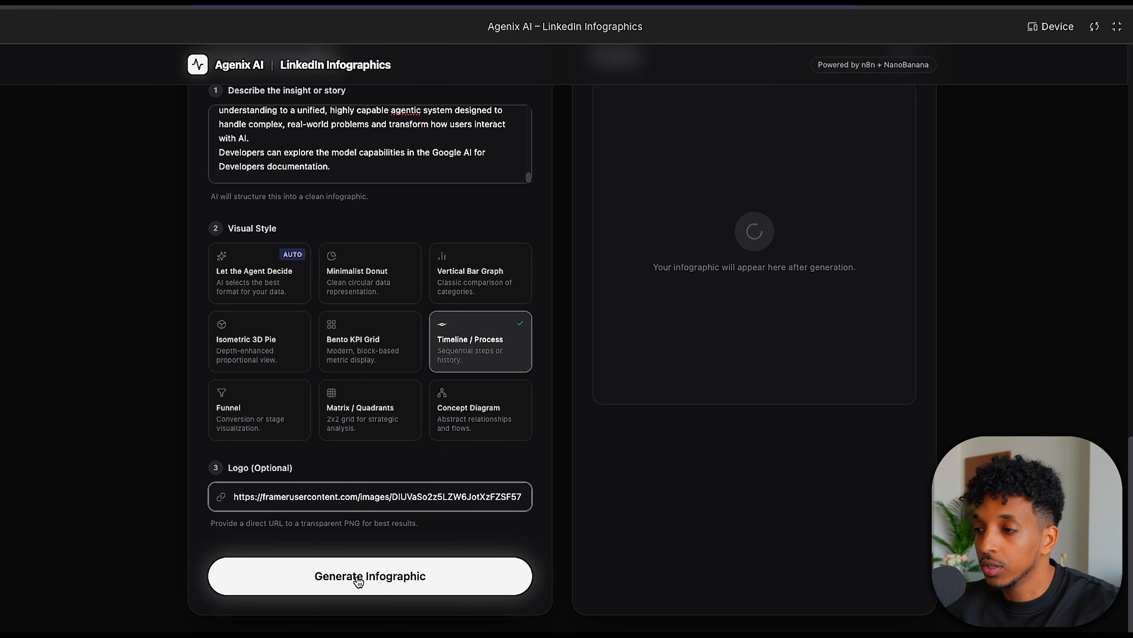
left_click(369, 575)
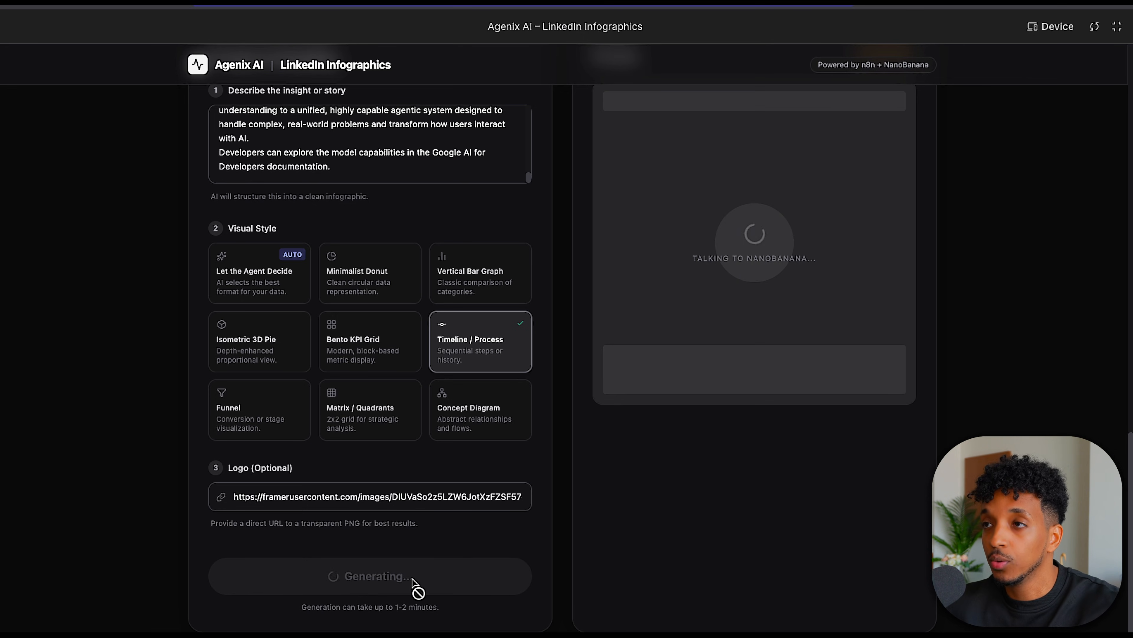
mouse_move(387, 314)
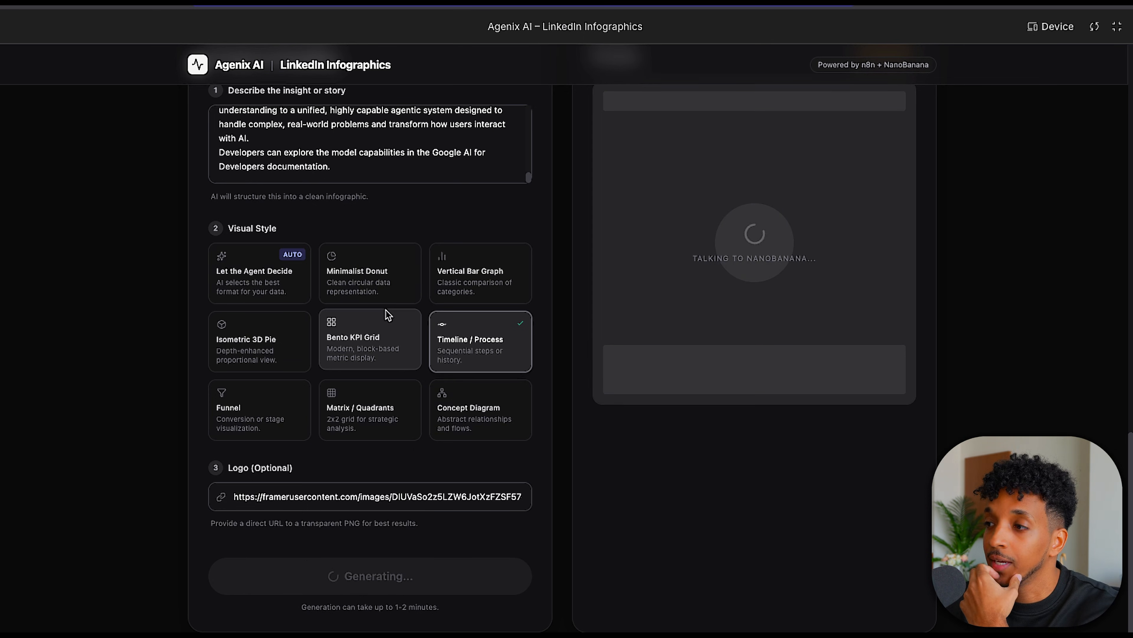
mouse_move(420, 524)
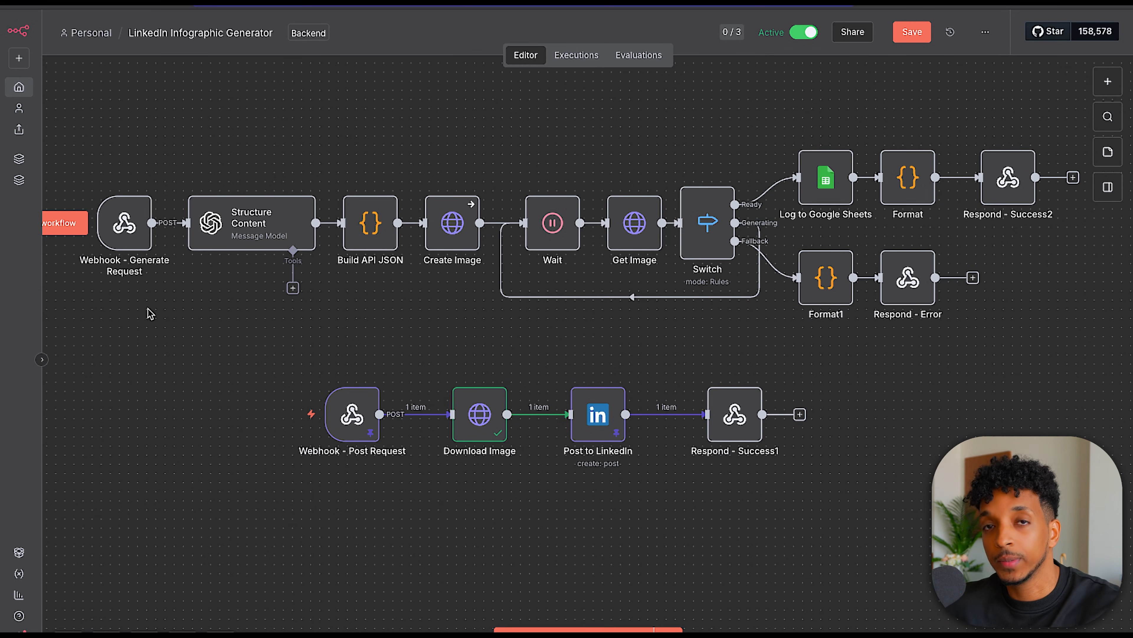
mouse_move(248, 279)
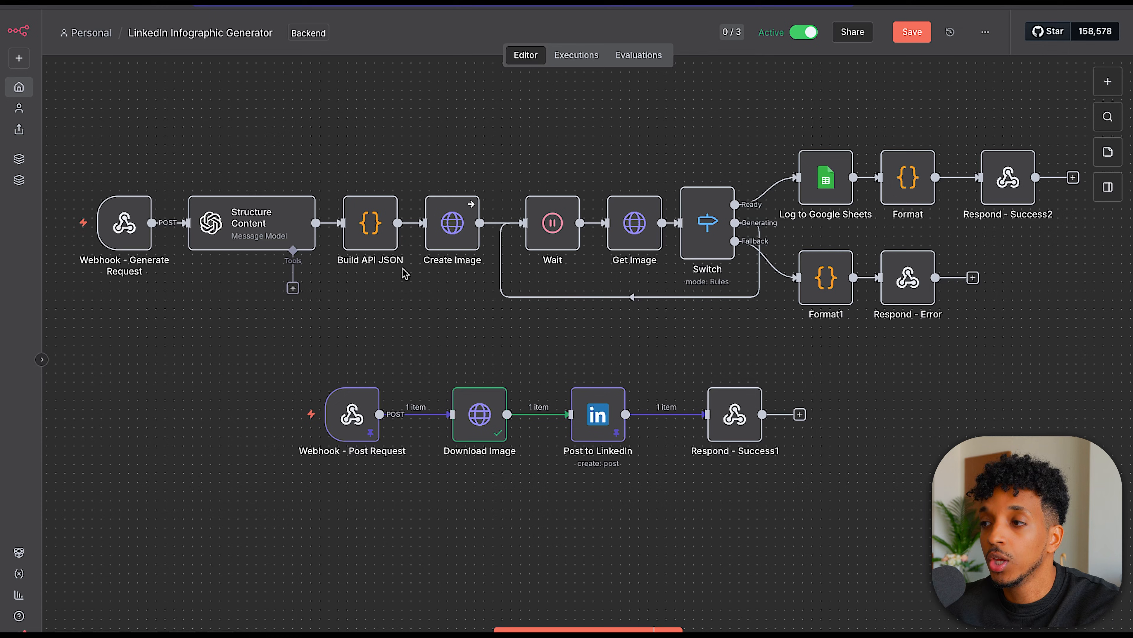
mouse_move(448, 257)
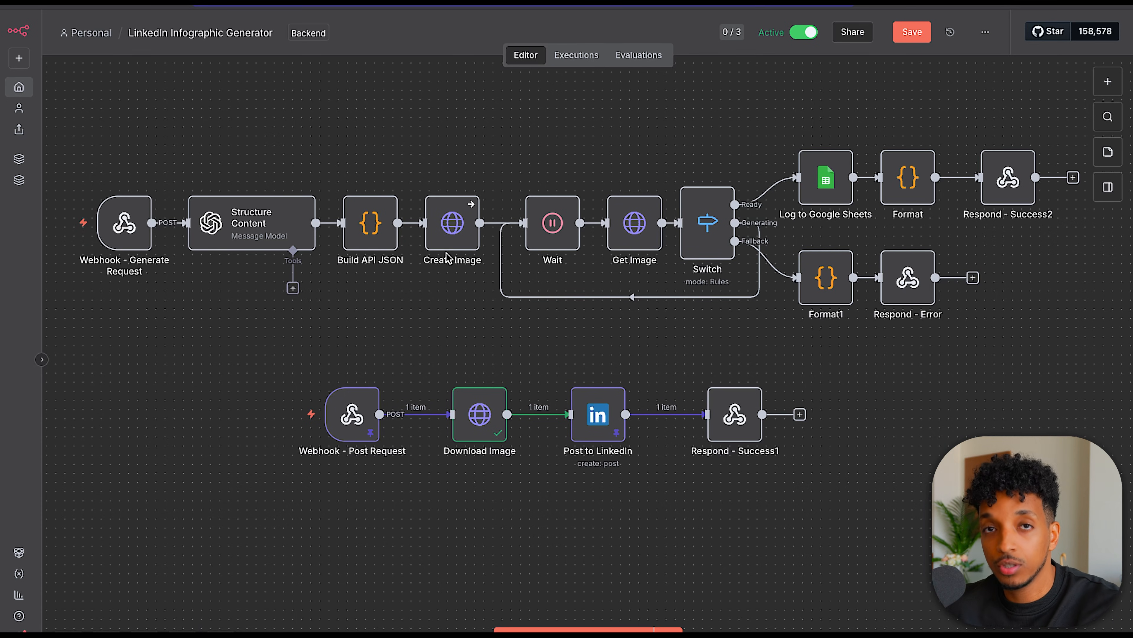
mouse_move(447, 222)
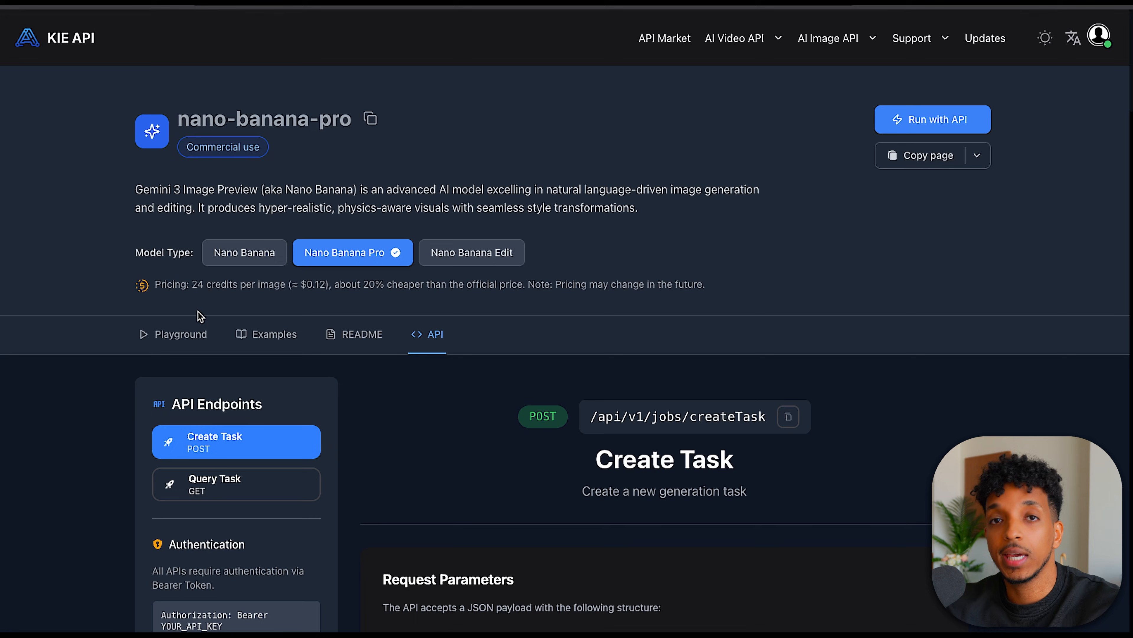
mouse_move(219, 311)
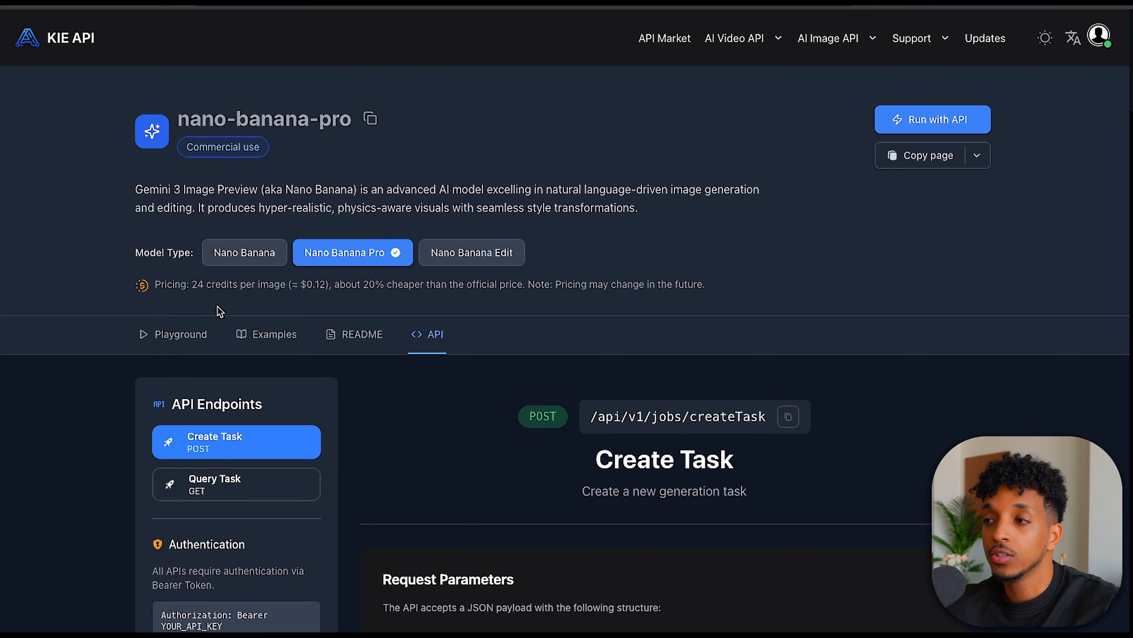
mouse_move(234, 308)
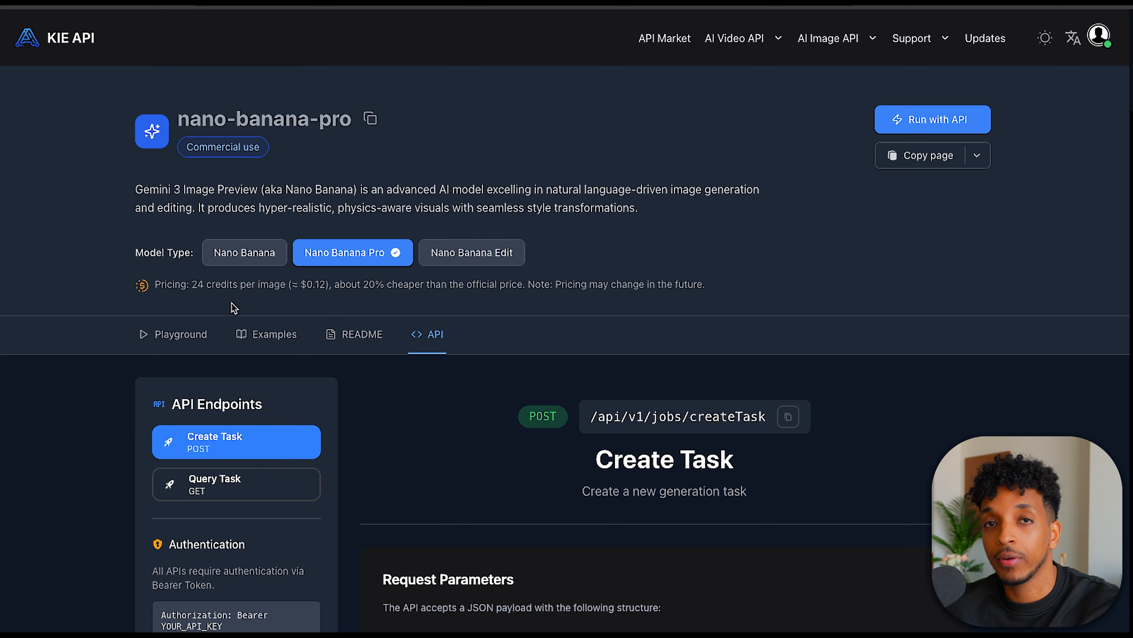
mouse_move(266, 273)
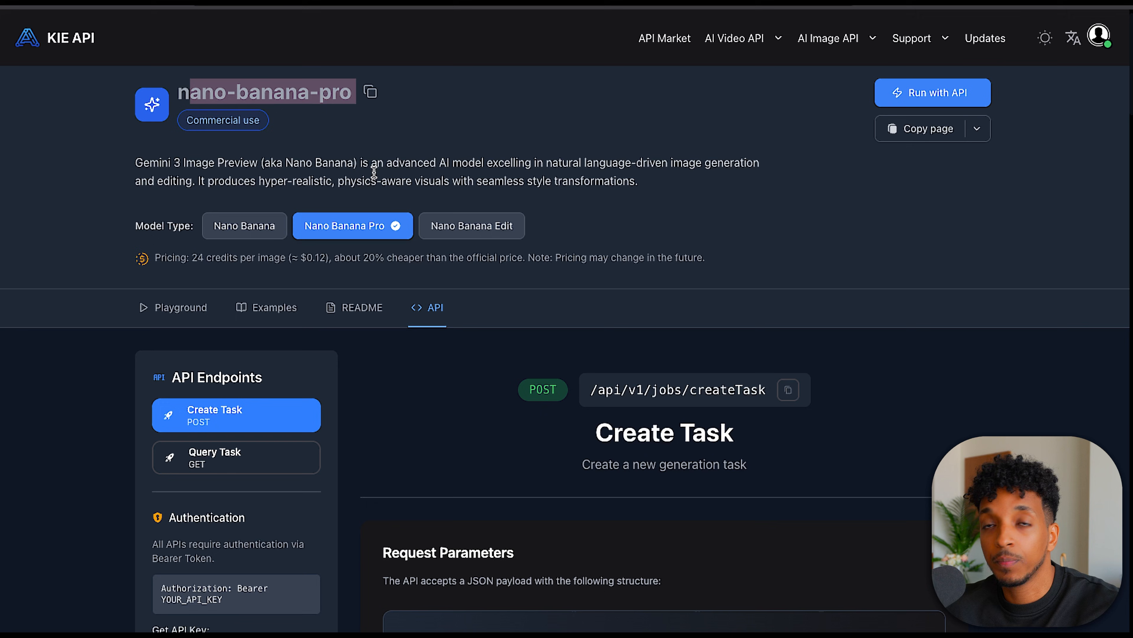
- Compare the standard Nano Banana pricing with Nano Banana Pro in the KIE API docs
scroll("down", 3)
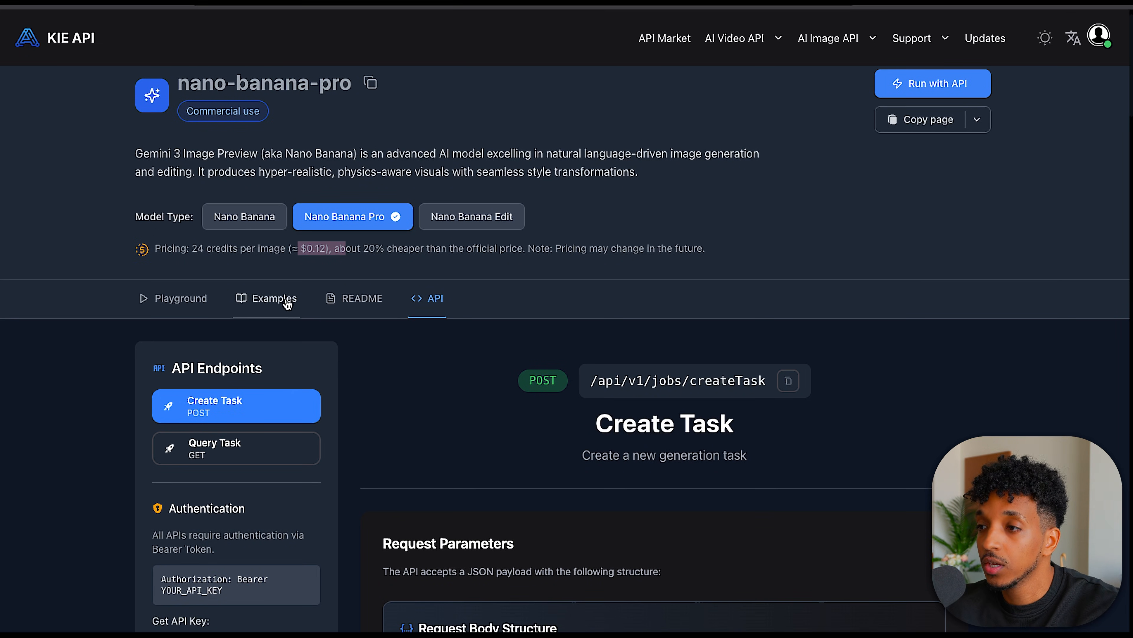
left_click(245, 216)
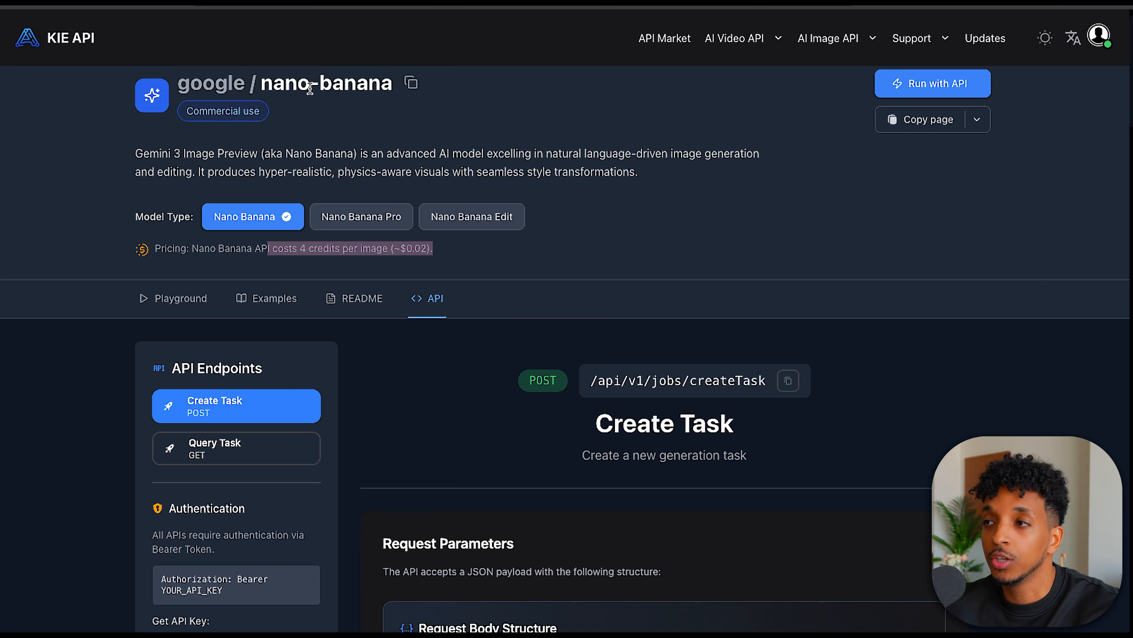
left_click(360, 216)
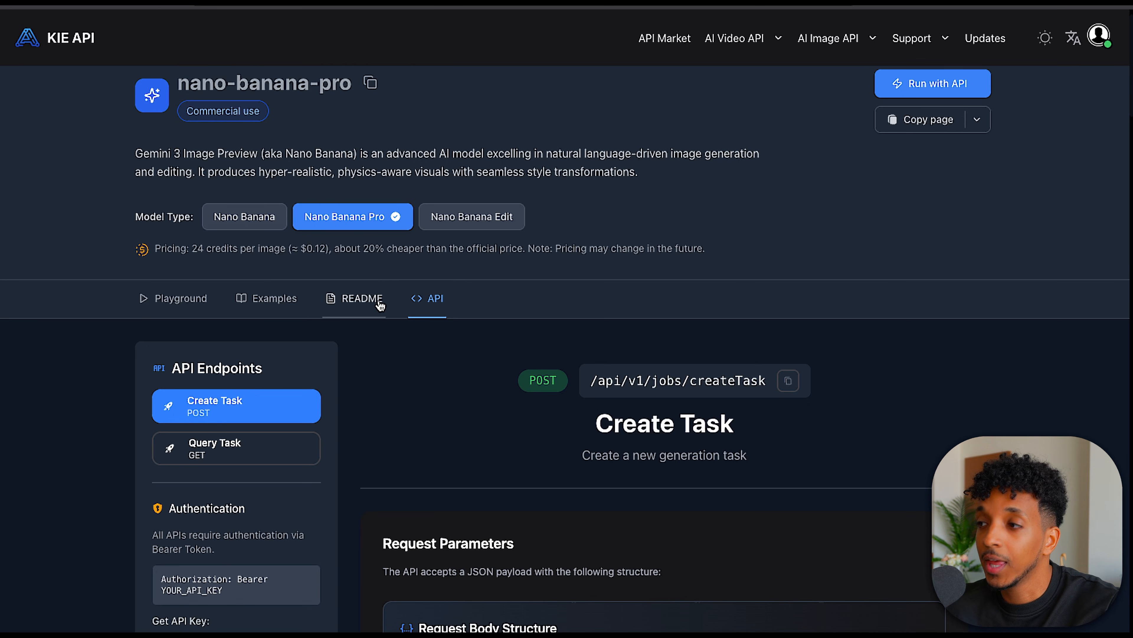
- Scroll through the Create Task parameters and callback response examples
scroll("down", 3)
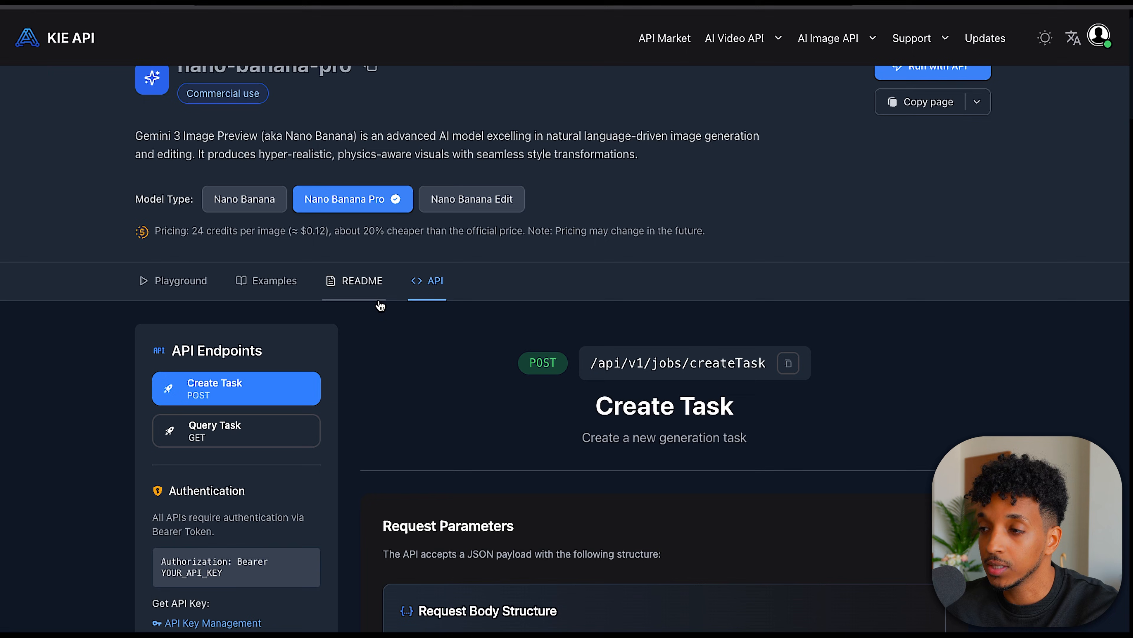
scroll("down", 3)
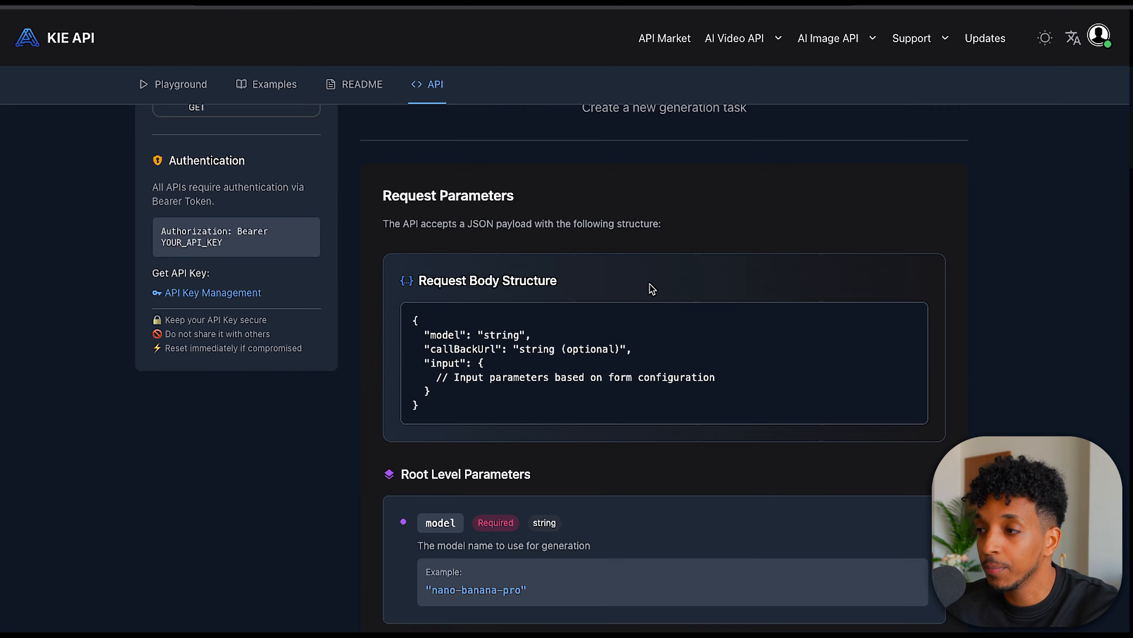
scroll("down", 3)
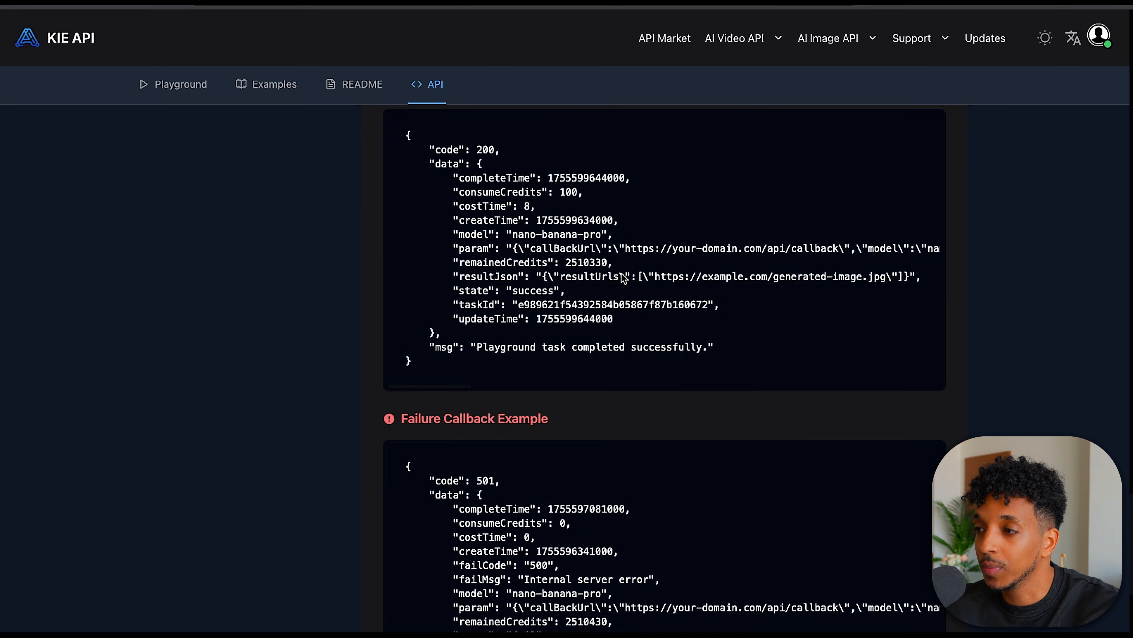
scroll("up", 3)
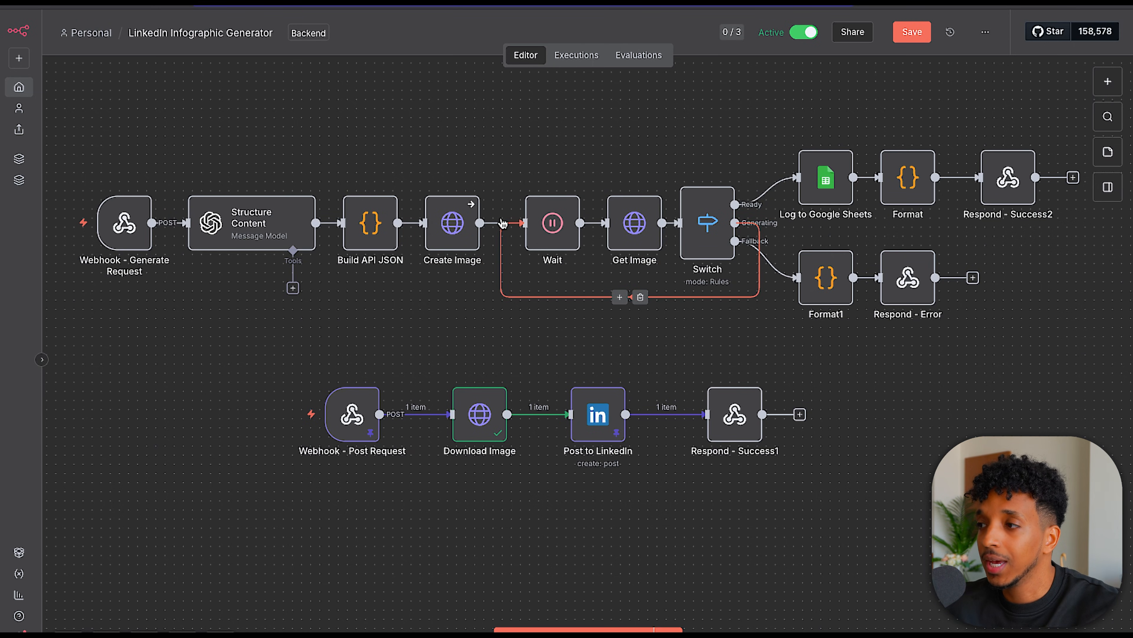
- Focus the Create Image HTTP node in the n8n LinkedIn Infographic Generator workflow
left_click(453, 224)
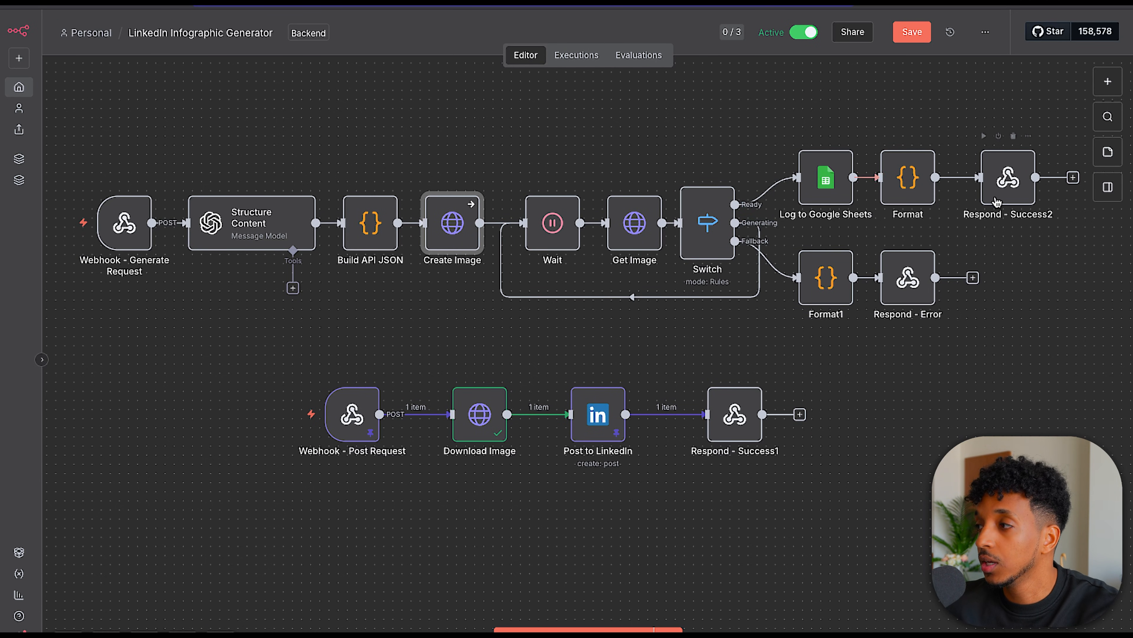
mouse_move(975, 195)
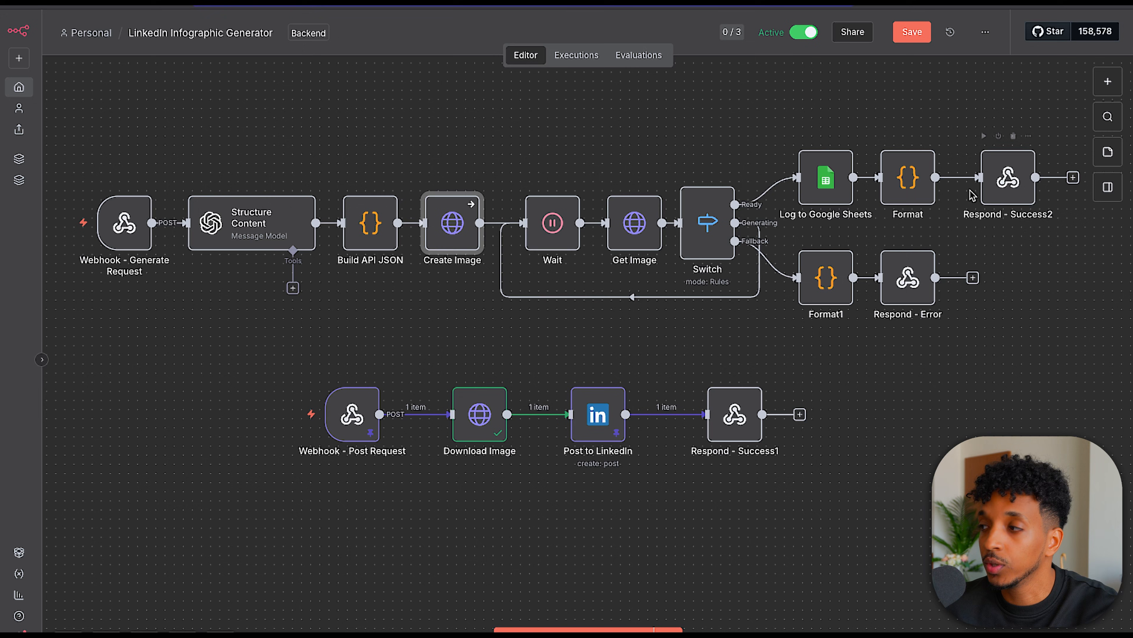
mouse_move(872, 303)
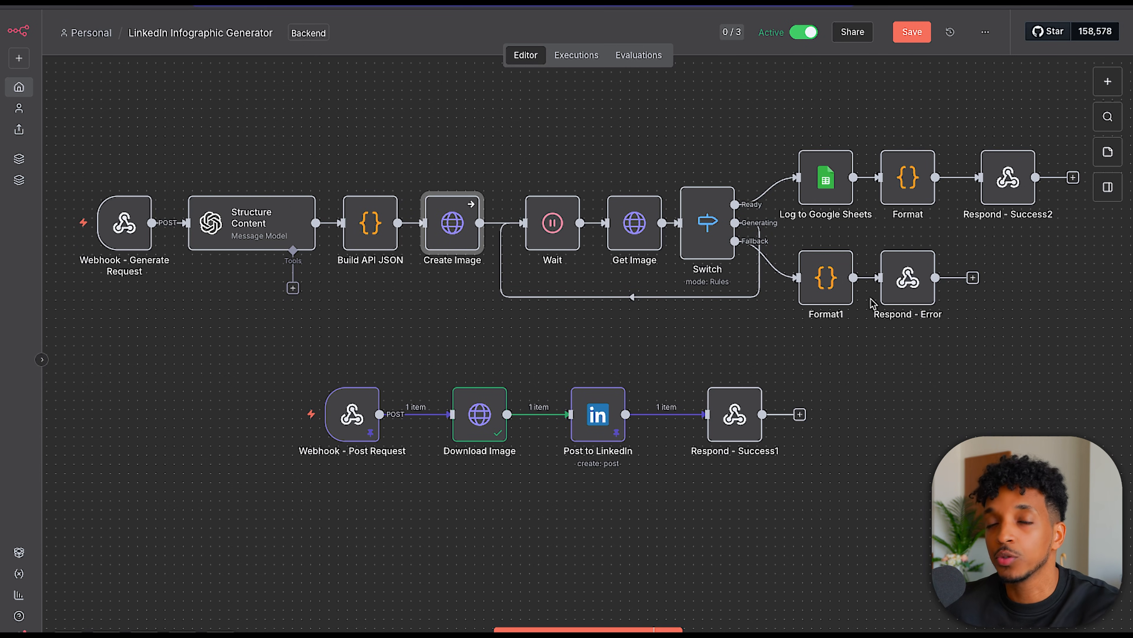
mouse_move(519, 135)
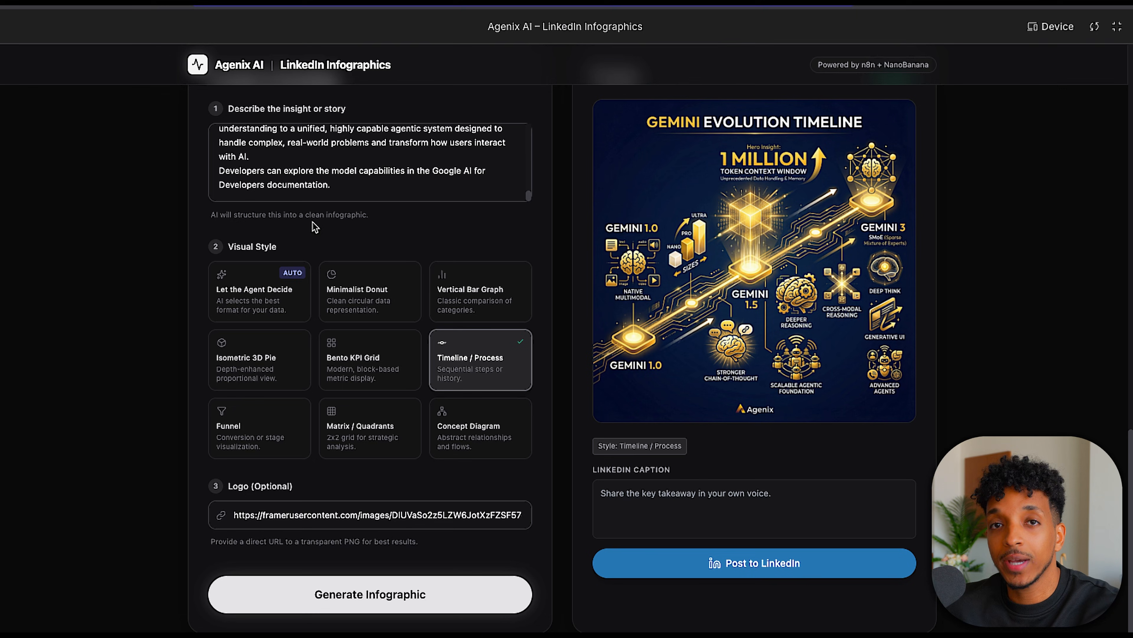
mouse_move(714, 371)
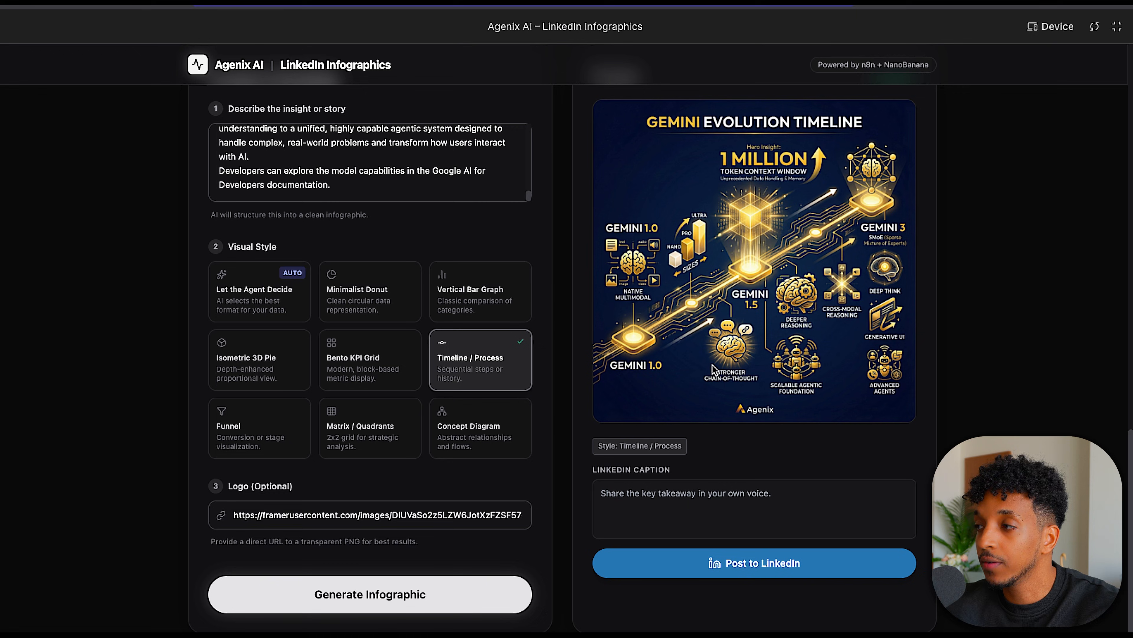
mouse_move(865, 325)
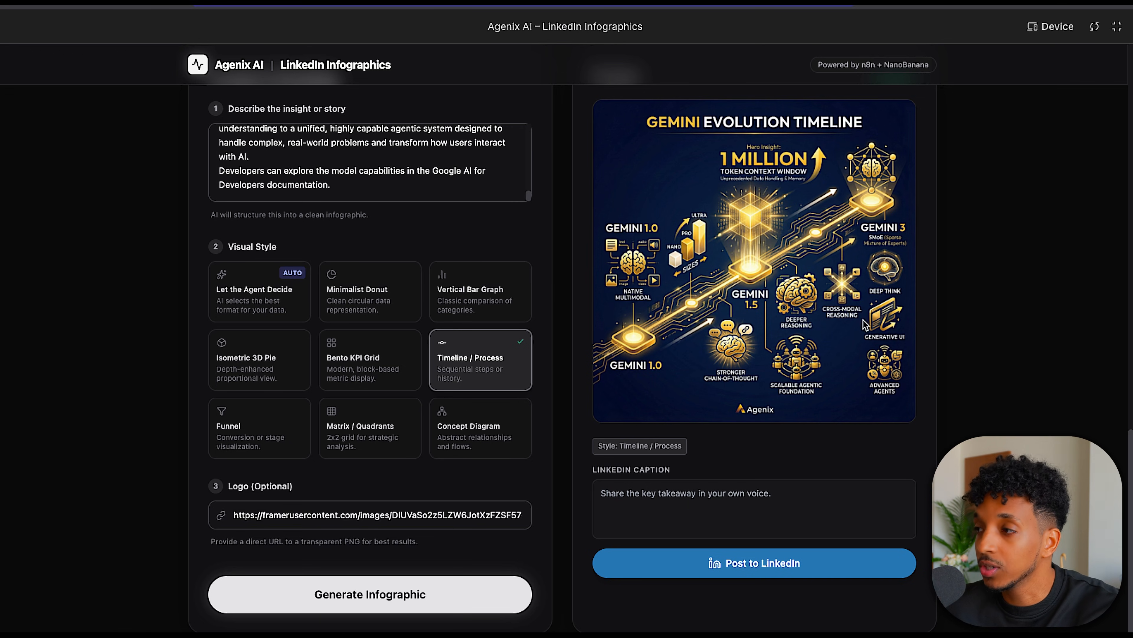
mouse_move(763, 419)
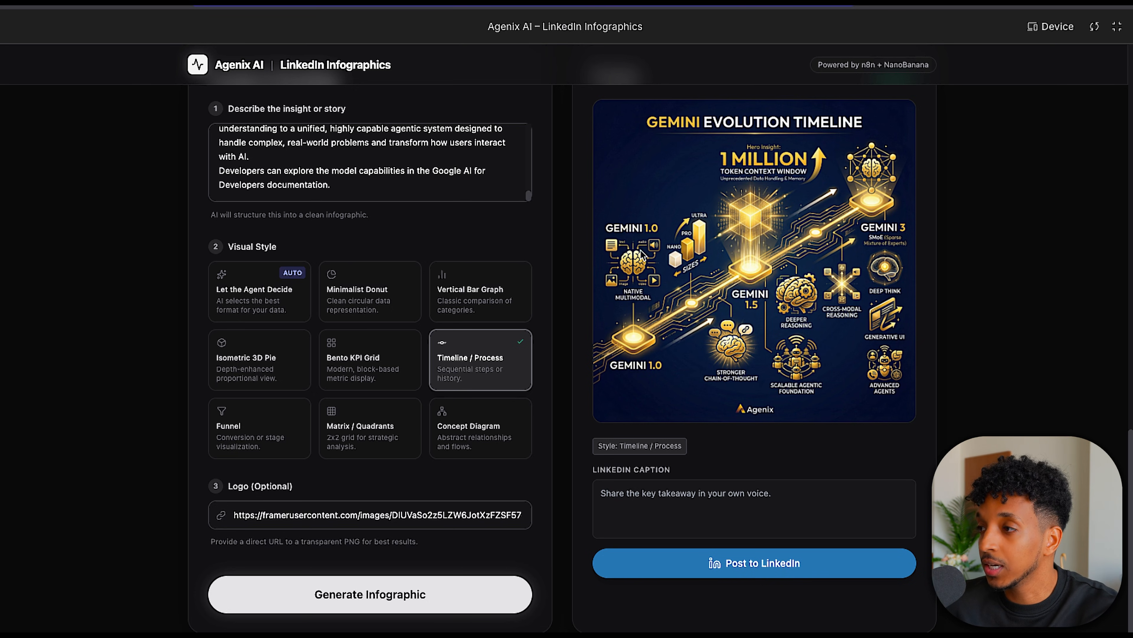
mouse_move(774, 351)
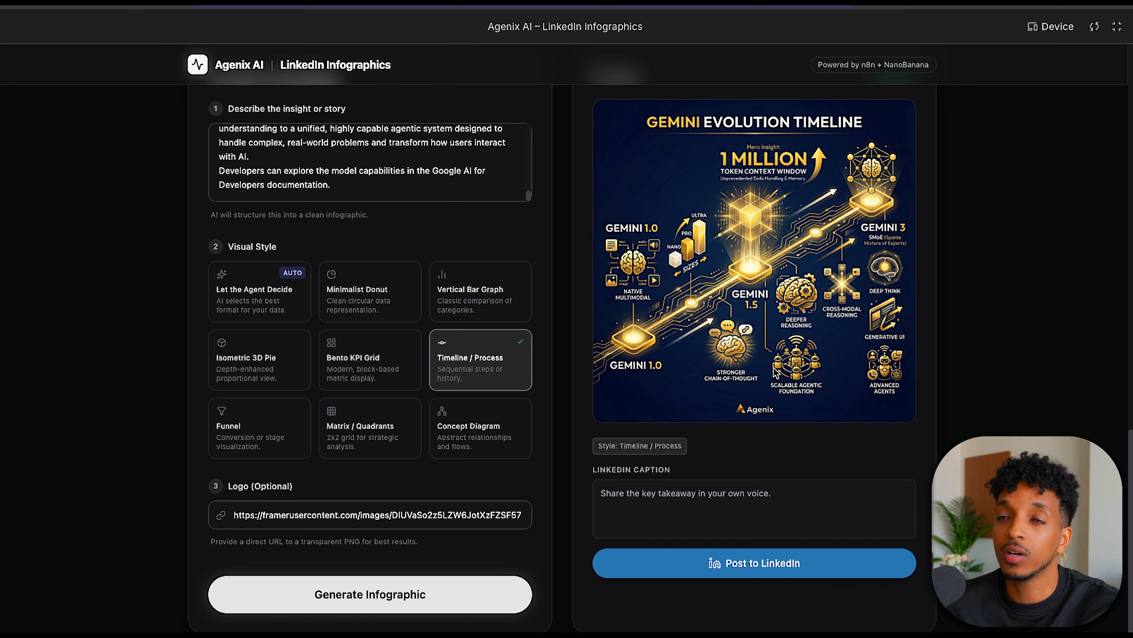
mouse_move(773, 368)
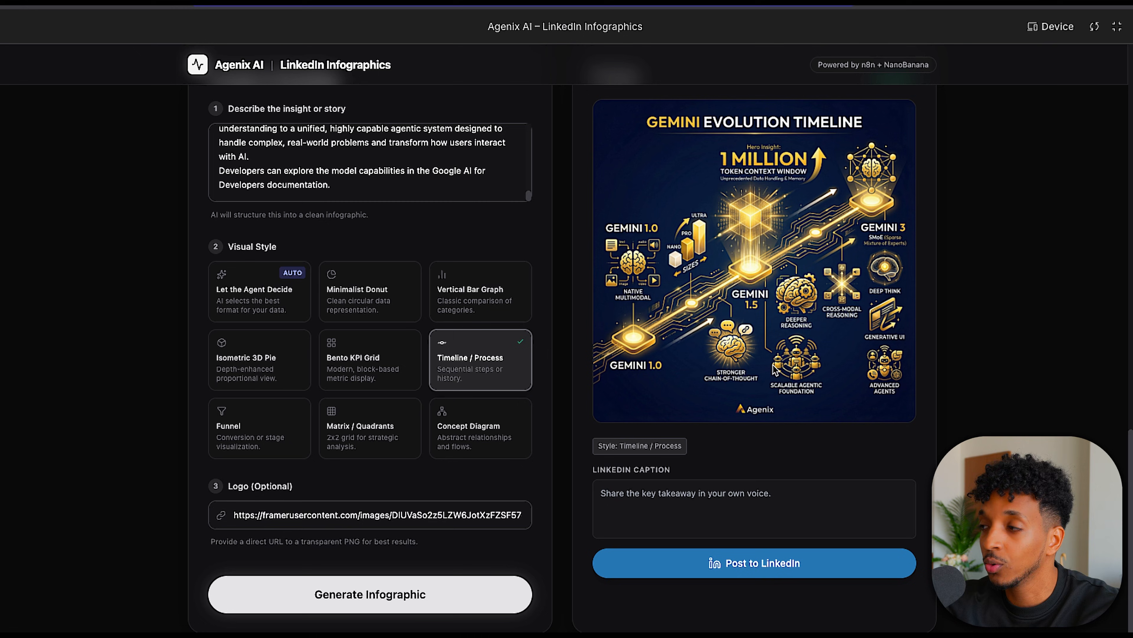
mouse_move(726, 248)
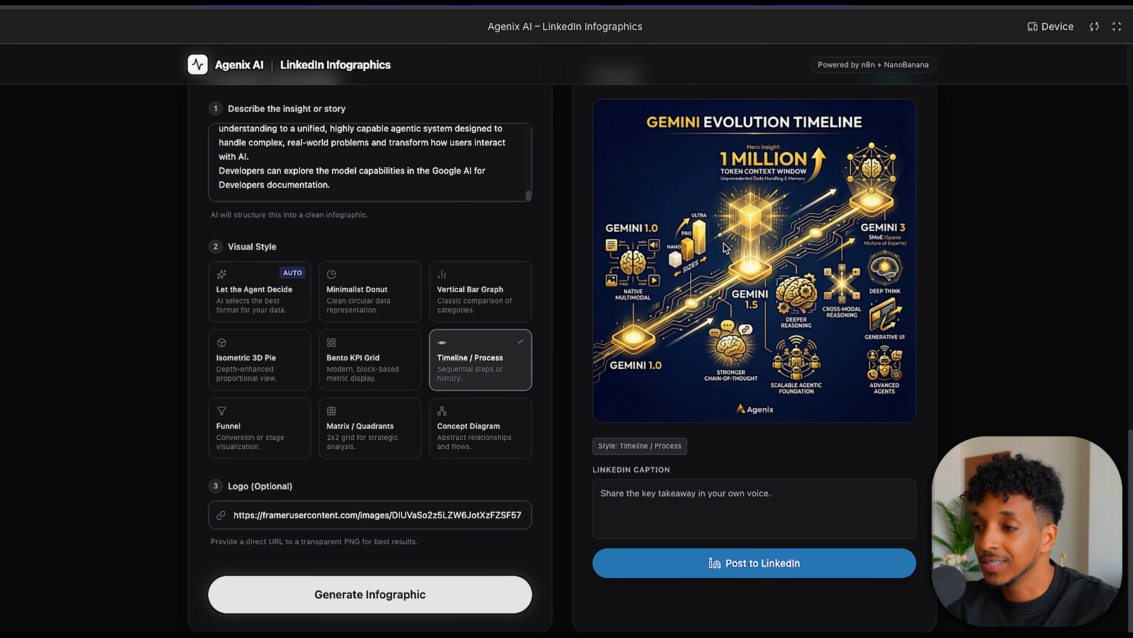
mouse_move(793, 408)
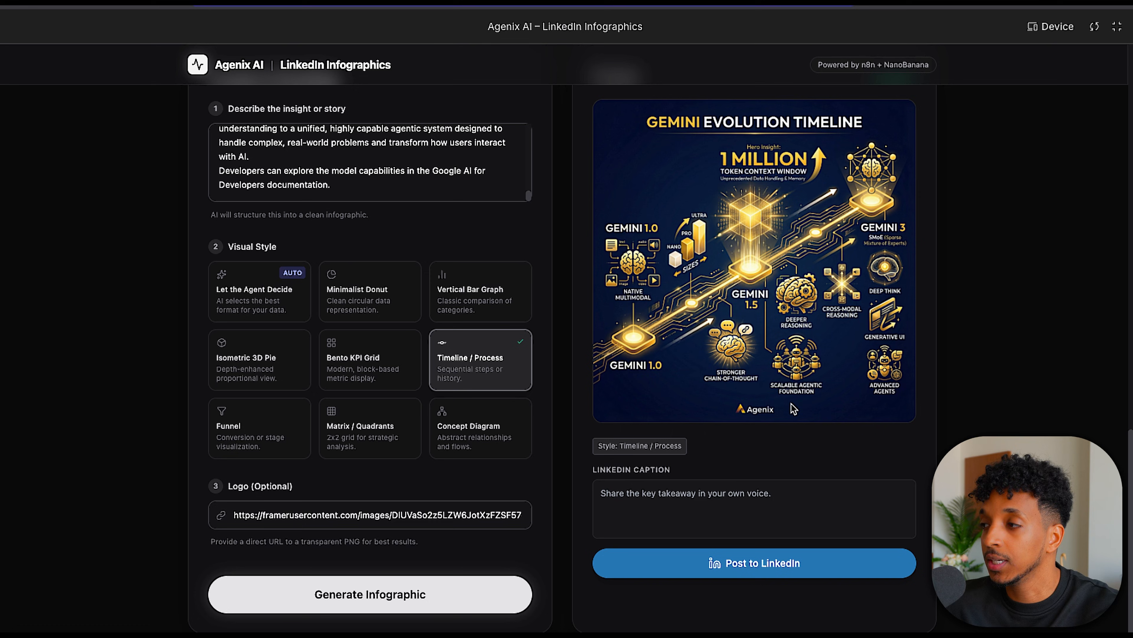
mouse_move(769, 257)
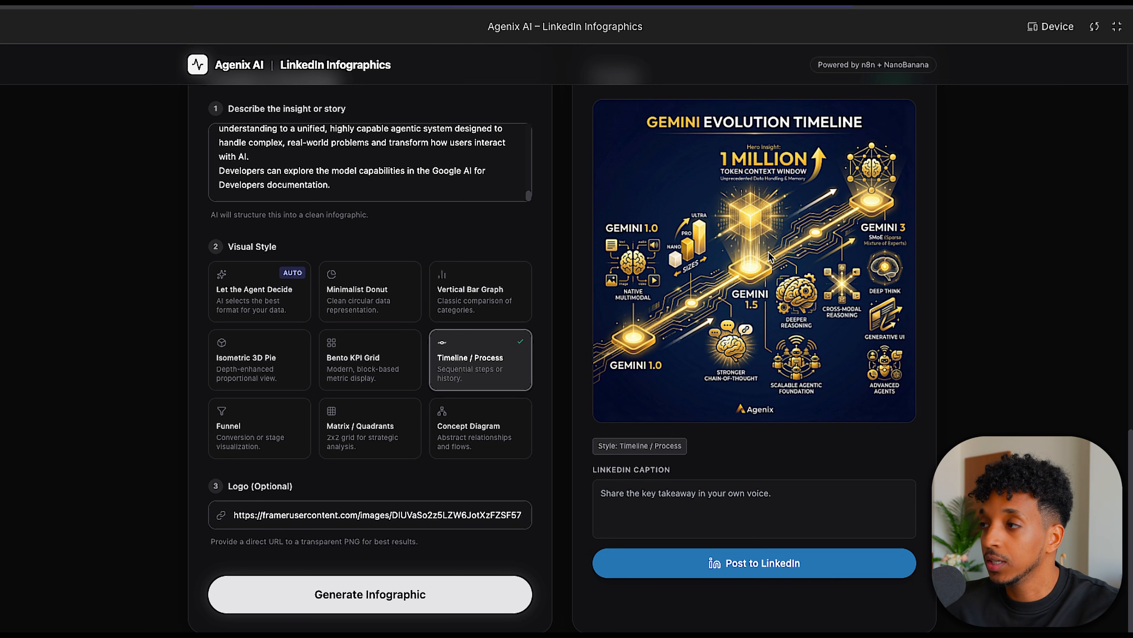
mouse_move(683, 392)
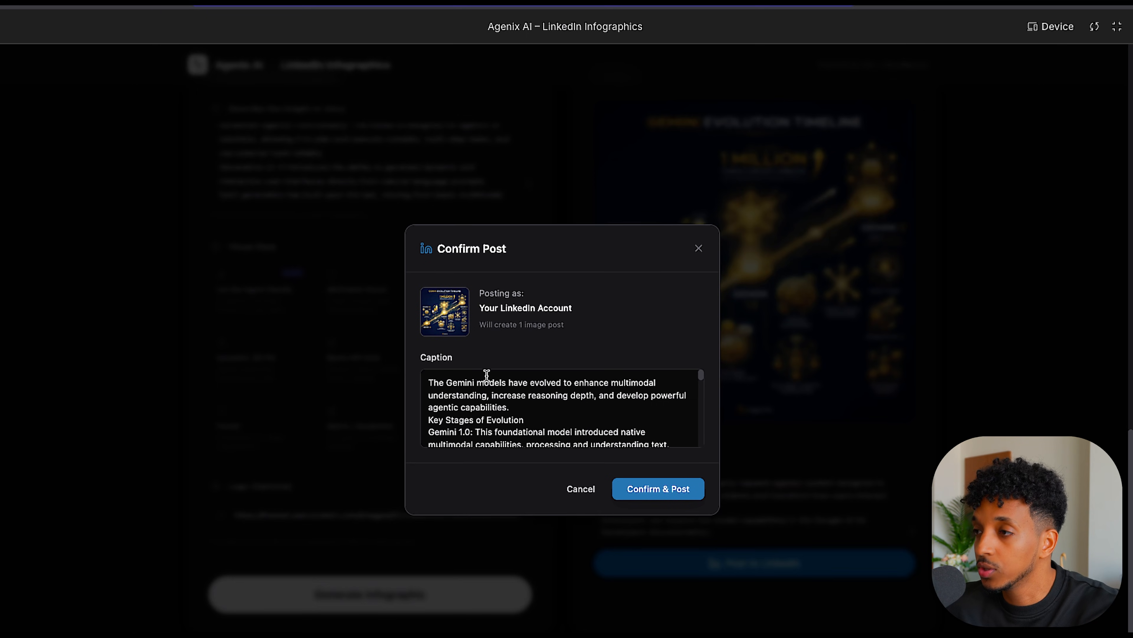
- Review the caption in the Confirm Post dialog and publish the Gemini Evolution Timeline to LinkedIn
scroll("down", 3)
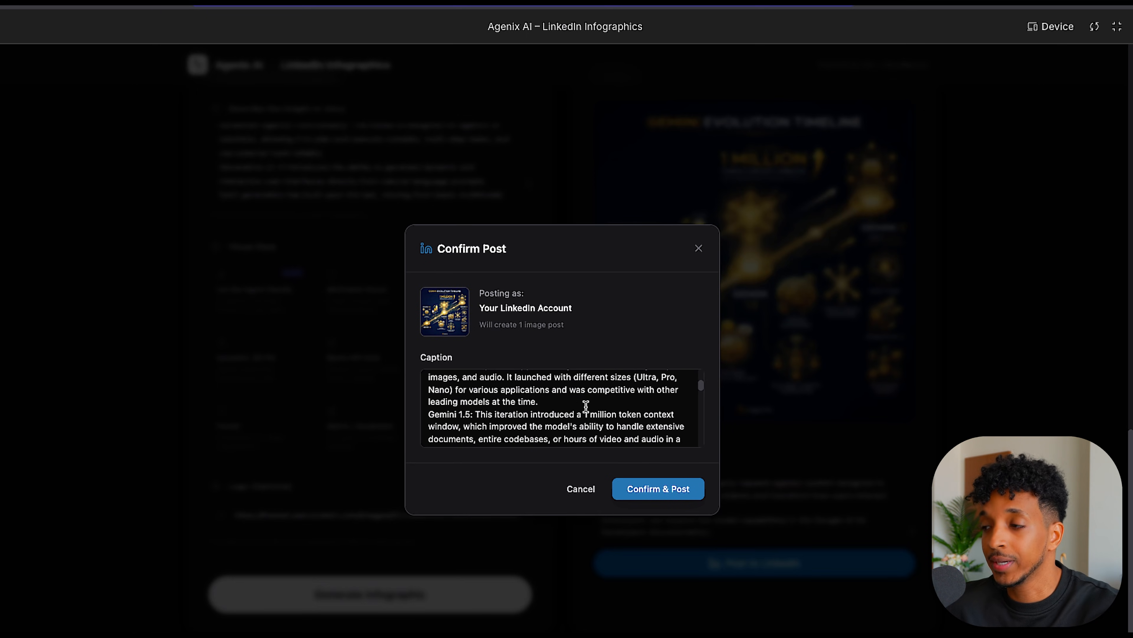
scroll("down", 3)
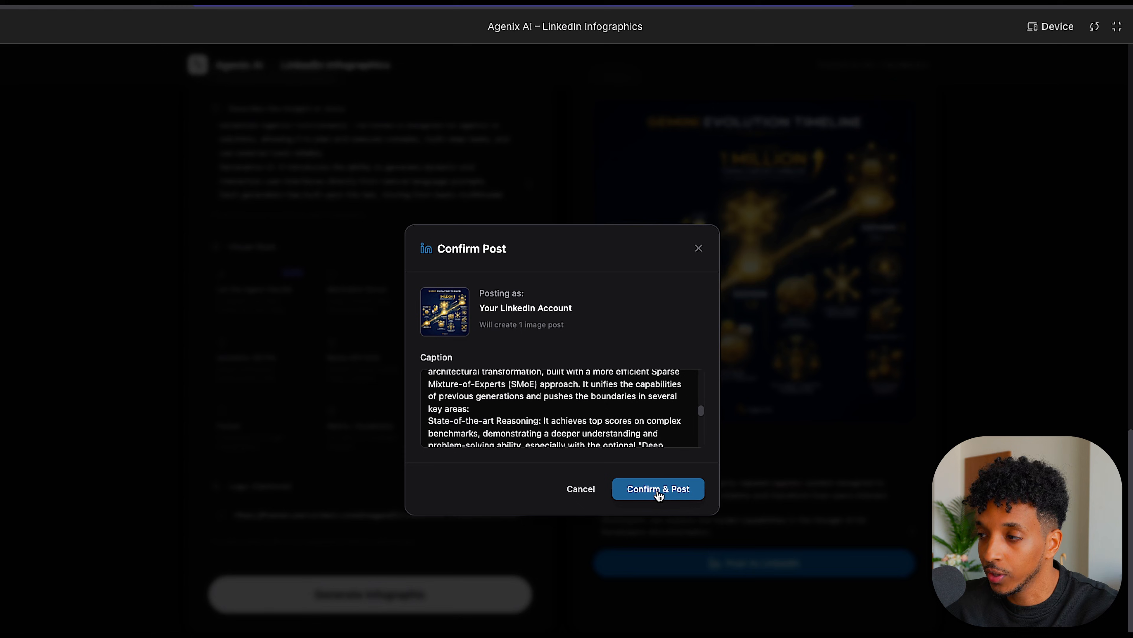
scroll("up", 3)
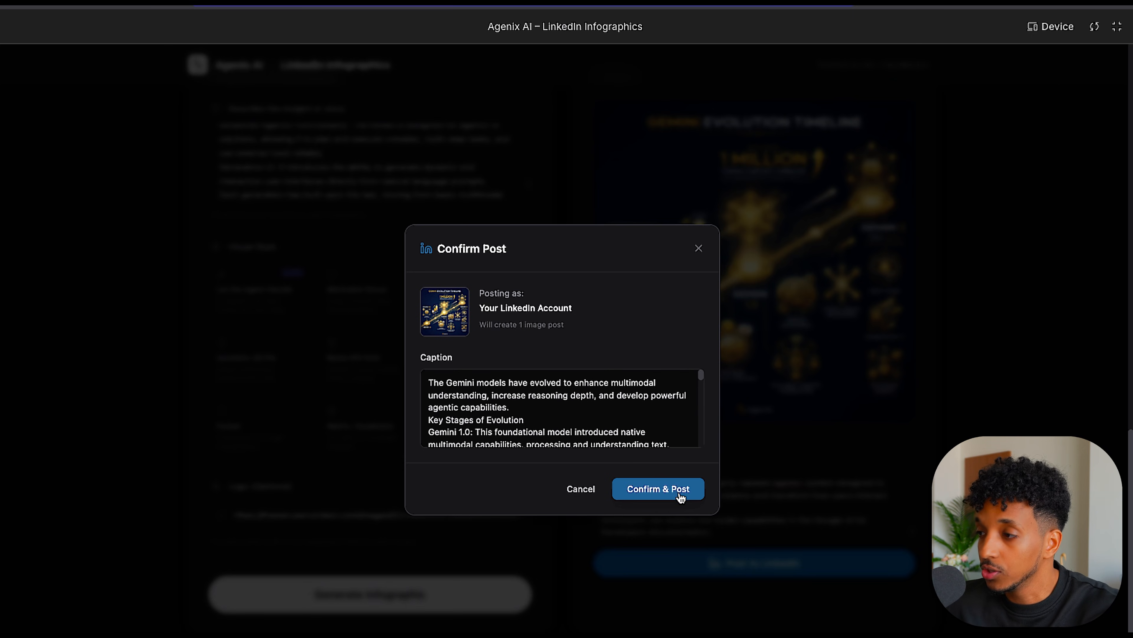
left_click(657, 489)
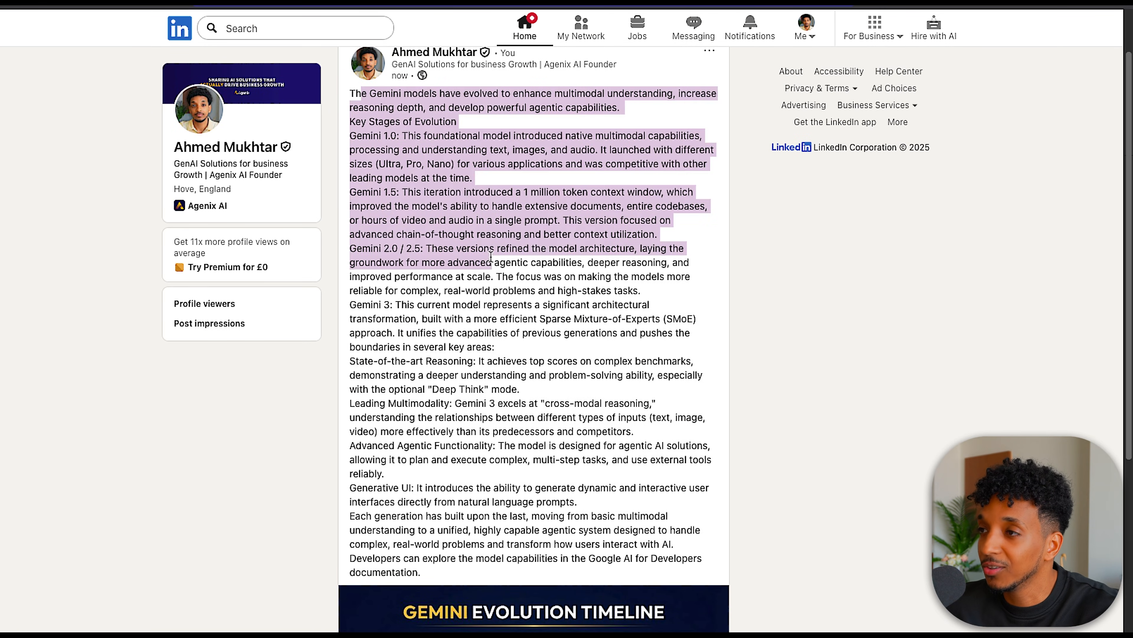
- Scroll through the newly published LinkedIn post to check its caption and infographic
scroll("down", 3)
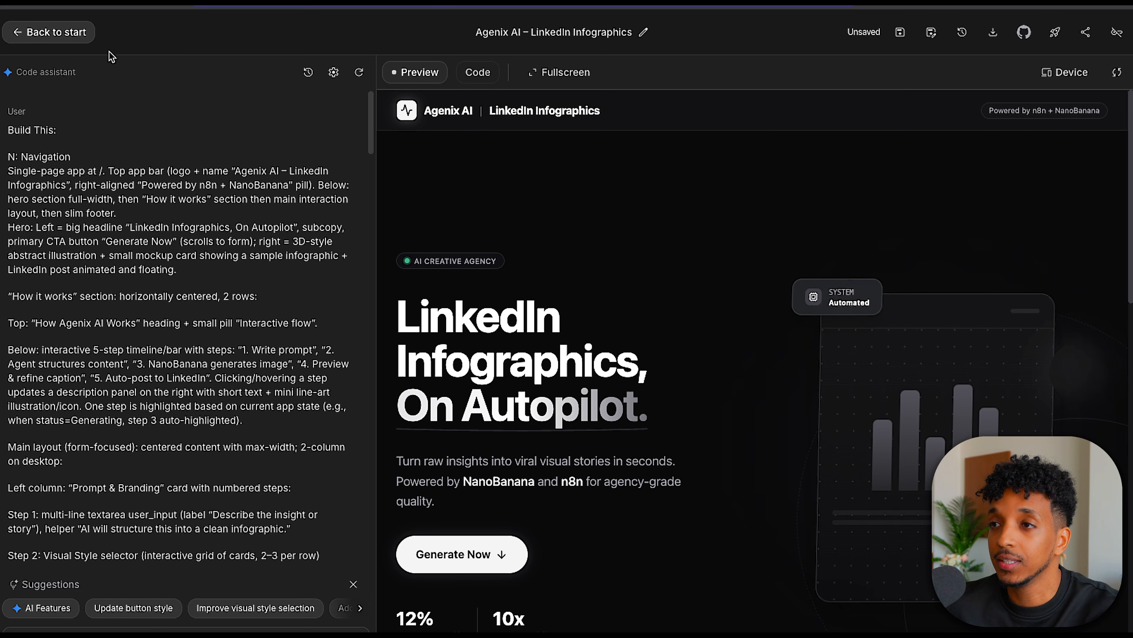
mouse_move(152, 125)
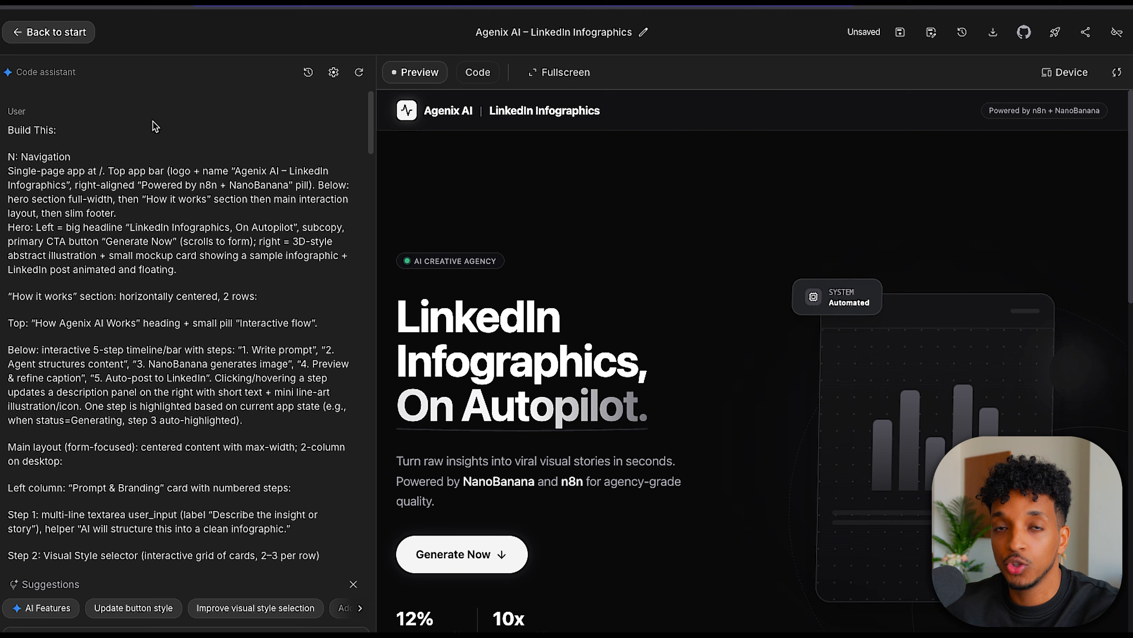
mouse_move(10, 103)
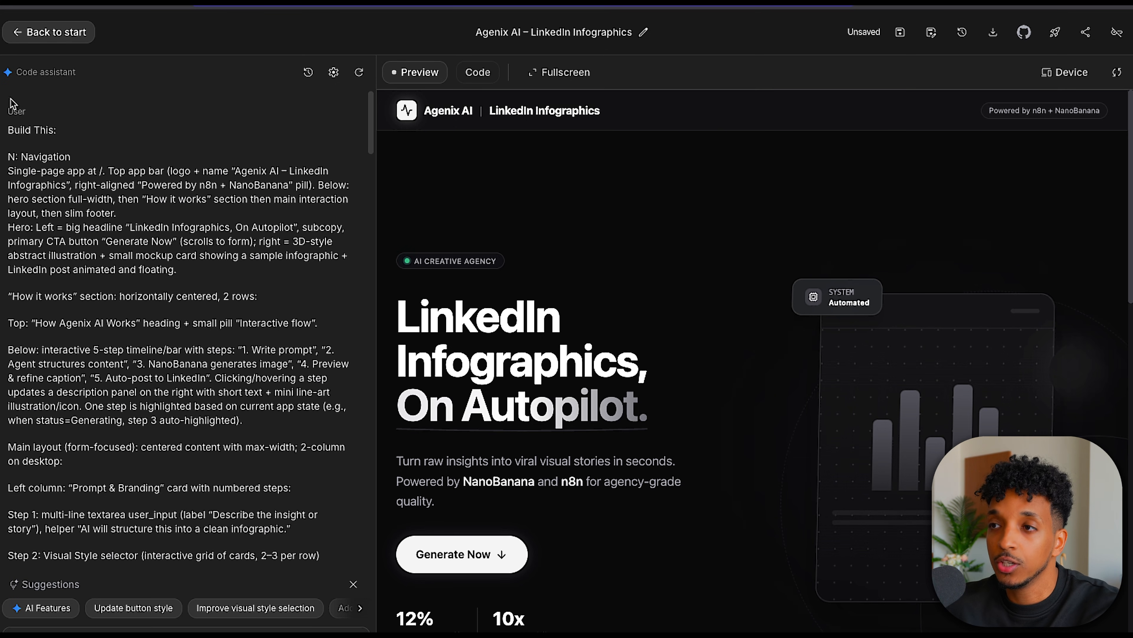
mouse_move(65, 180)
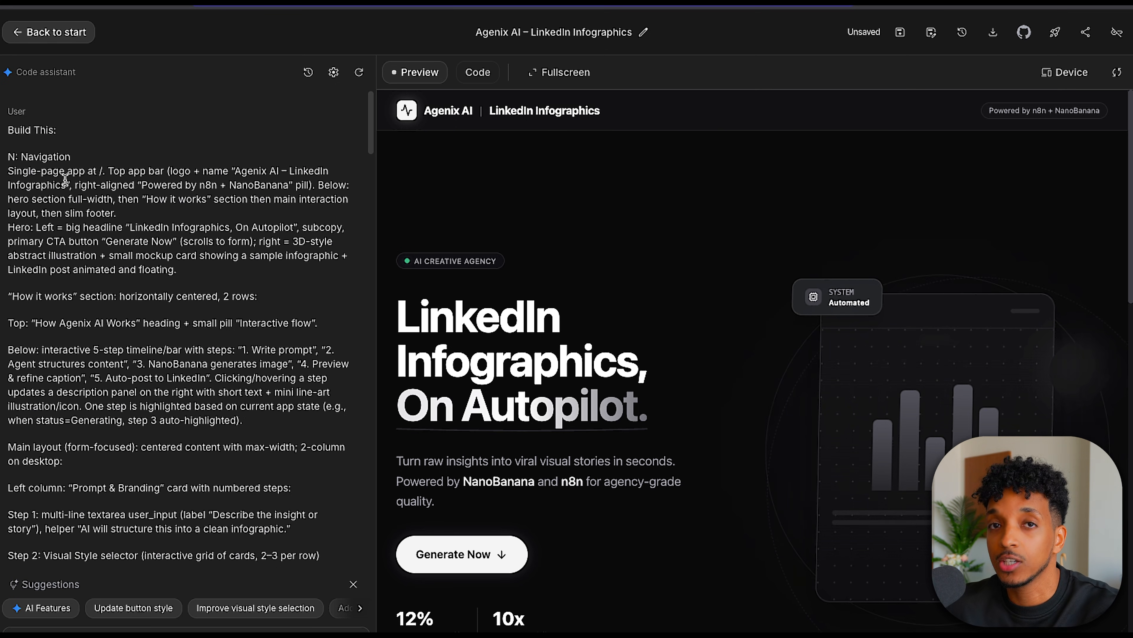
- Scroll through the build prompt in the Code assistant panel beside the app preview
scroll("down", 3)
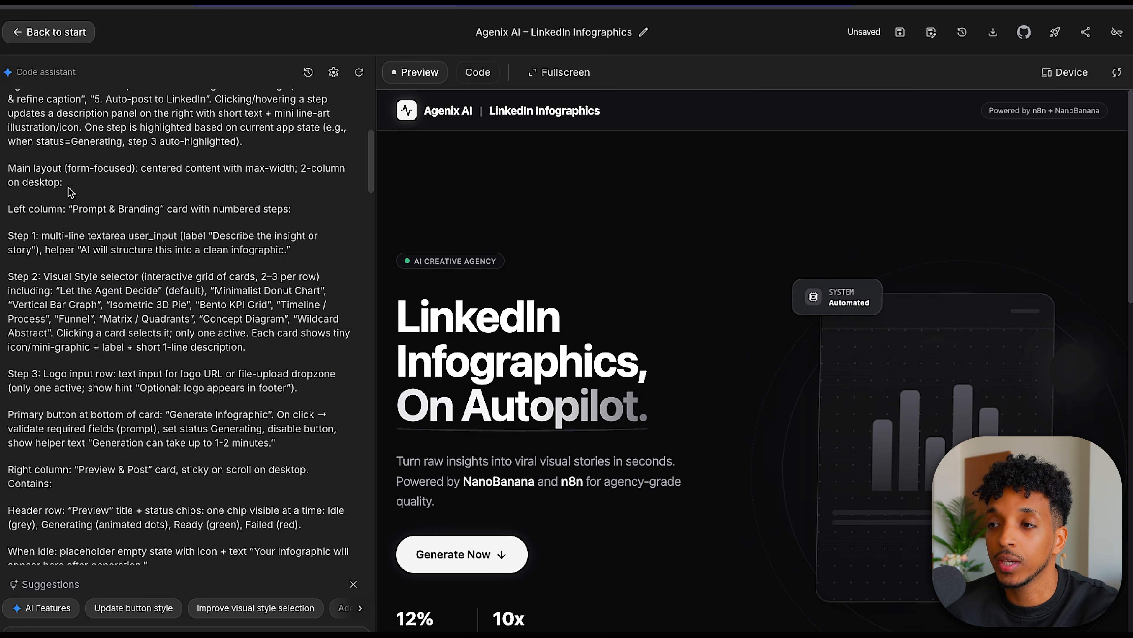
scroll("down", 3)
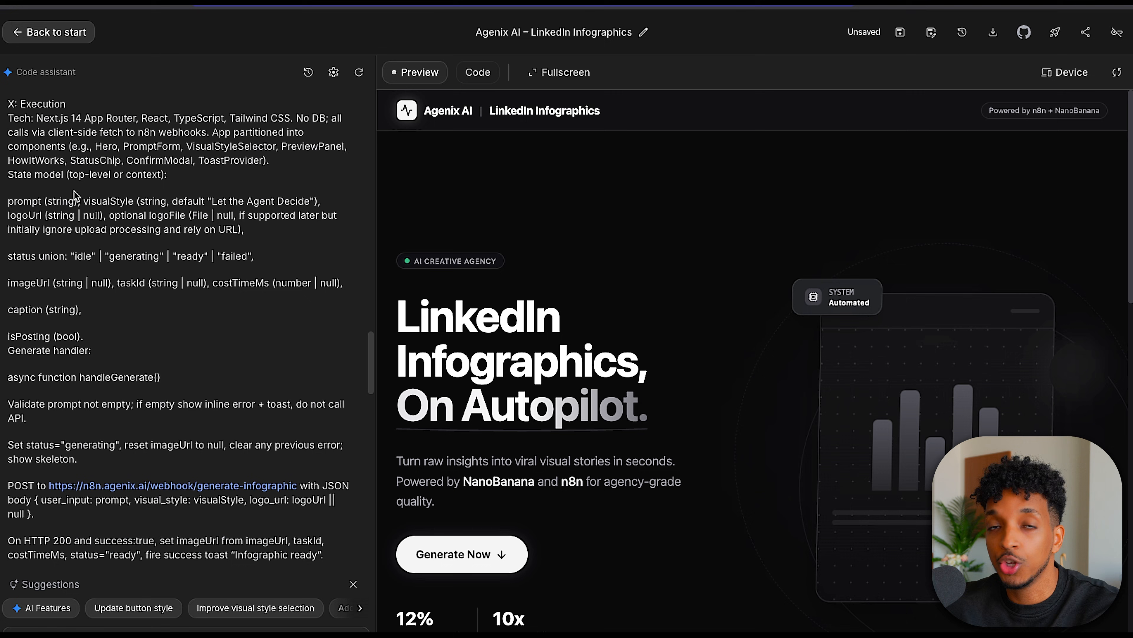
scroll("down", 3)
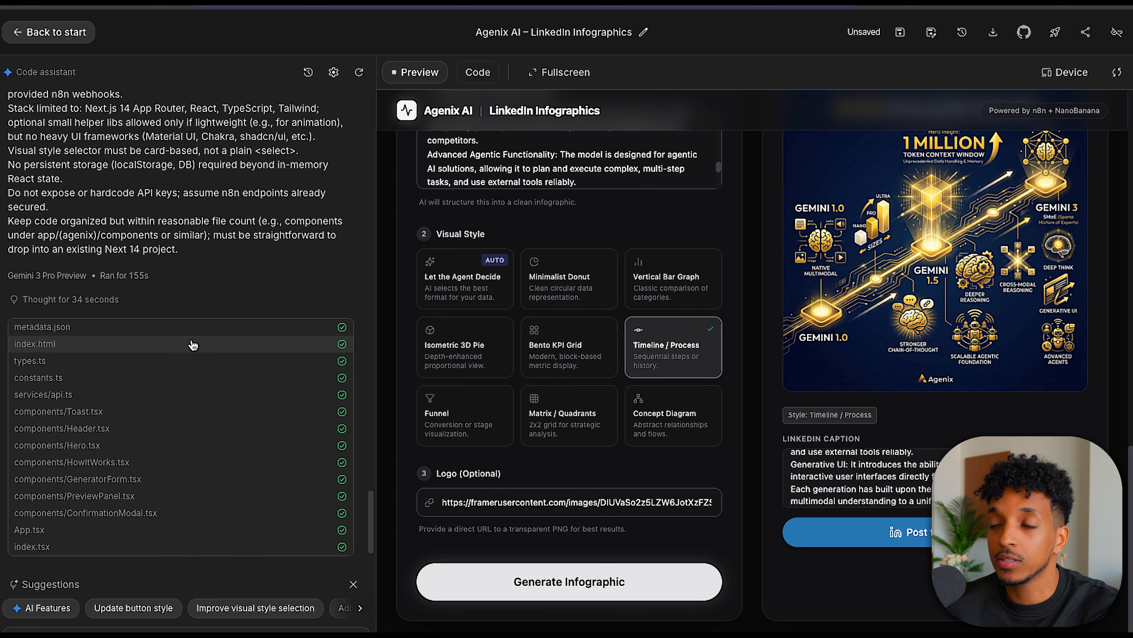
scroll("down", 3)
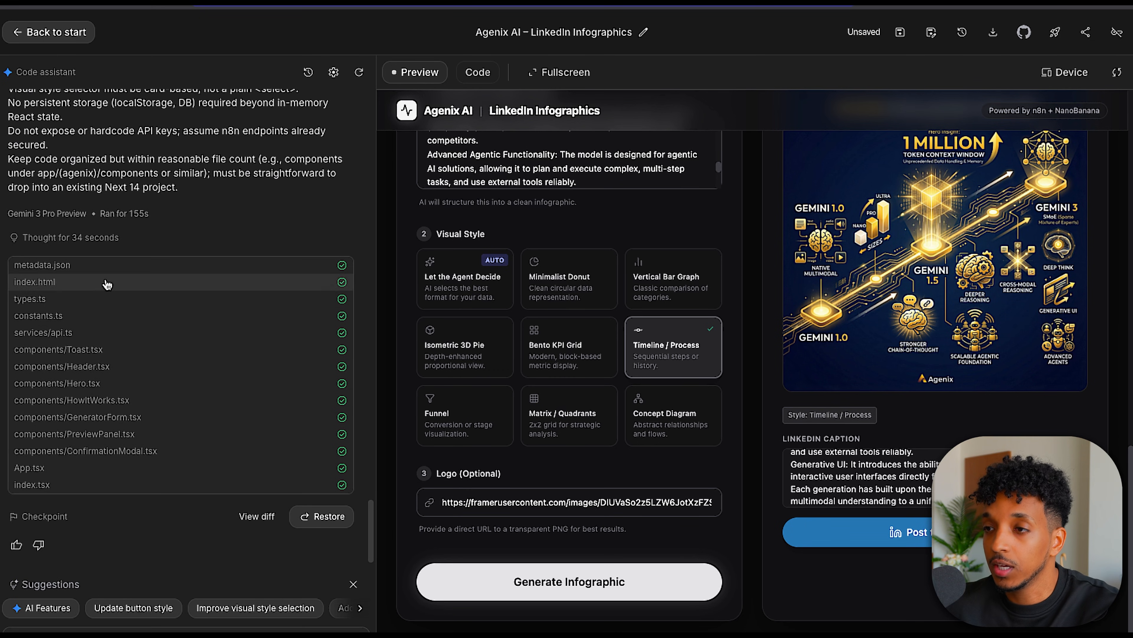
- View the app's source code and browse the components folder containing HowItWorks.tsx
left_click(476, 71)
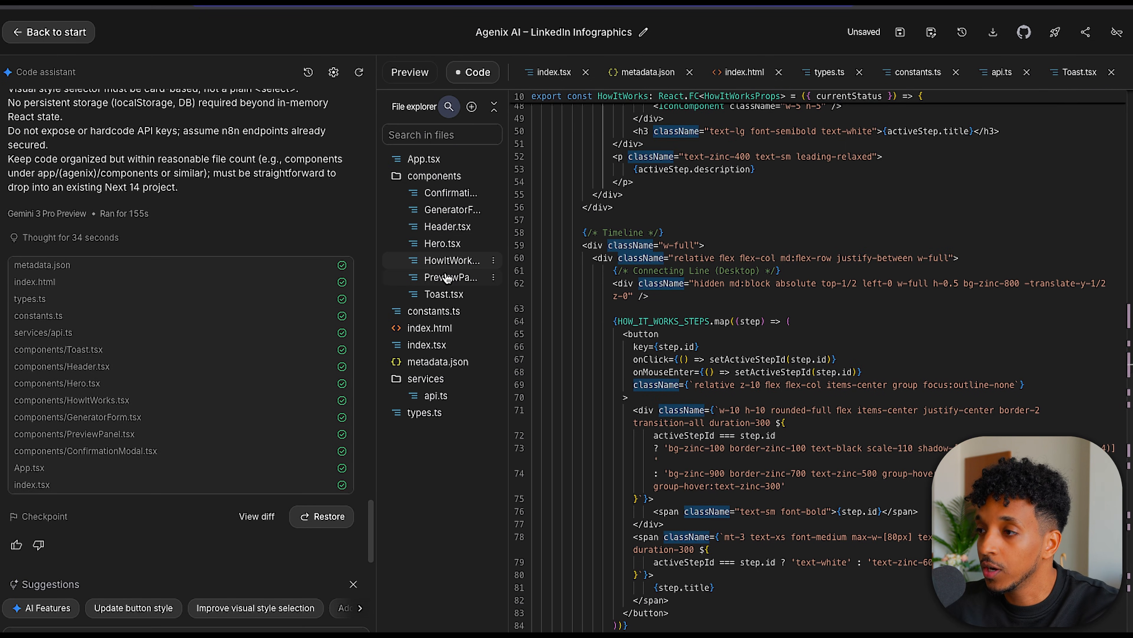
mouse_move(443, 179)
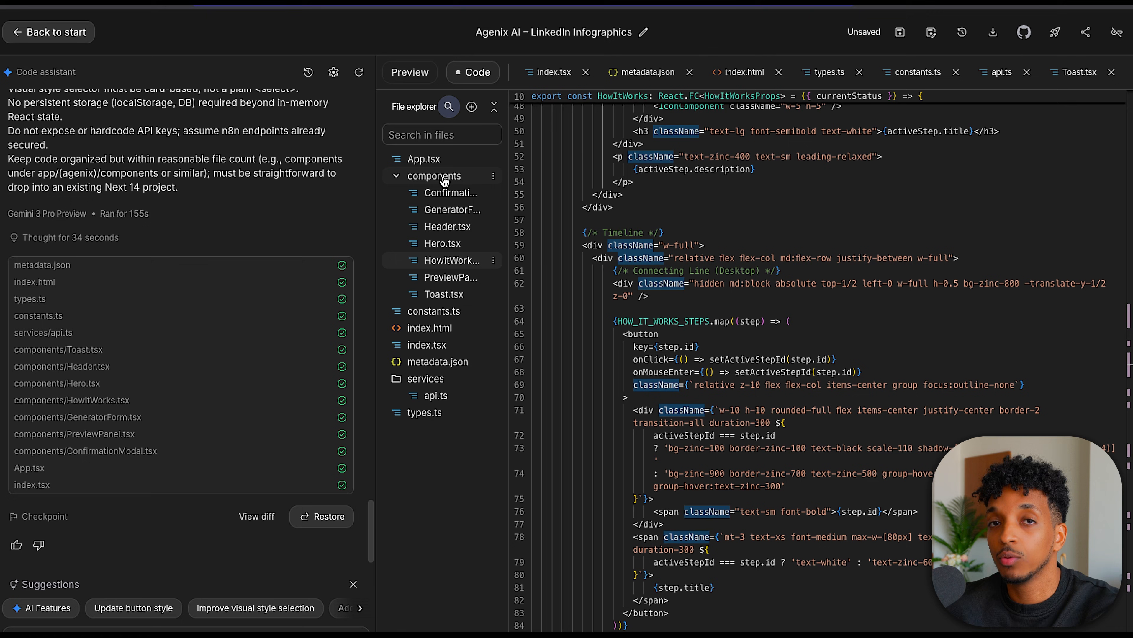
left_click(409, 72)
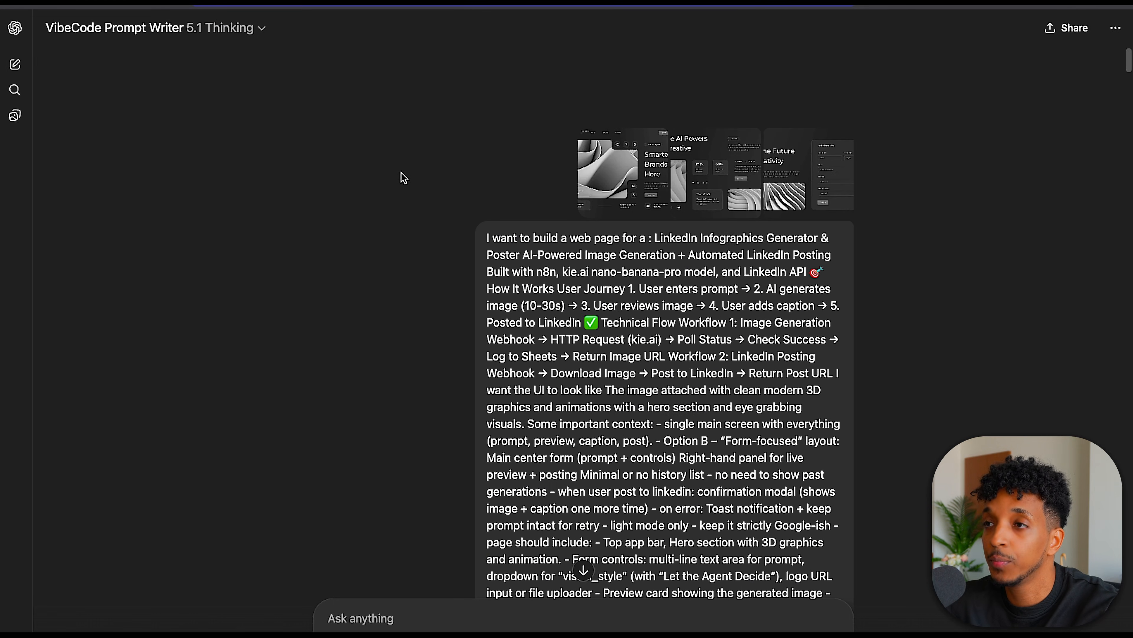
mouse_move(454, 195)
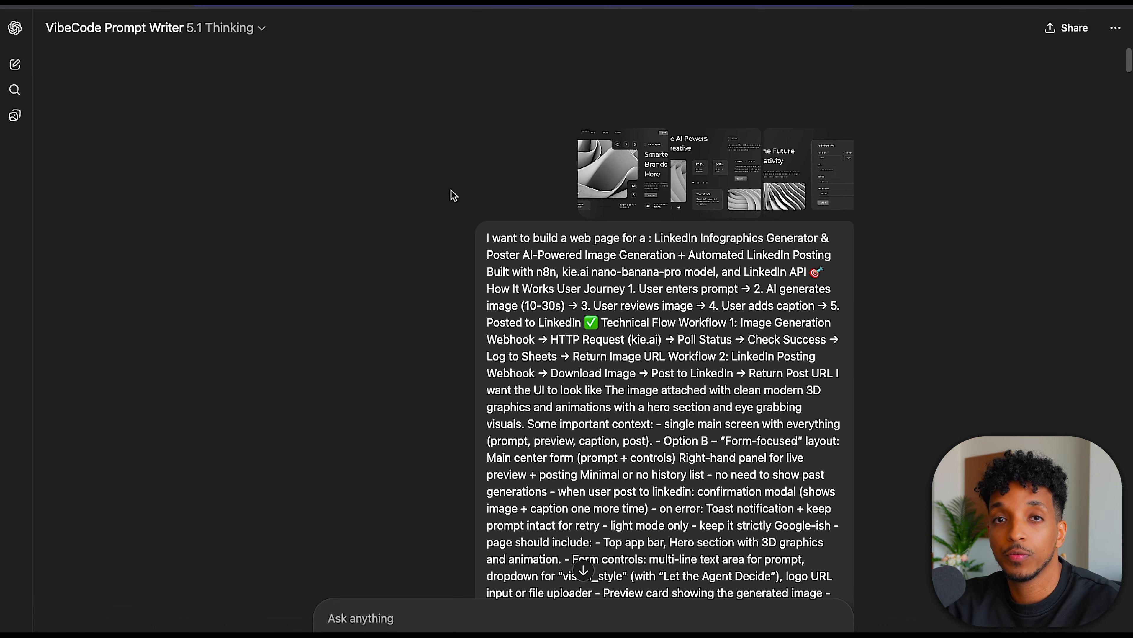
mouse_move(497, 184)
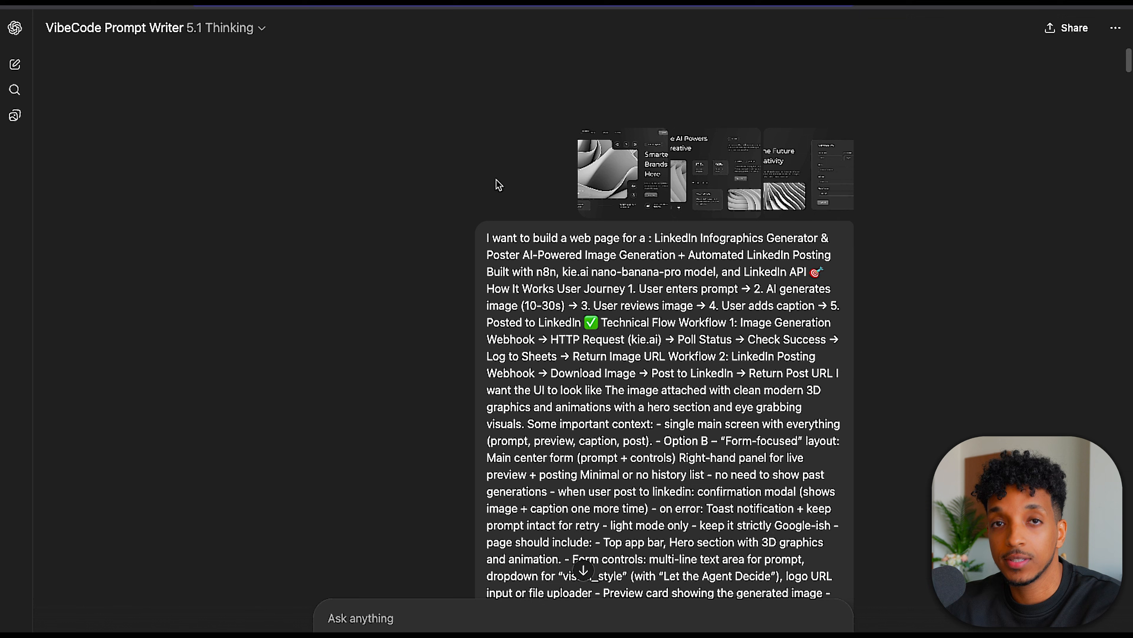
mouse_move(107, 54)
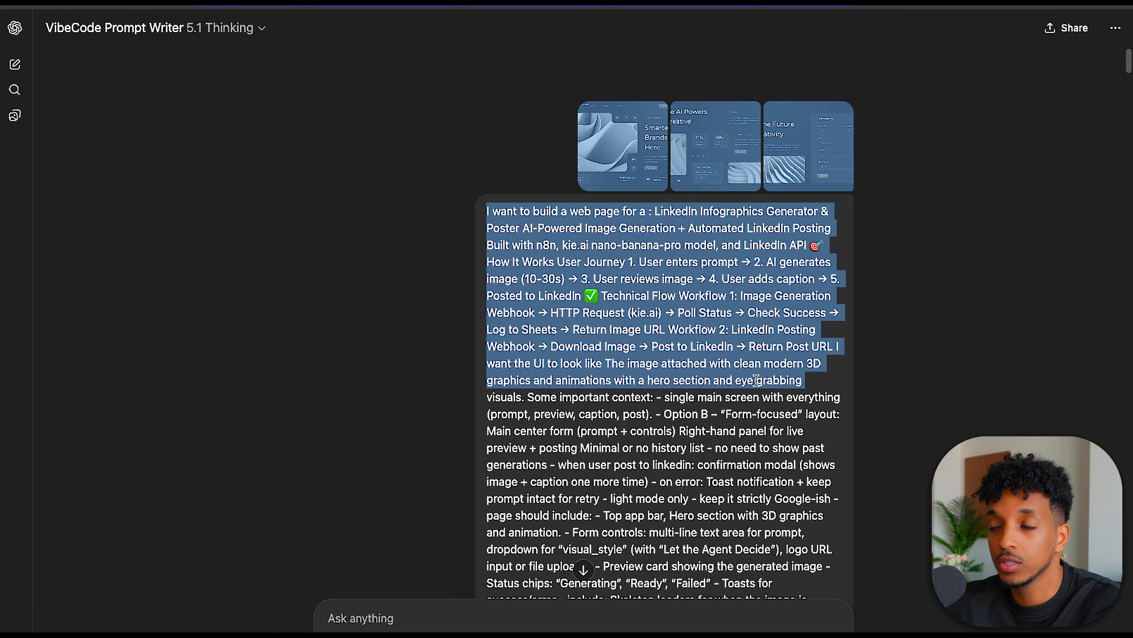
scroll("down", 3)
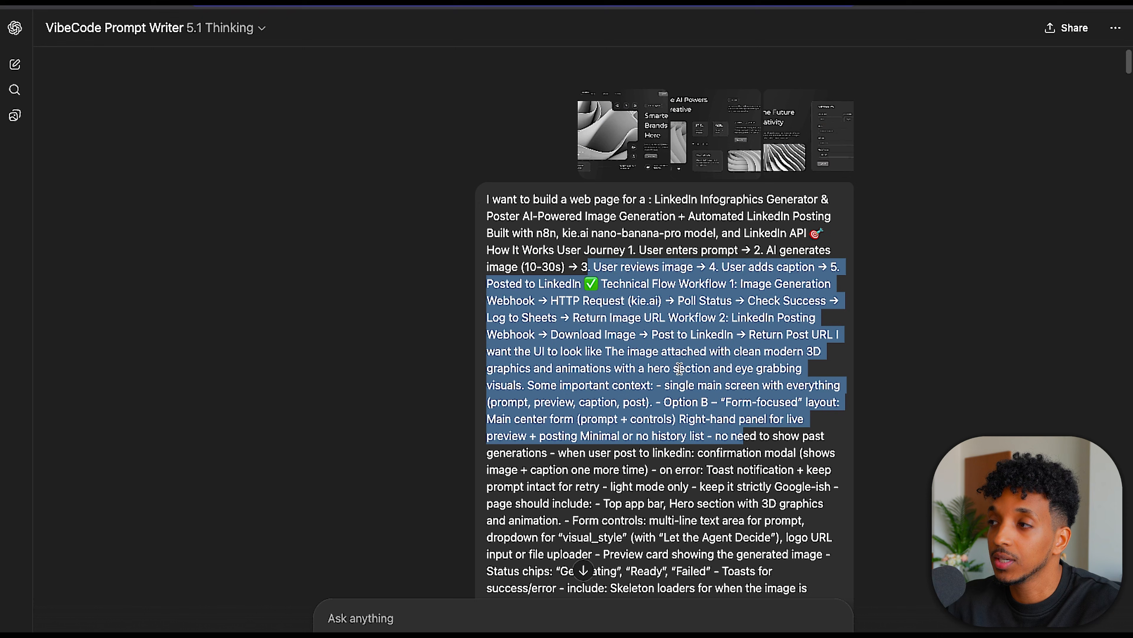
scroll("down", 3)
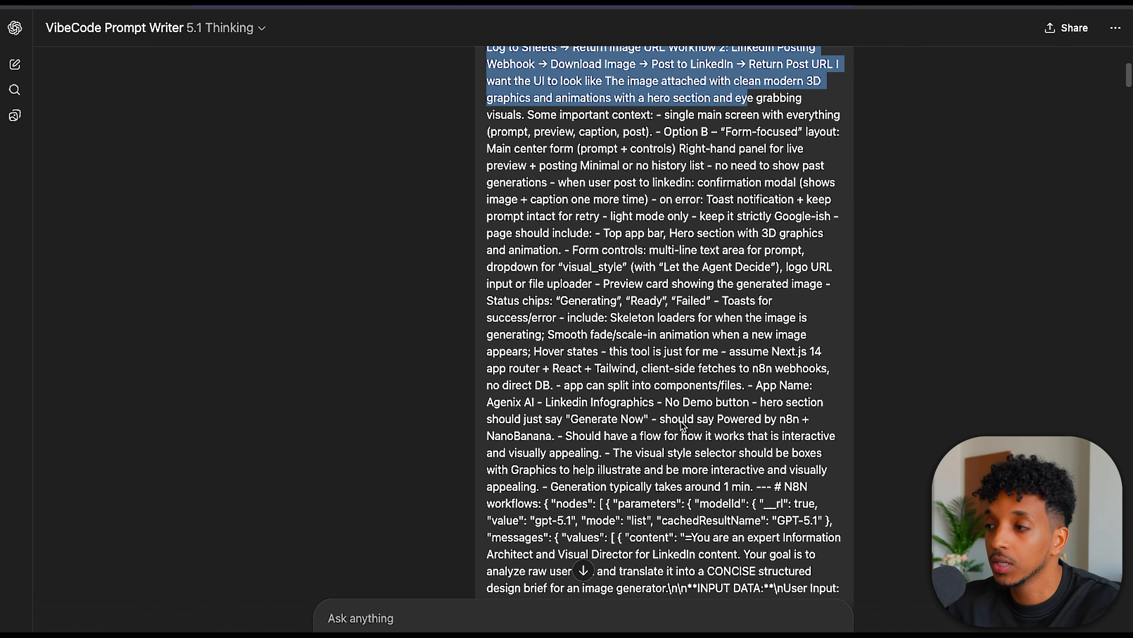
mouse_move(690, 124)
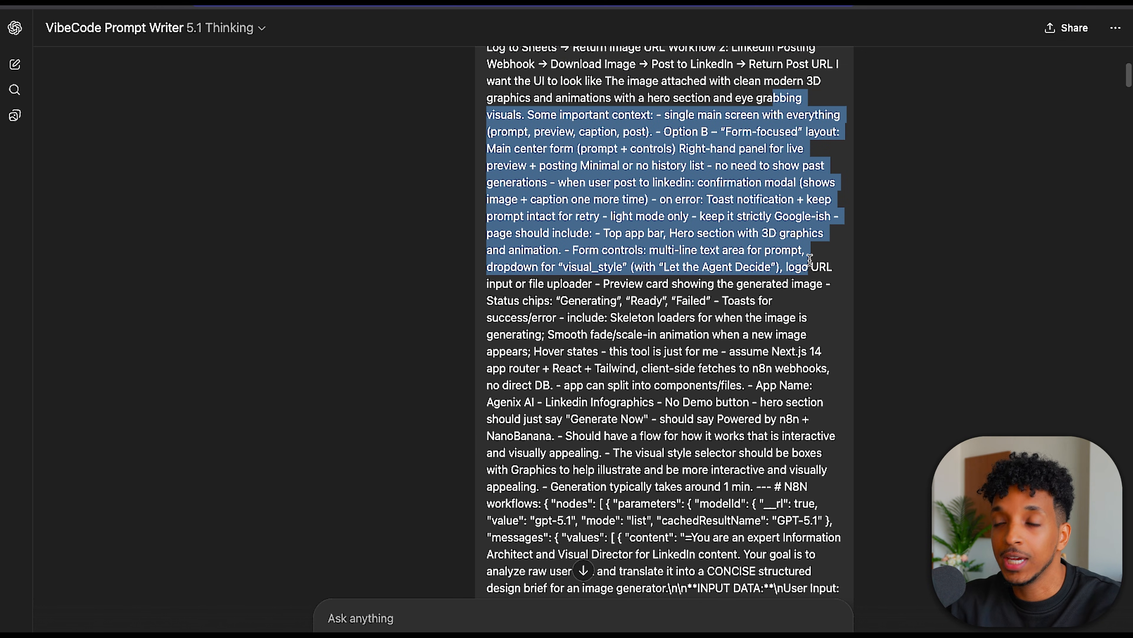
scroll("down", 3)
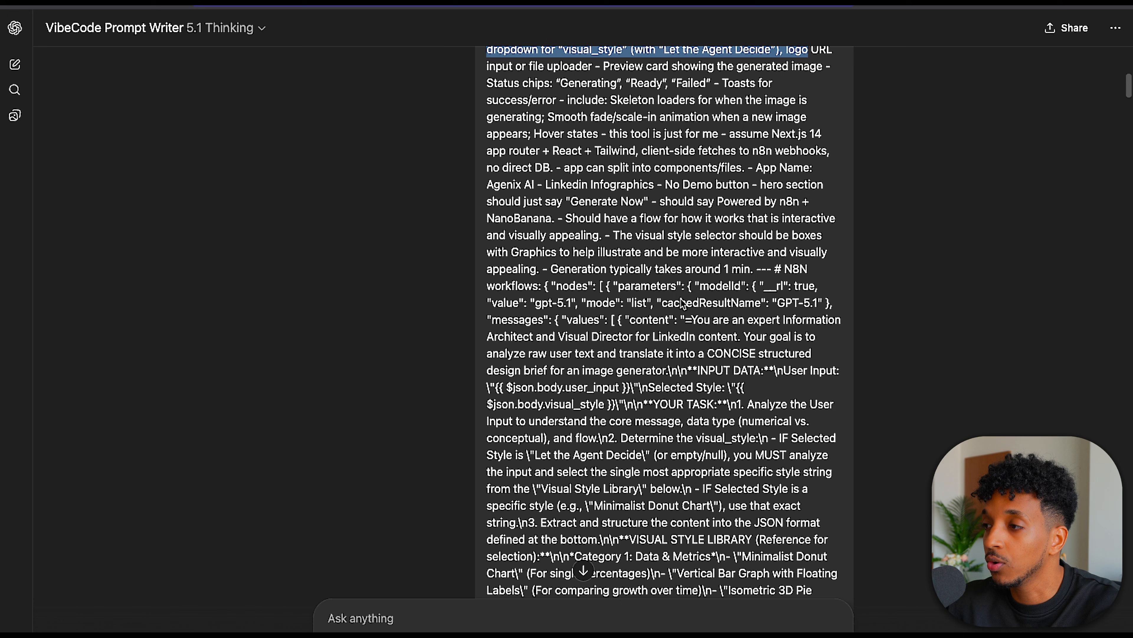
scroll("down", 3)
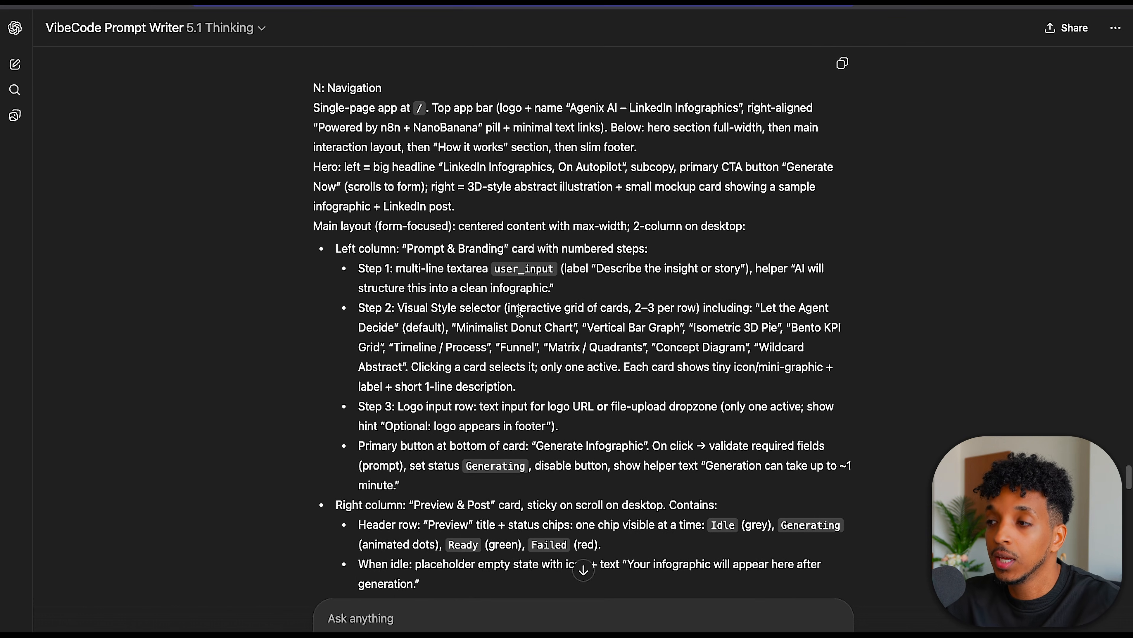
mouse_move(424, 222)
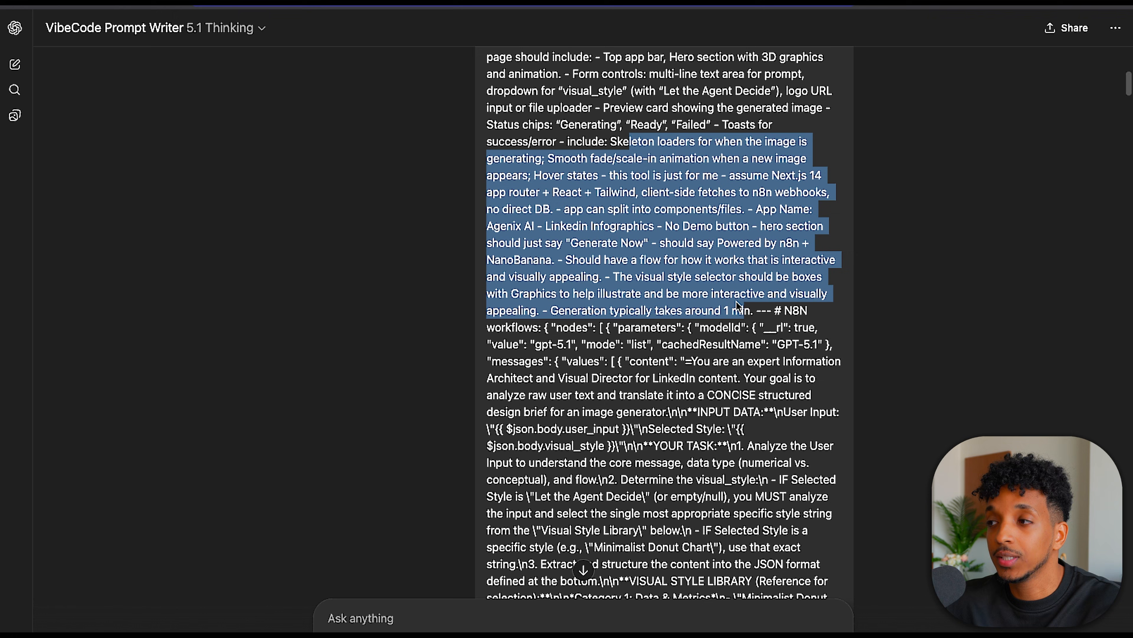
scroll("down", 3)
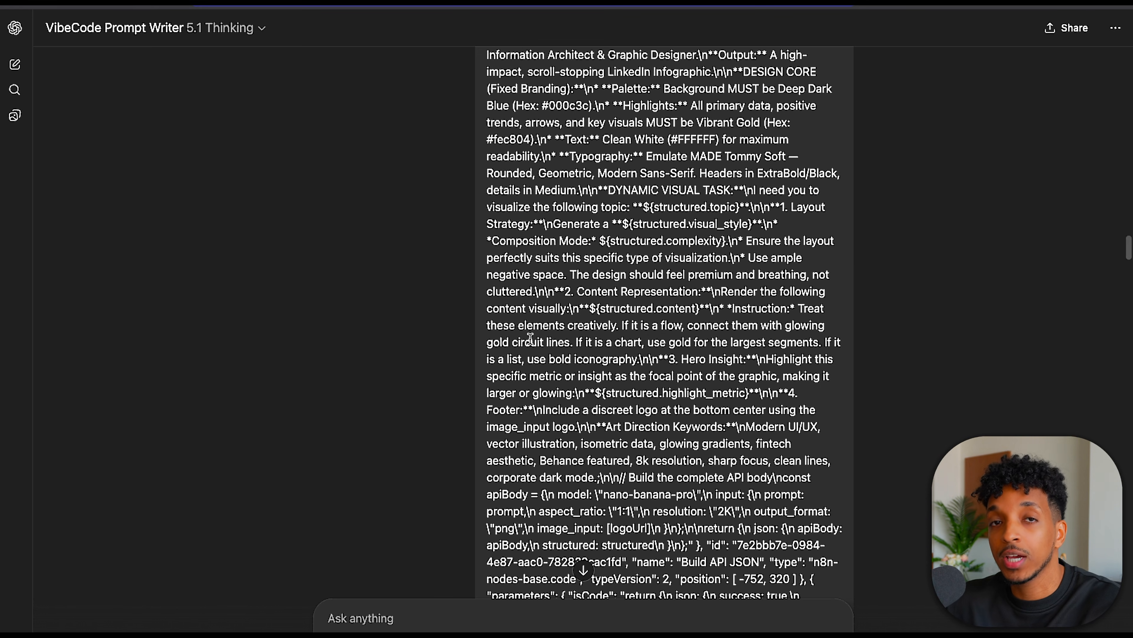
scroll("down", 3)
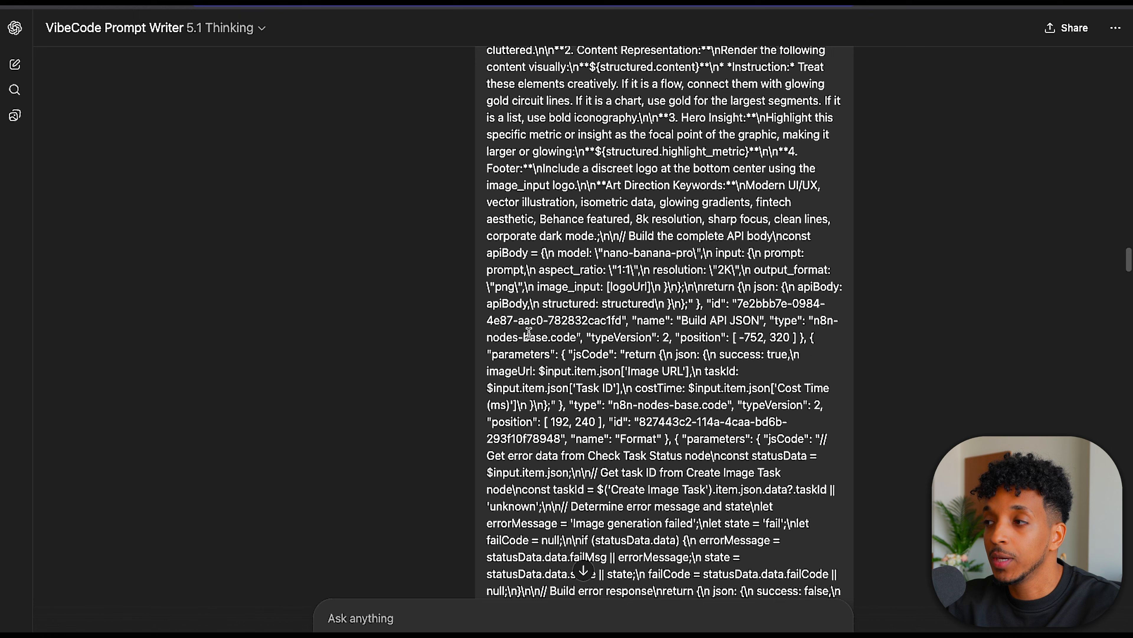
scroll("up", 3)
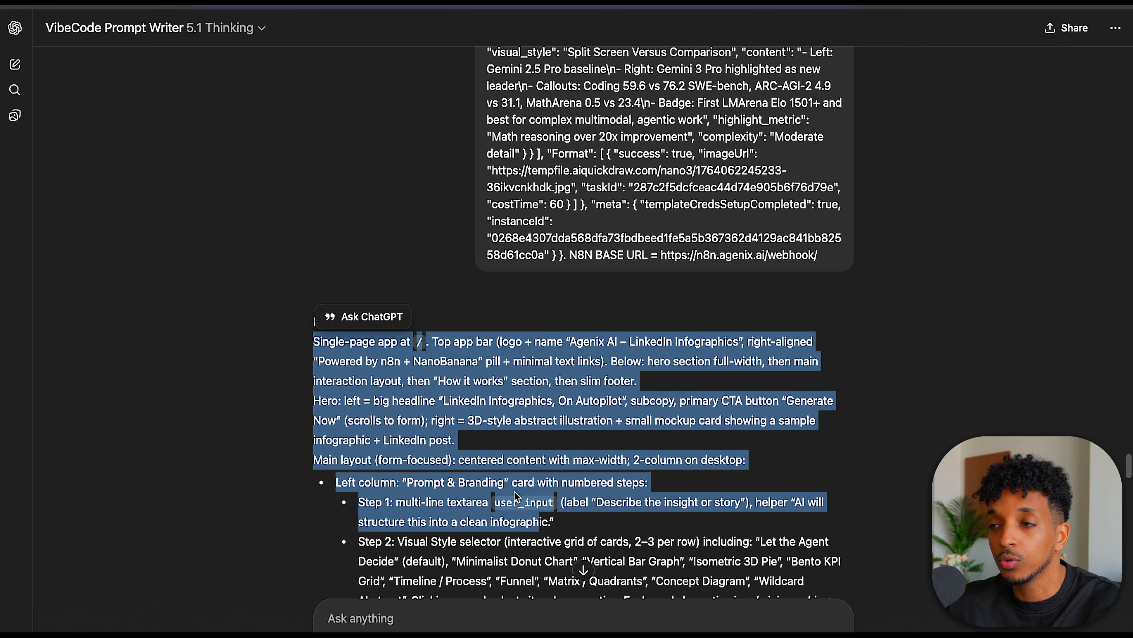
left_click(387, 184)
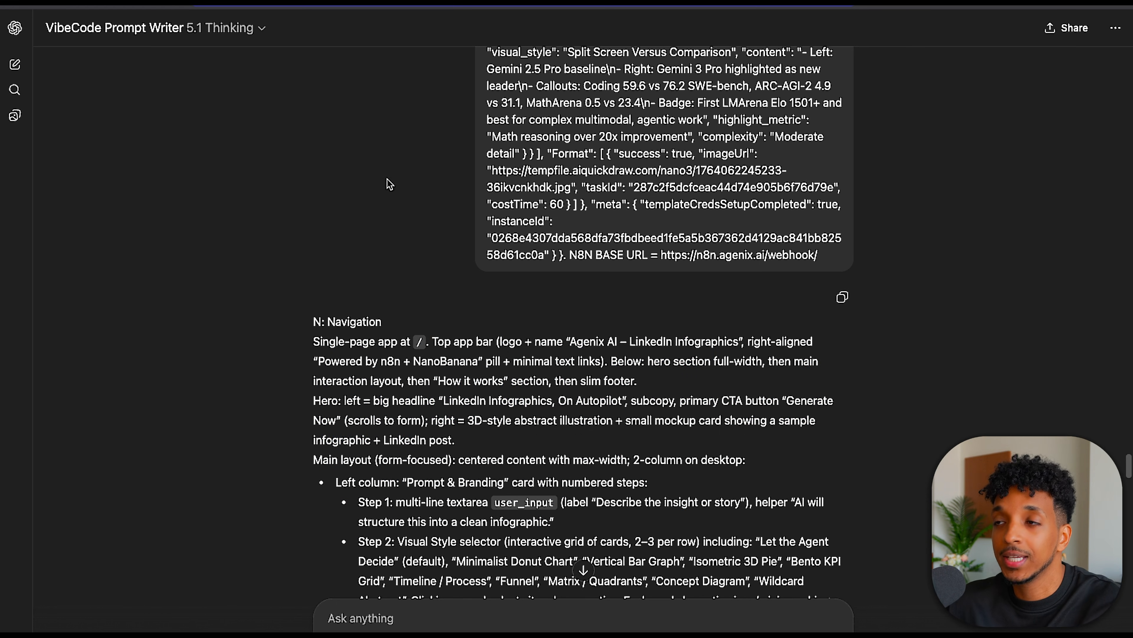
mouse_move(386, 166)
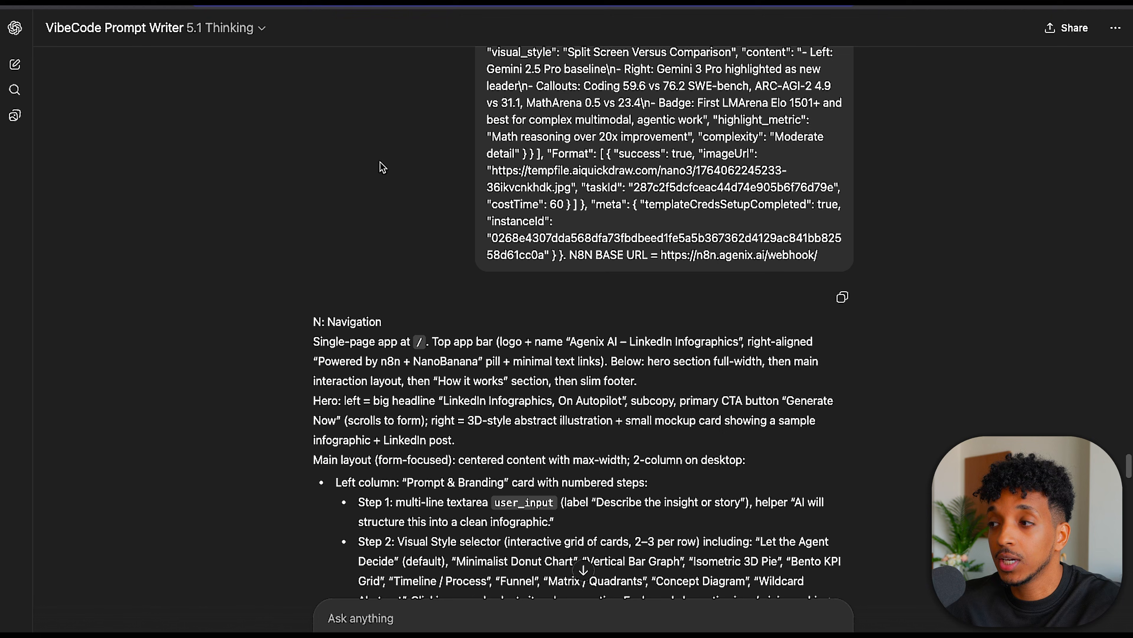
mouse_move(378, 159)
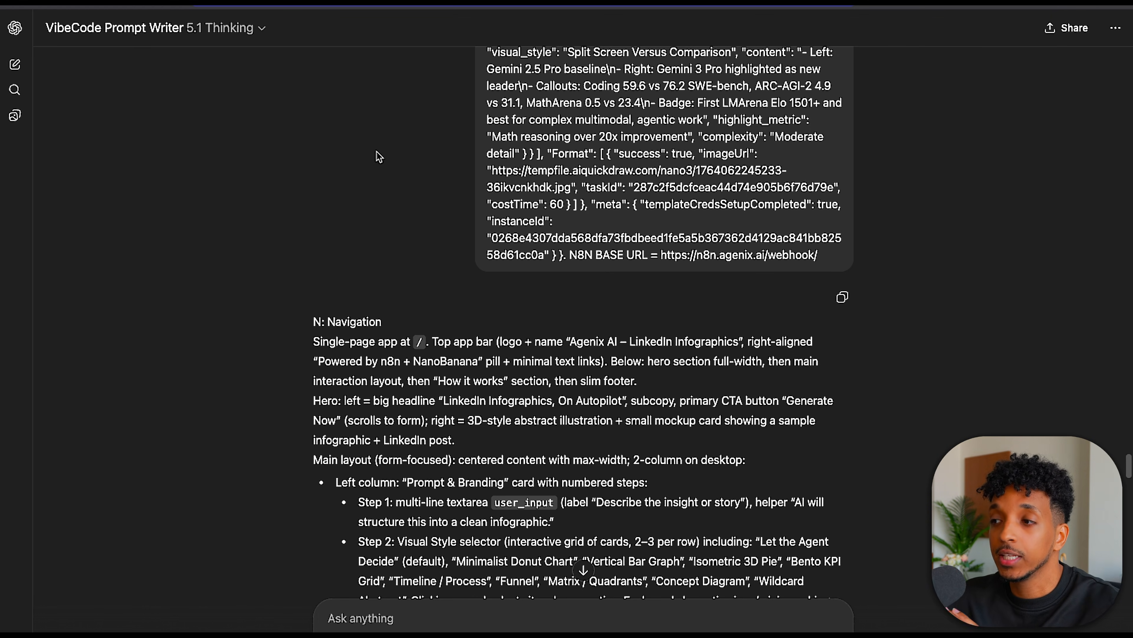
mouse_move(329, 135)
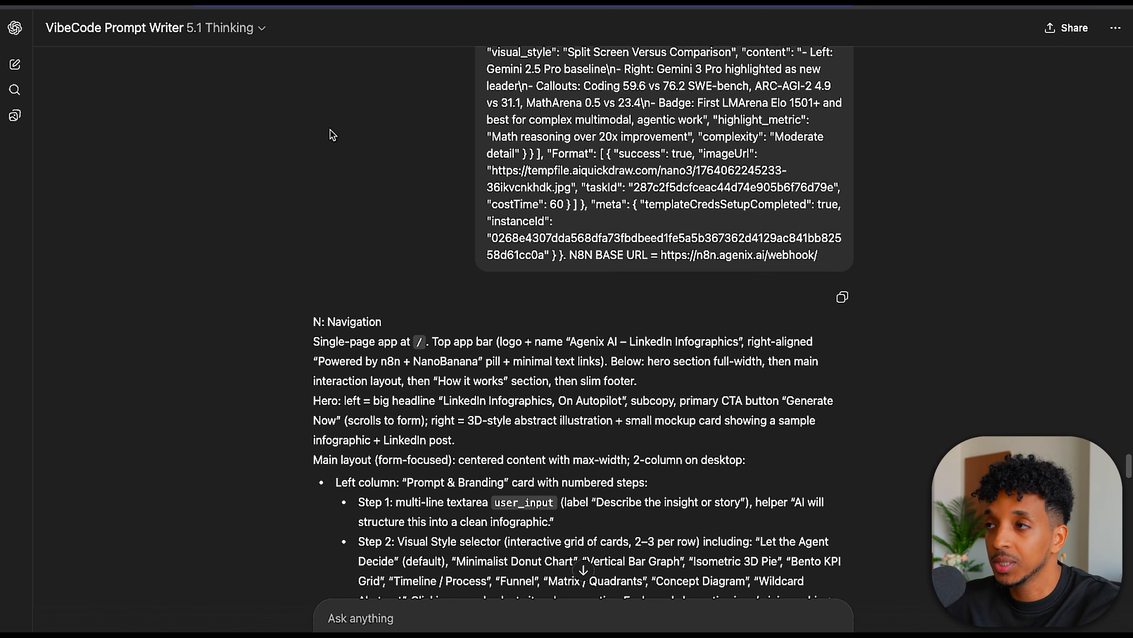
mouse_move(342, 72)
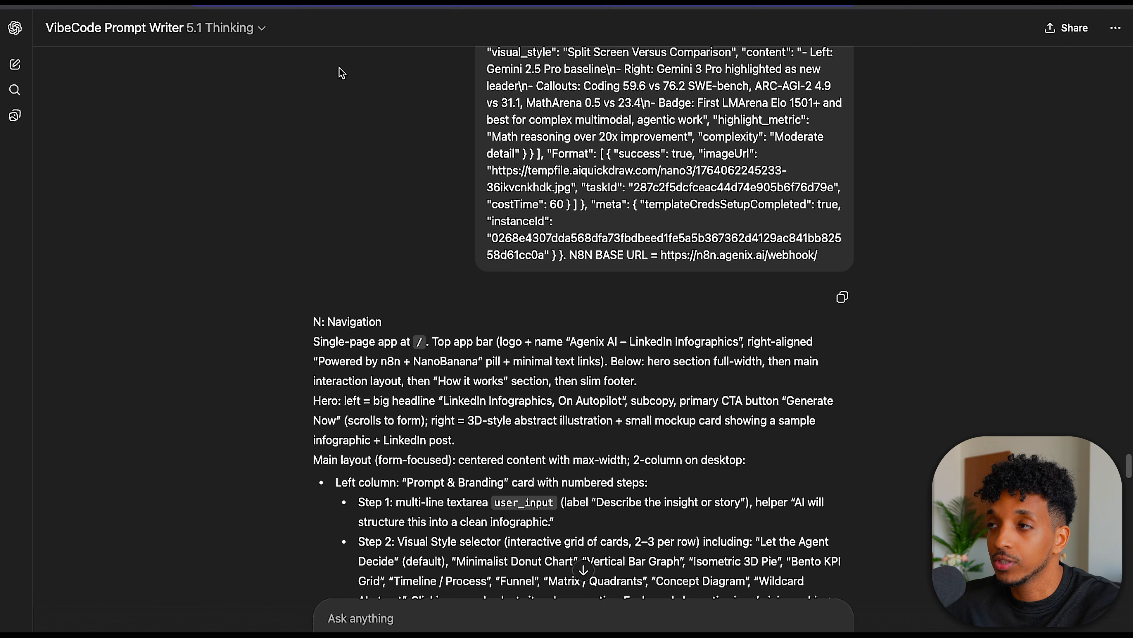
mouse_move(368, 107)
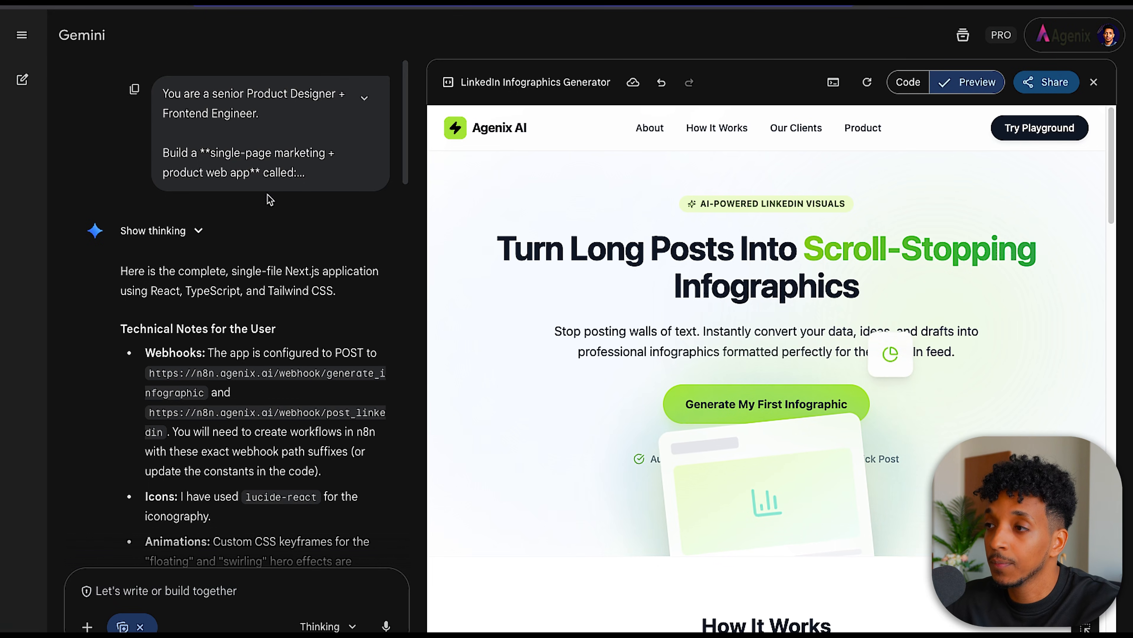
- Scroll through Gemini's live preview of the LinkedIn Infographics Generator app
scroll("down", 3)
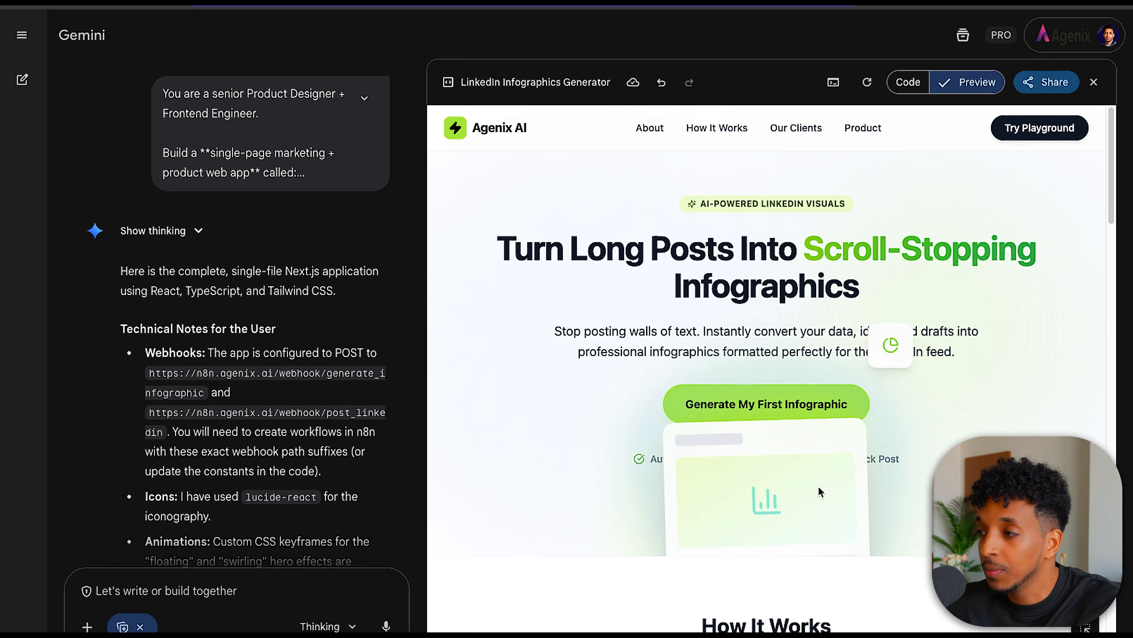
scroll("down", 3)
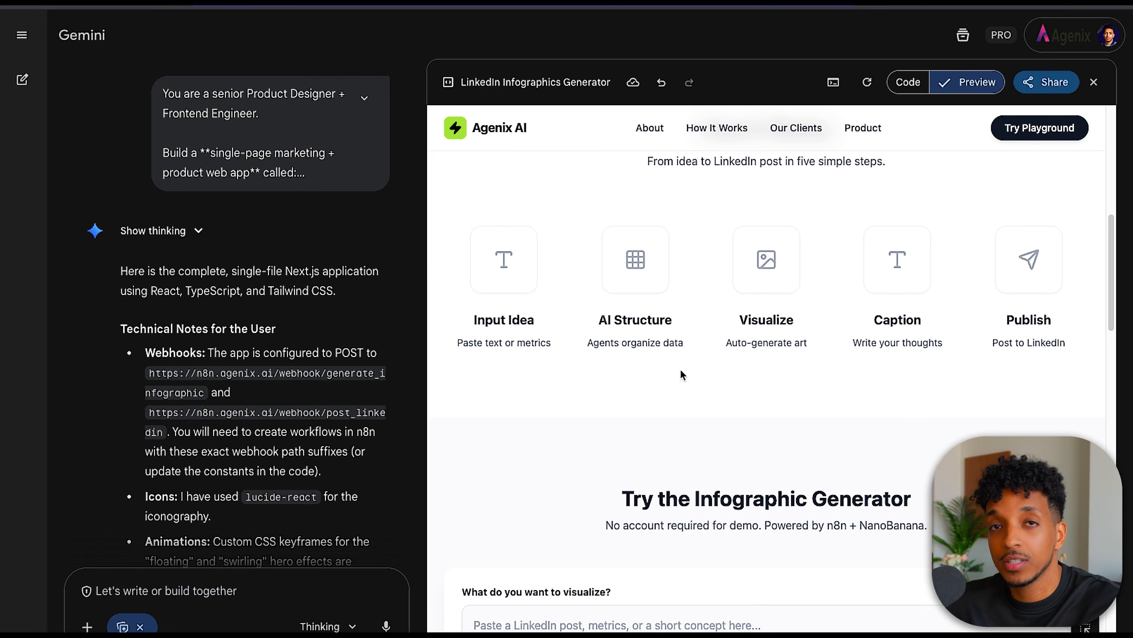
scroll("down", 3)
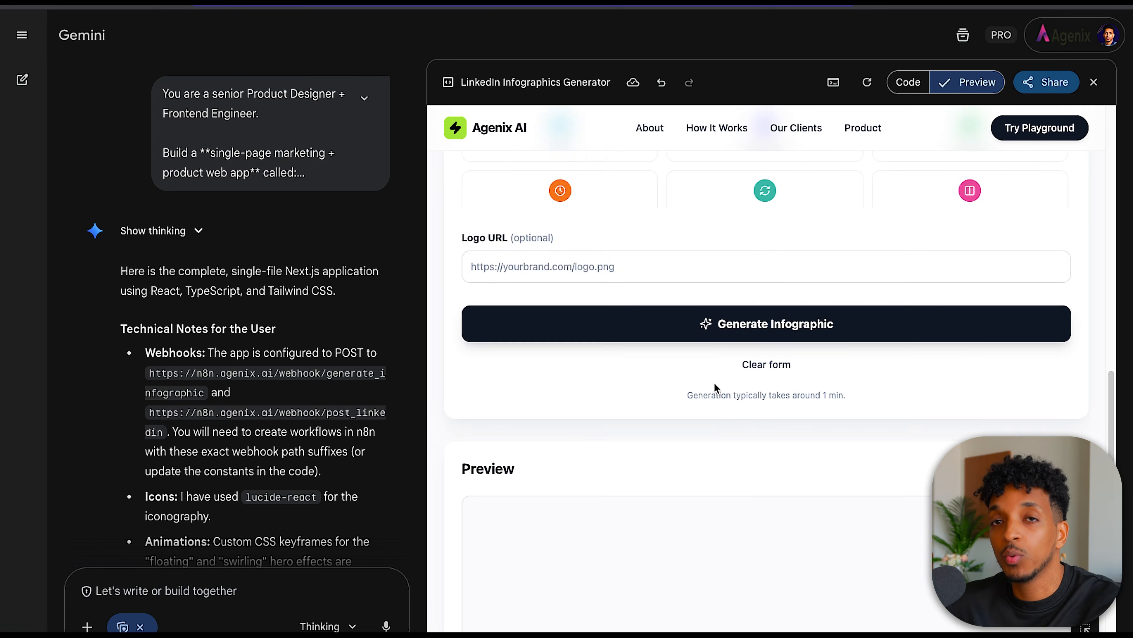
scroll("down", 3)
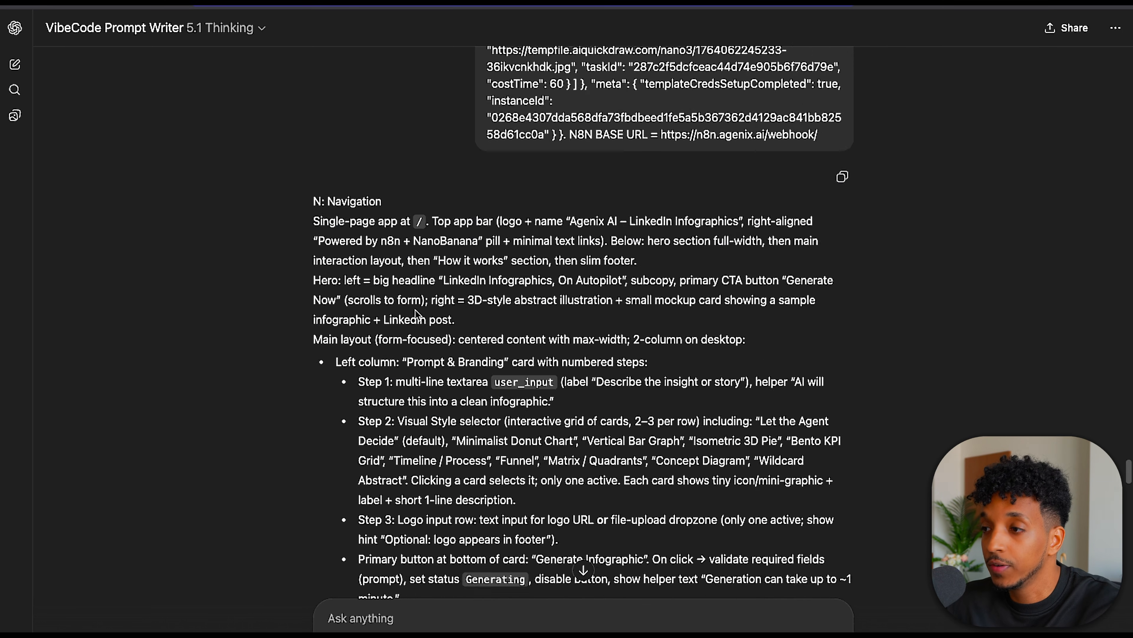
- Scroll the VibeCode prompt down to its Navigation section
scroll("down", 3)
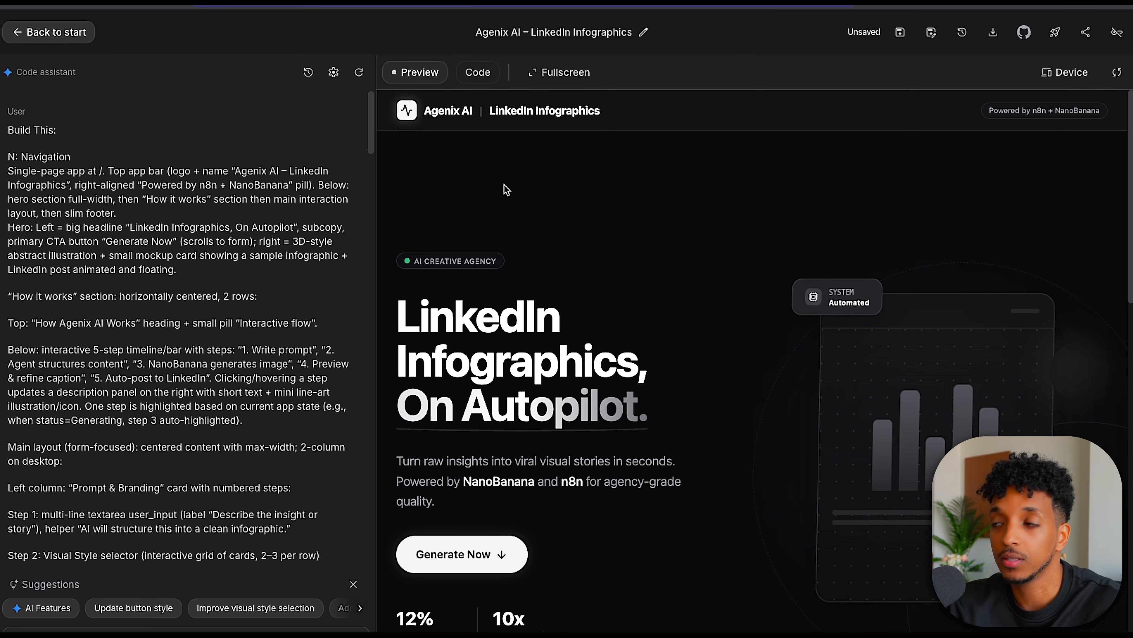
mouse_move(965, 65)
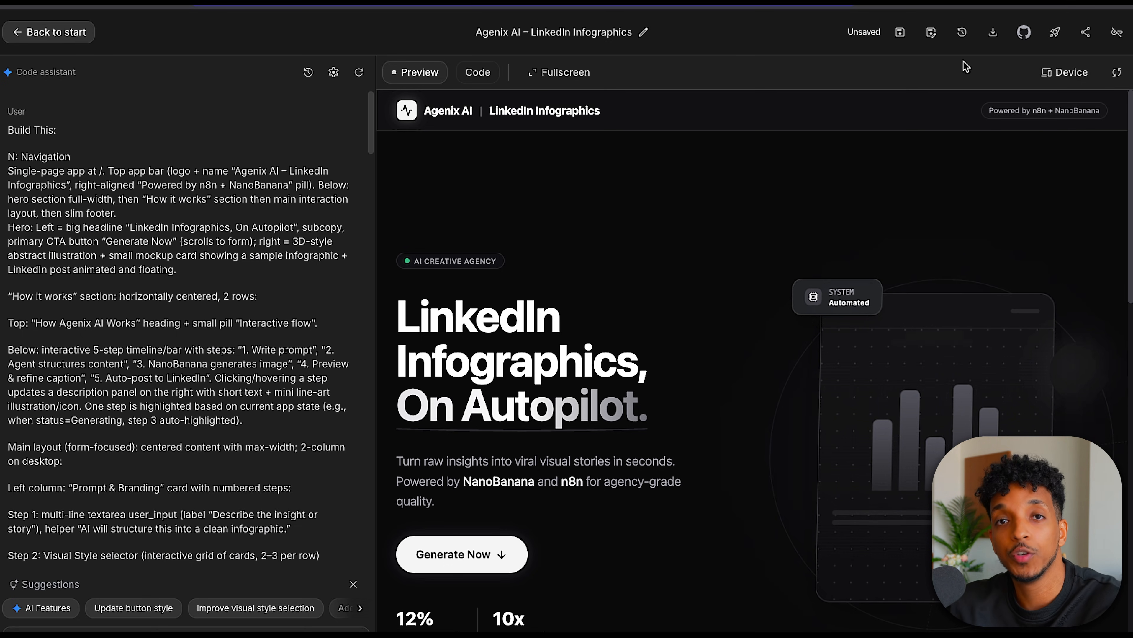
mouse_move(1055, 32)
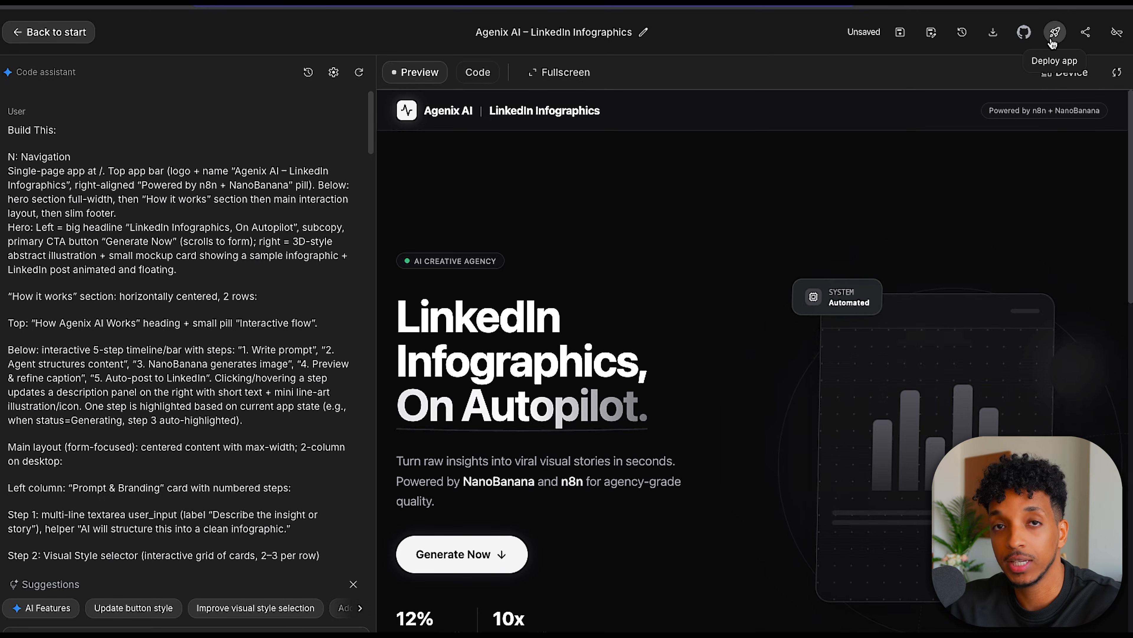
- Review the Deploy app on Google Cloud option and dismiss its dialog
left_click(1053, 32)
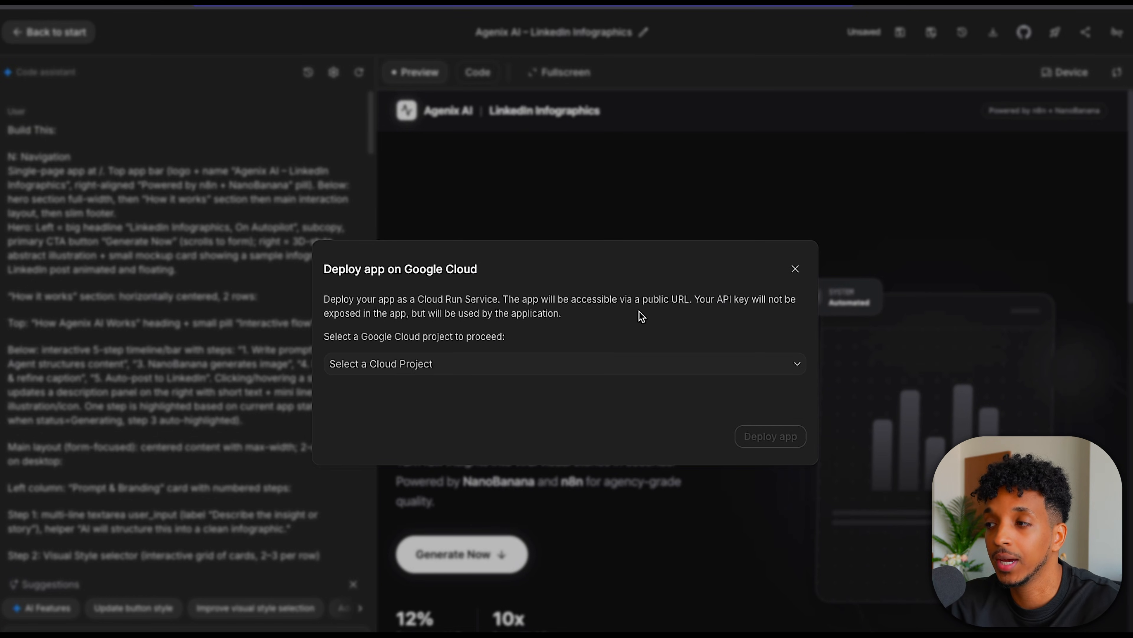
left_click(795, 268)
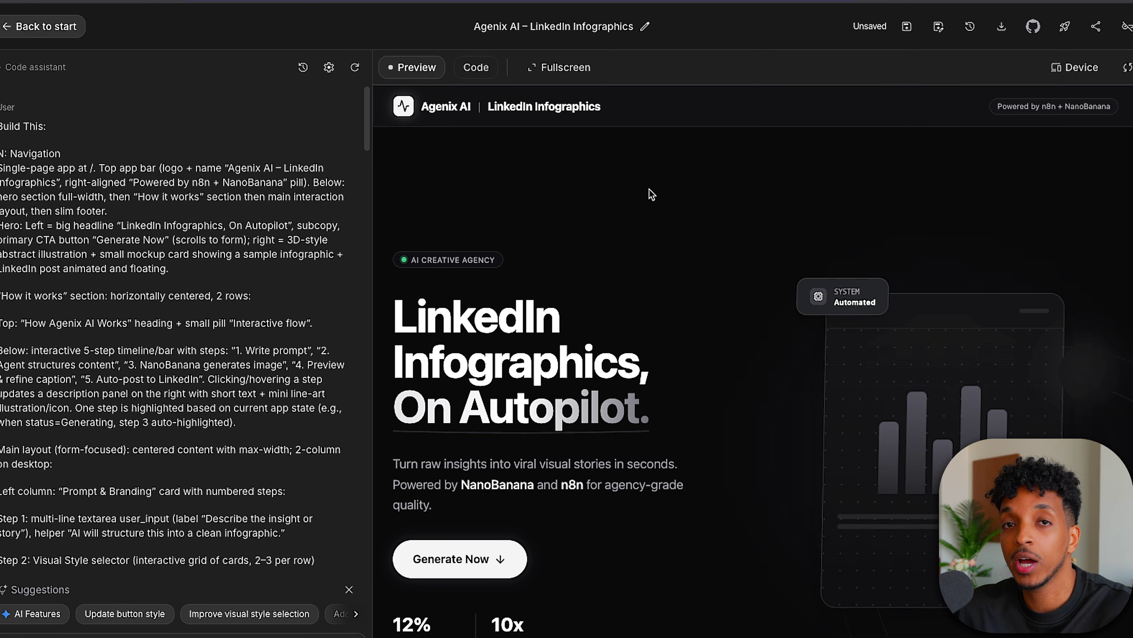
mouse_move(1024, 32)
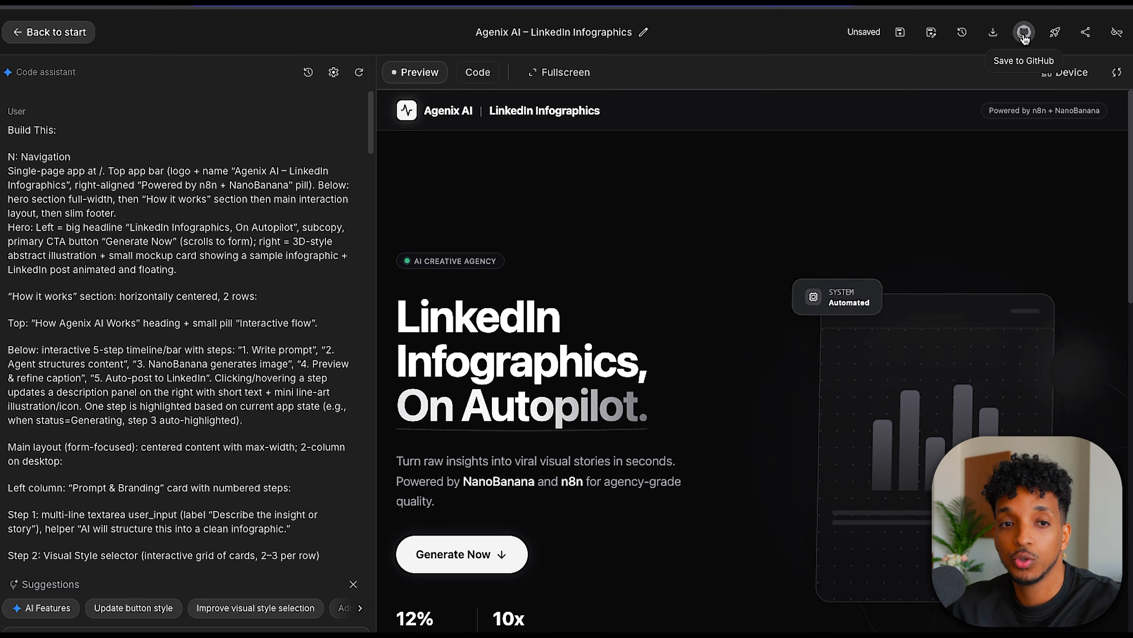
- Save to GitHub, signing in and authorizing Google AI Studio on the GitHub account
left_click(1023, 32)
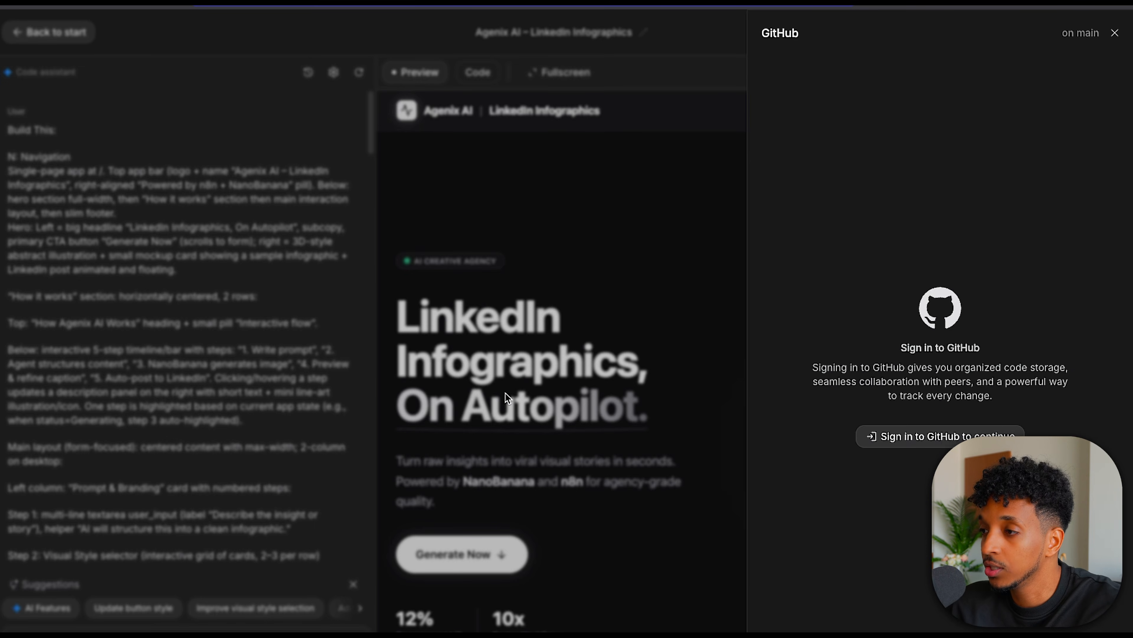
left_click(940, 436)
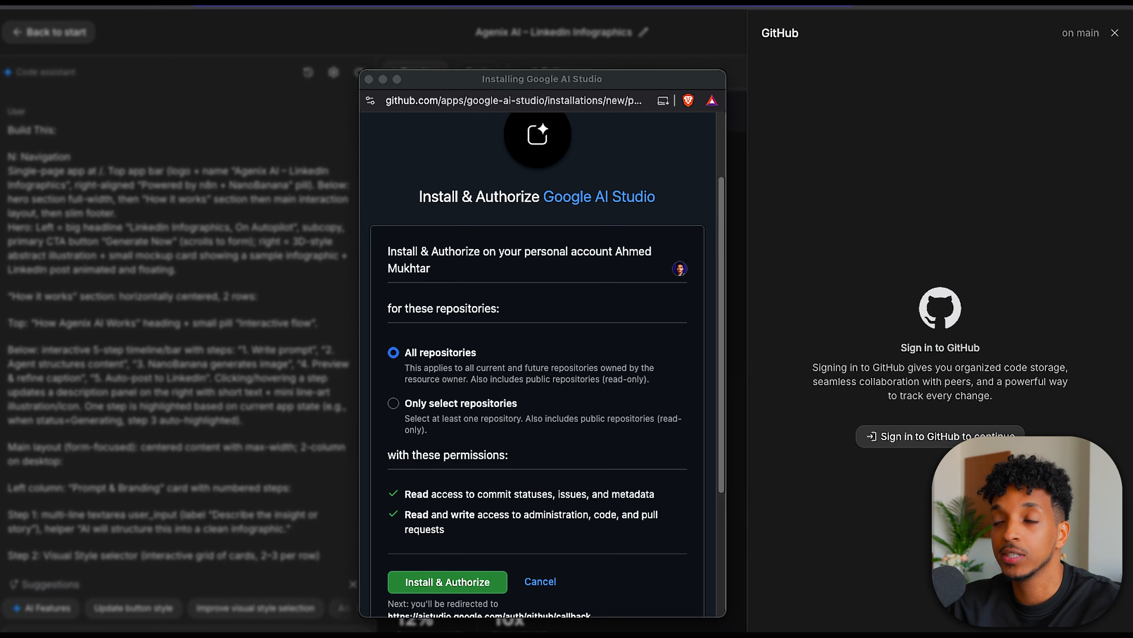
mouse_move(38, 545)
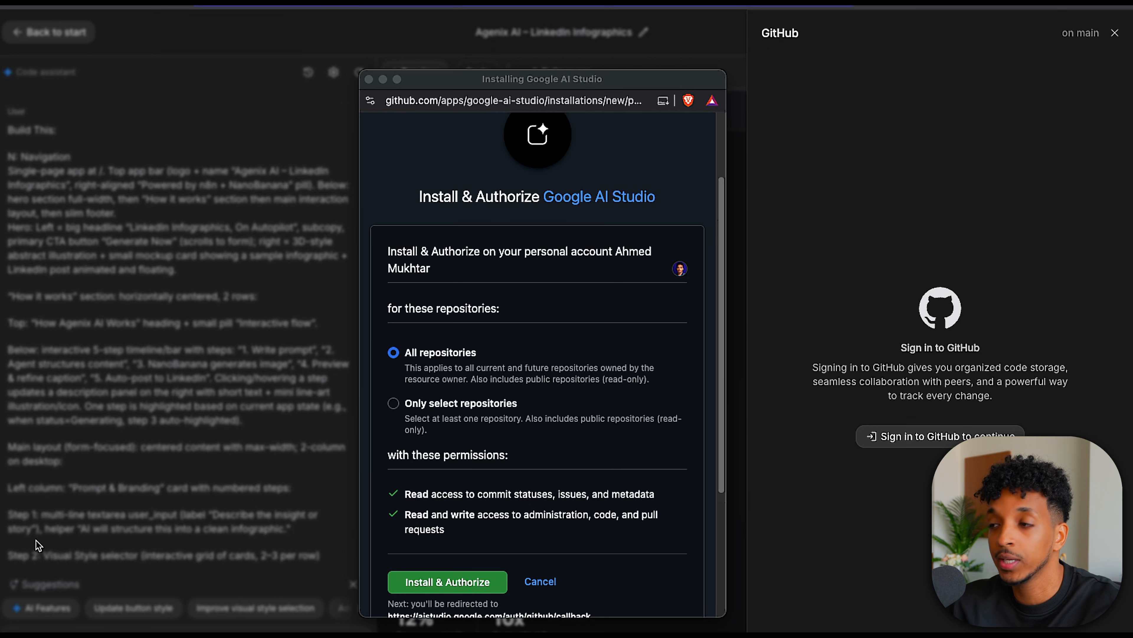
scroll("up", 3)
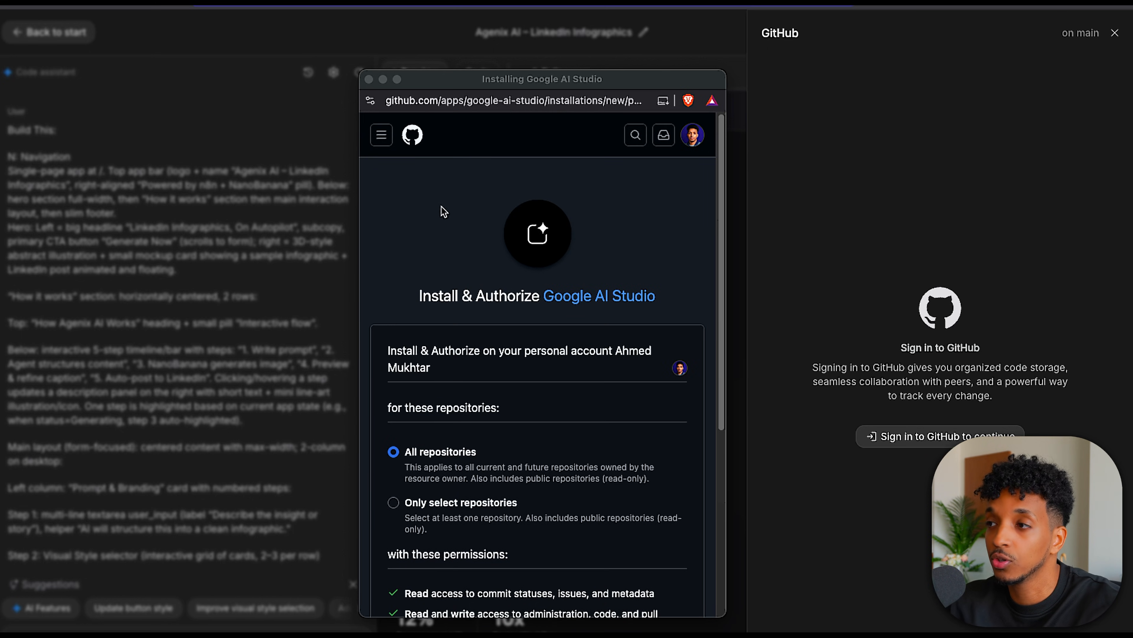
mouse_move(436, 164)
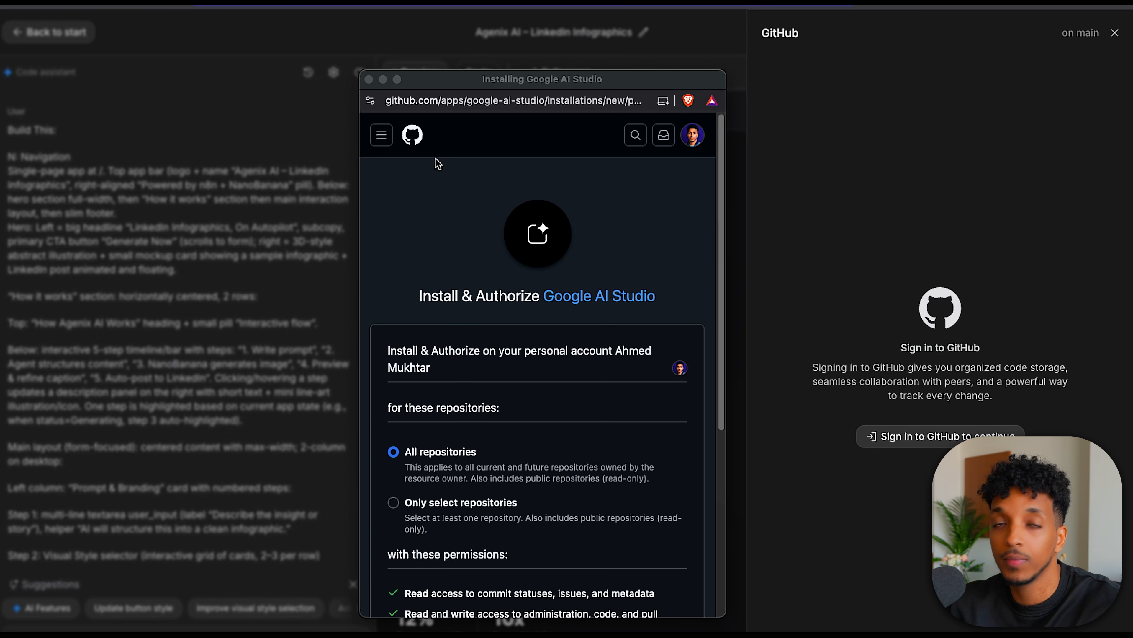
scroll("down", 3)
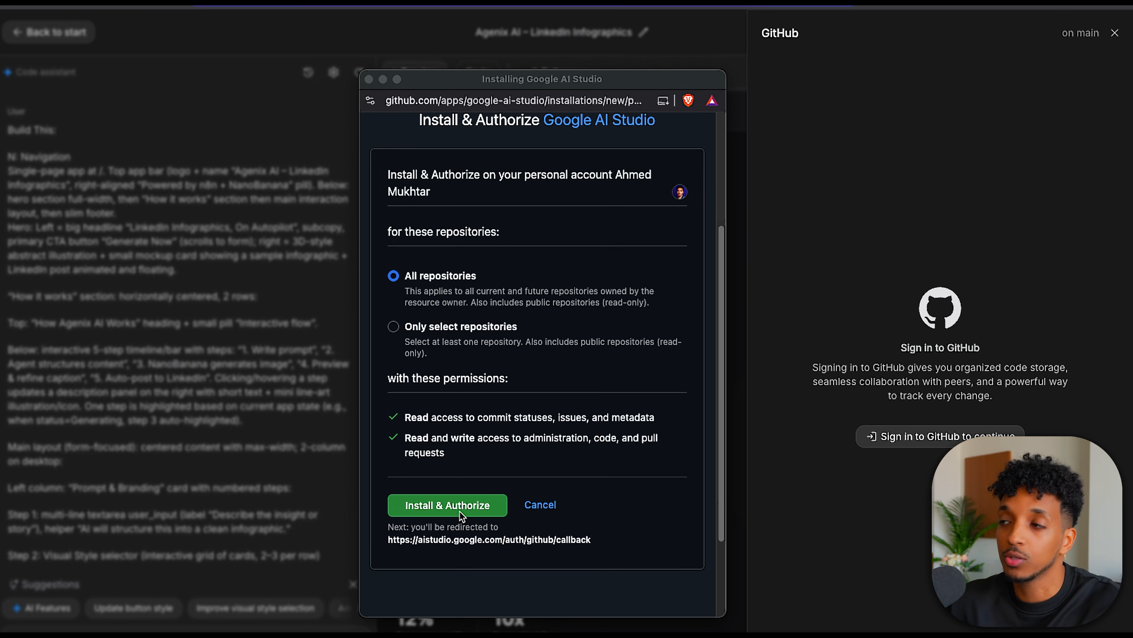
left_click(447, 505)
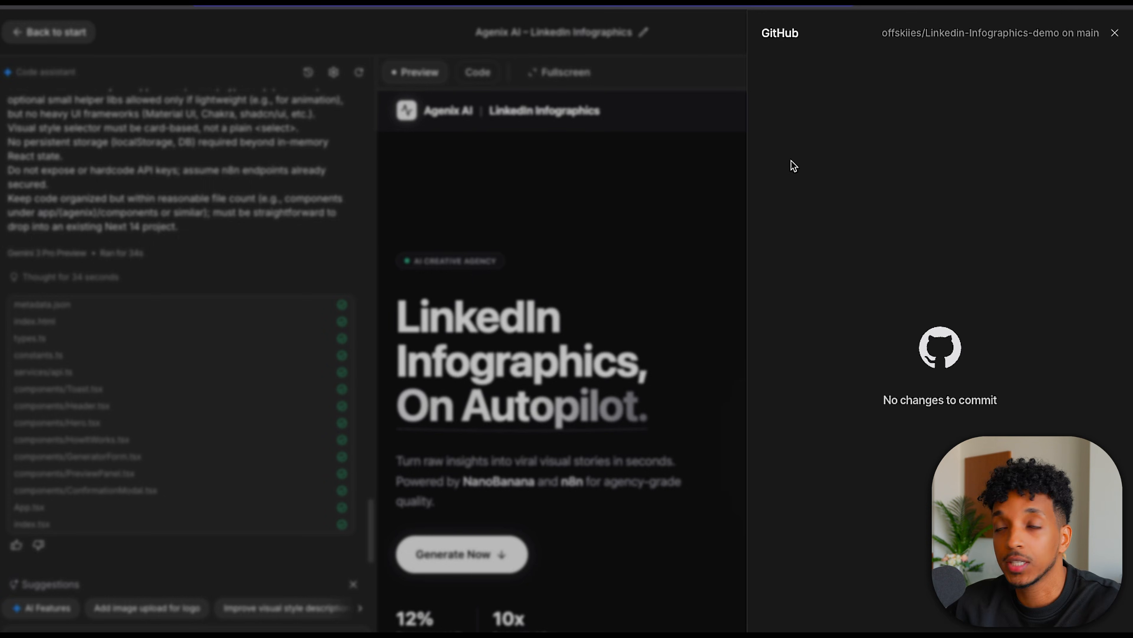
mouse_move(918, 65)
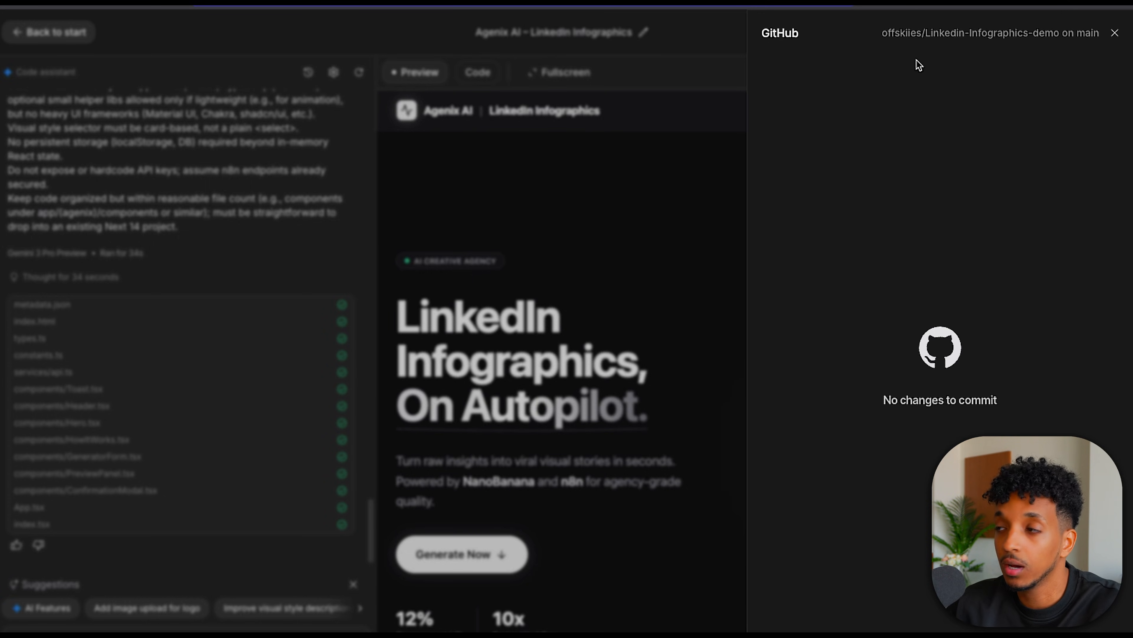
mouse_move(687, 203)
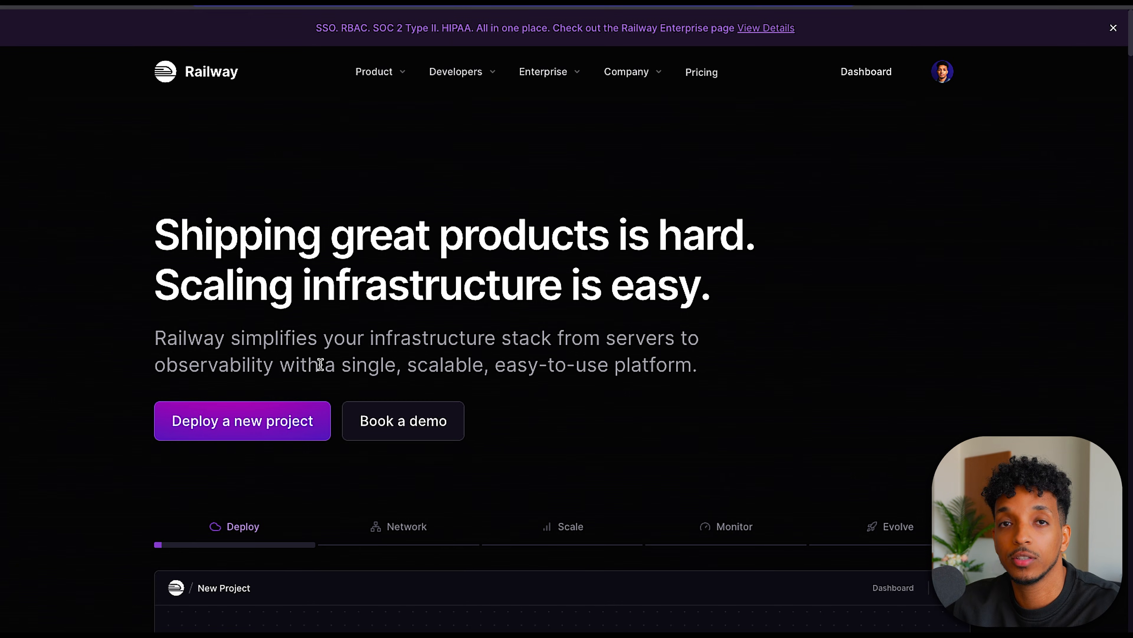
mouse_move(303, 397)
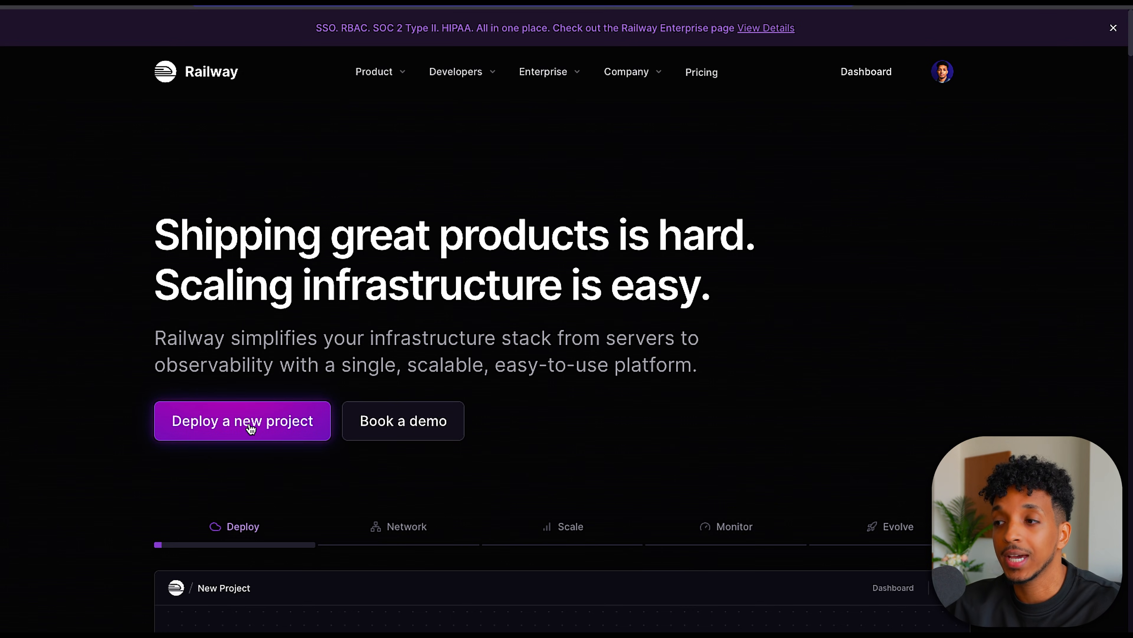
- Start a new Railway project deploying the Linkedin-Infographics-demo GitHub repository
left_click(242, 421)
type("info")
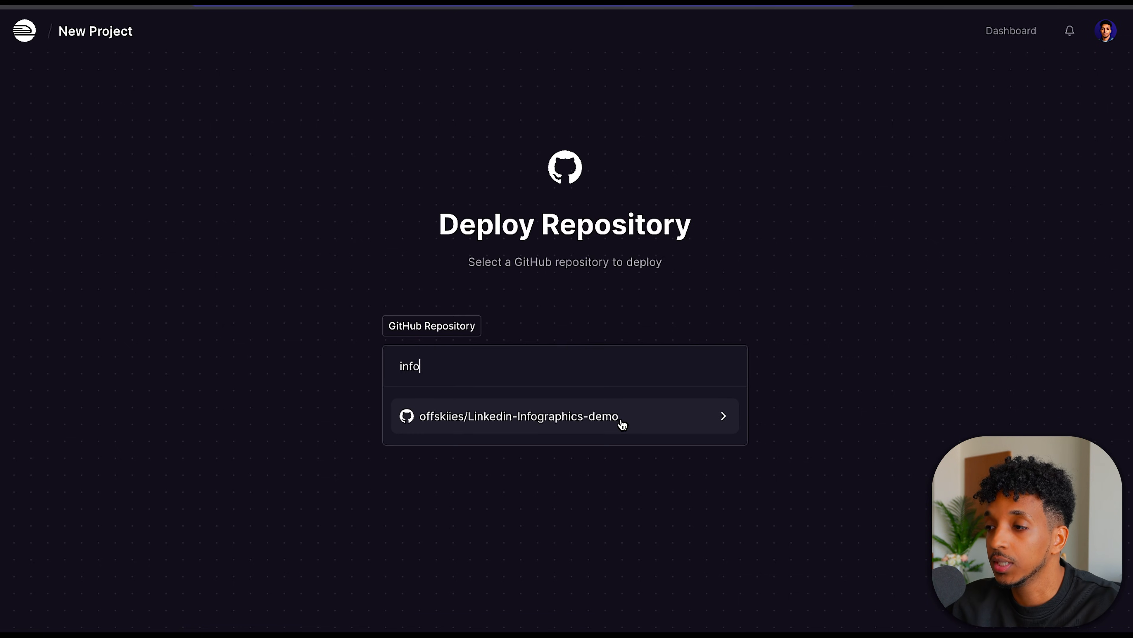
left_click(518, 415)
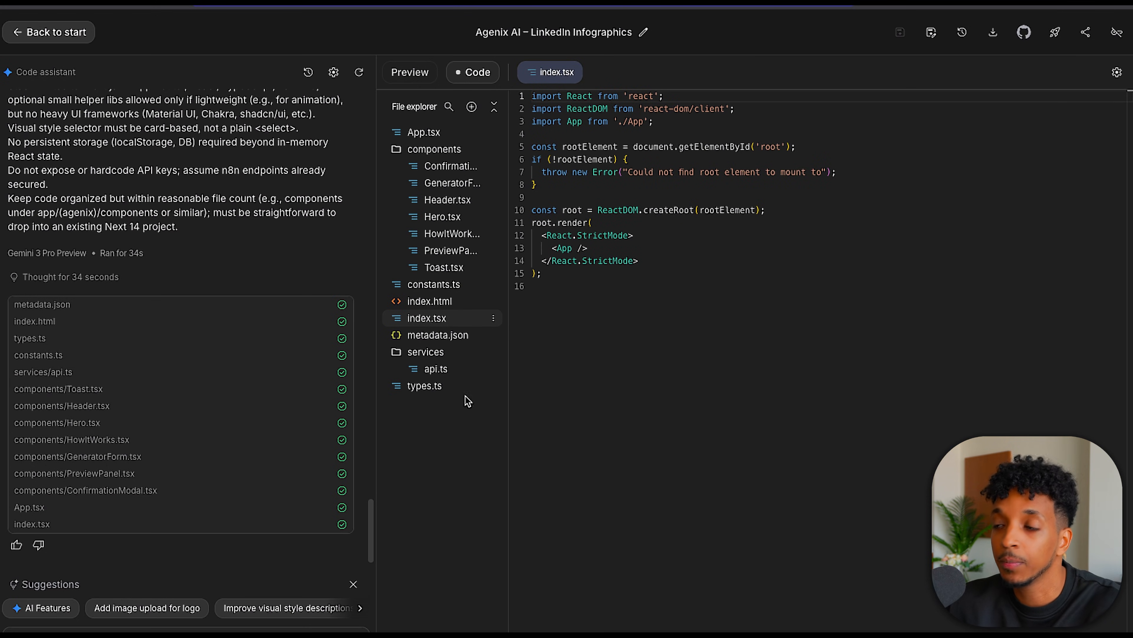
- View App.tsx in the code editor and scroll through the App component
left_click(428, 132)
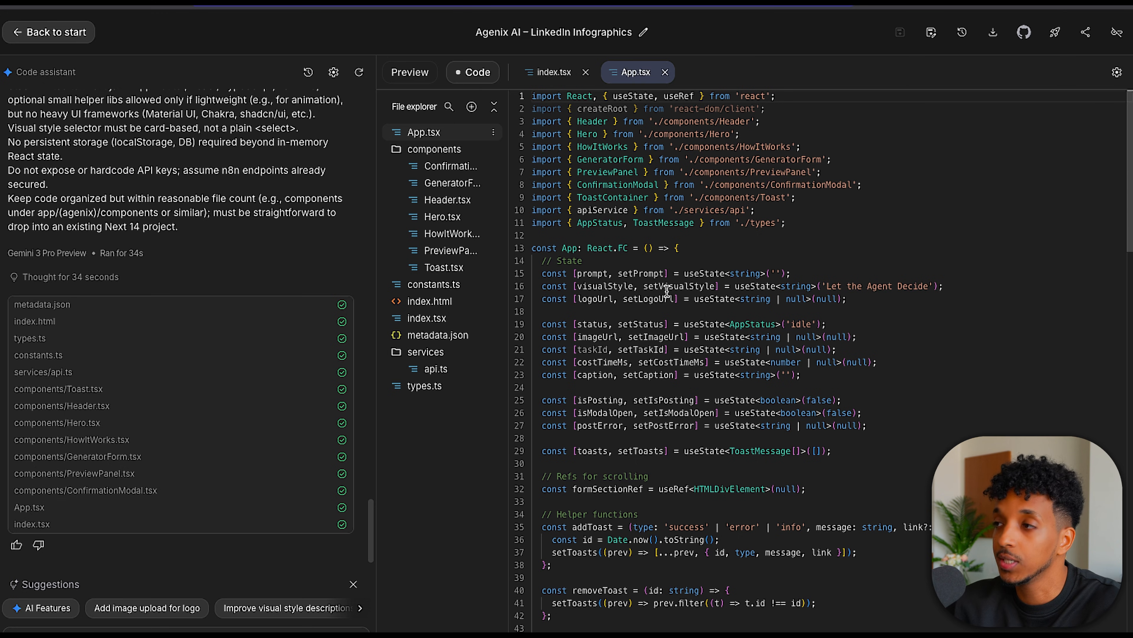
scroll("down", 3)
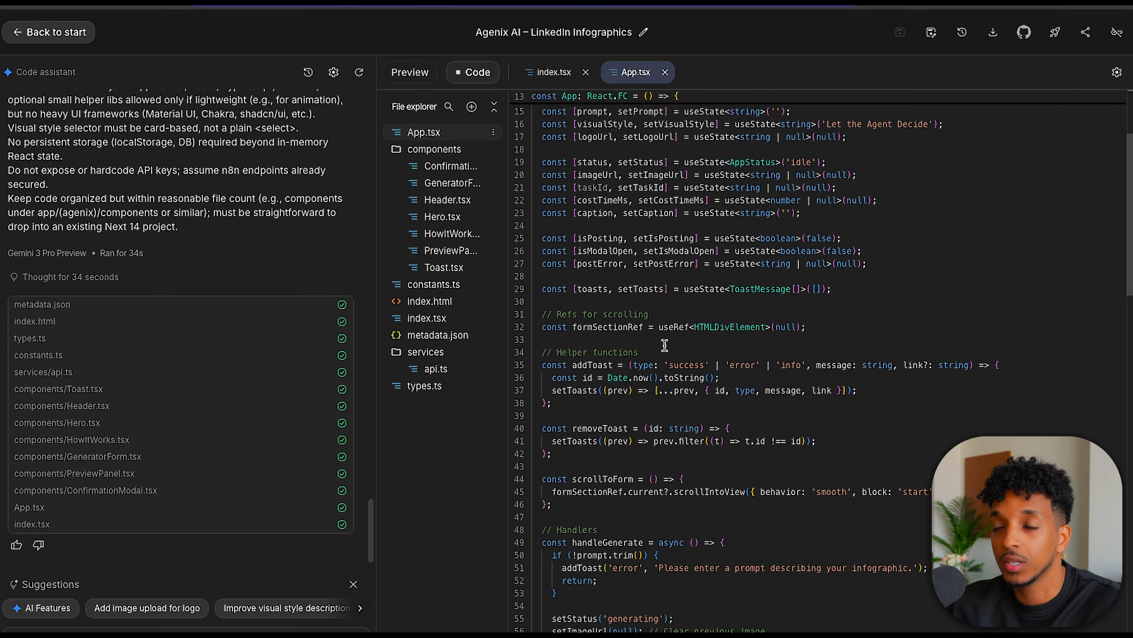
mouse_move(551, 101)
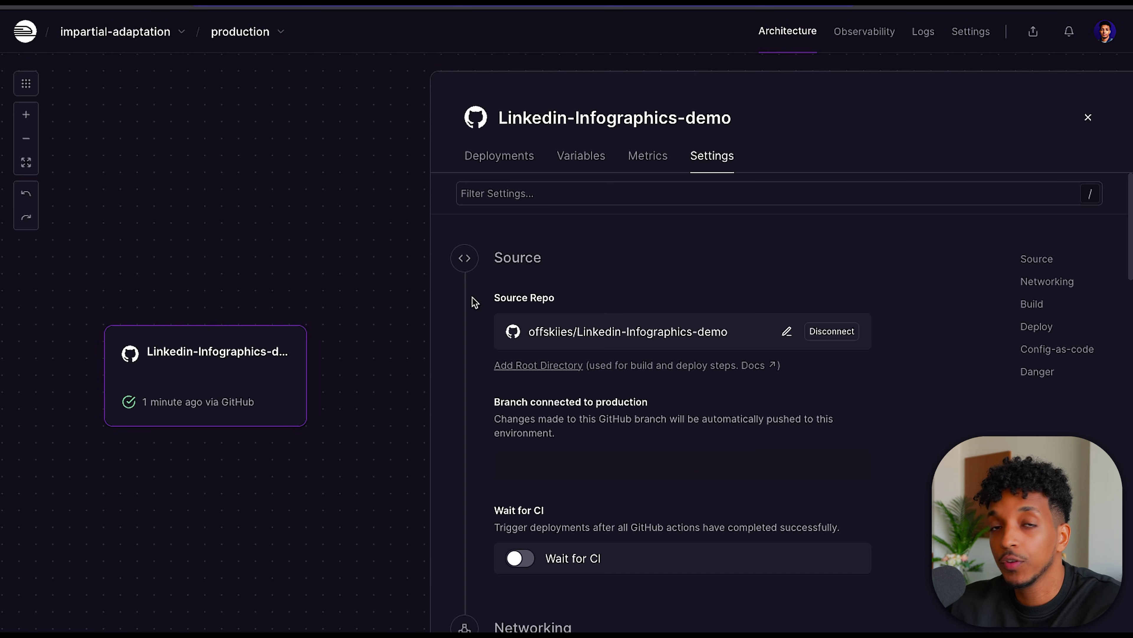
- Generate a public domain on port 8080 renamed to linkedin-infographics.up.railway.app
scroll("down", 3)
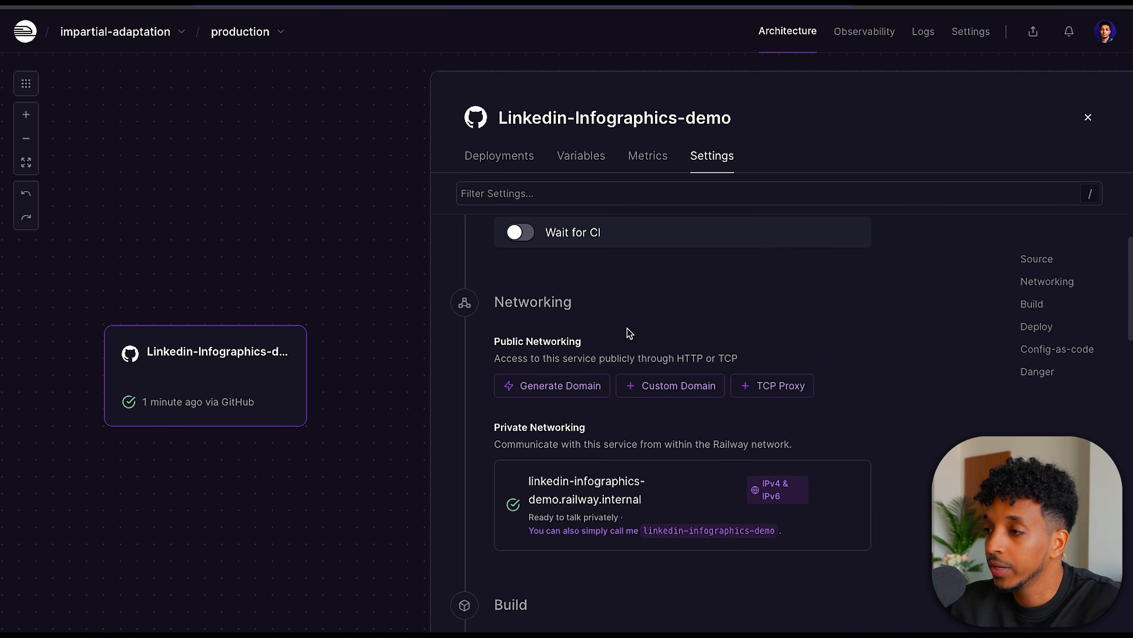
left_click(551, 385)
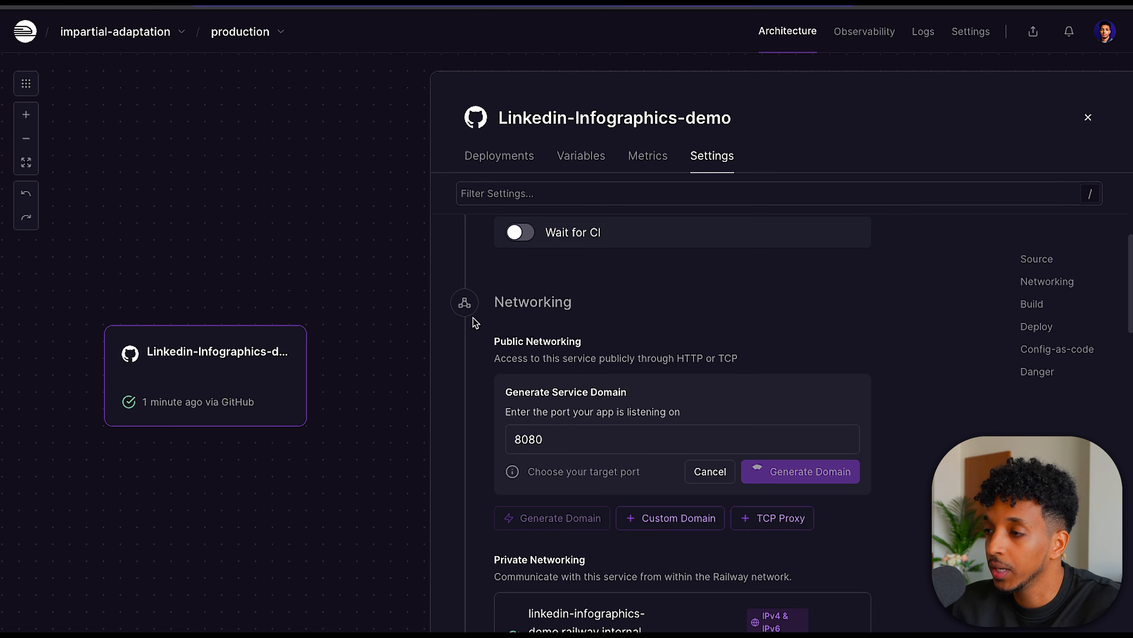
left_click(799, 471)
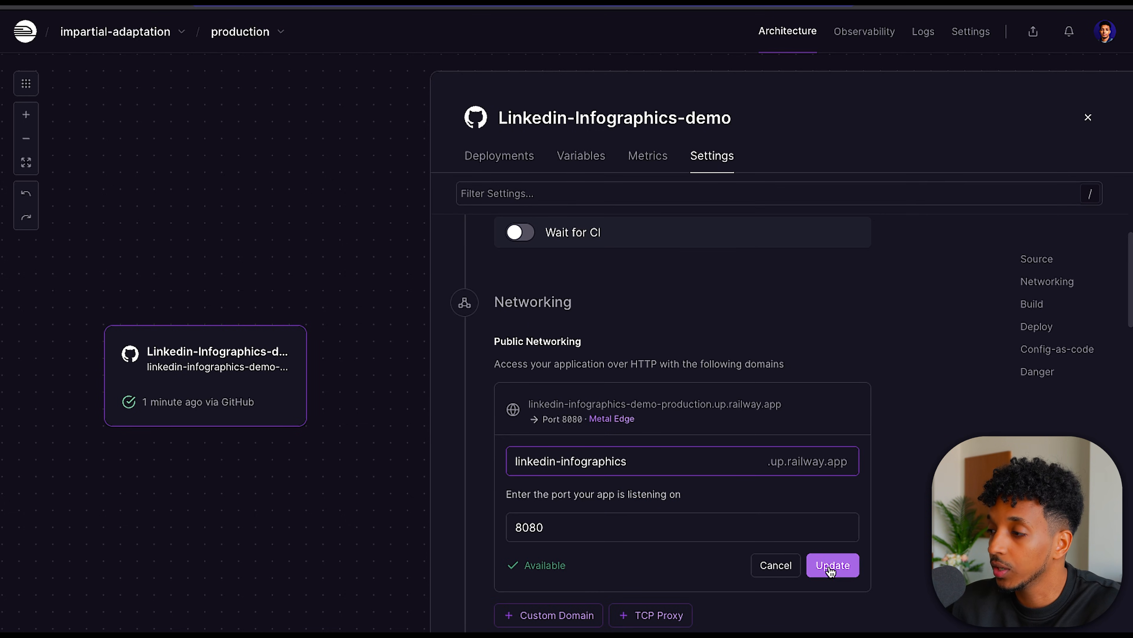
left_click(831, 565)
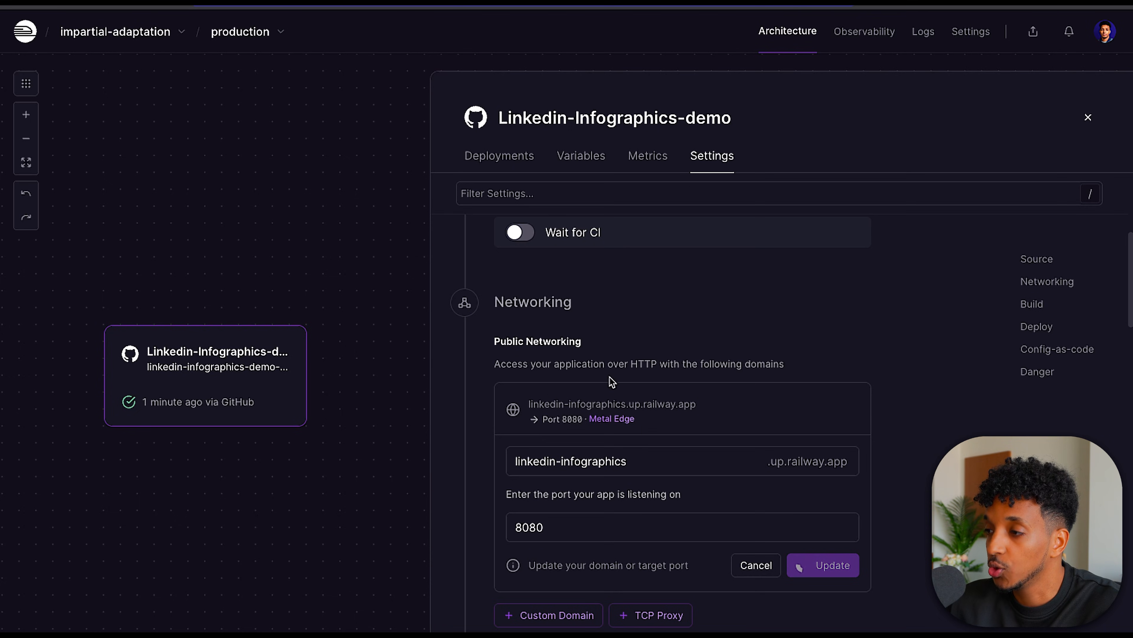
left_click(499, 155)
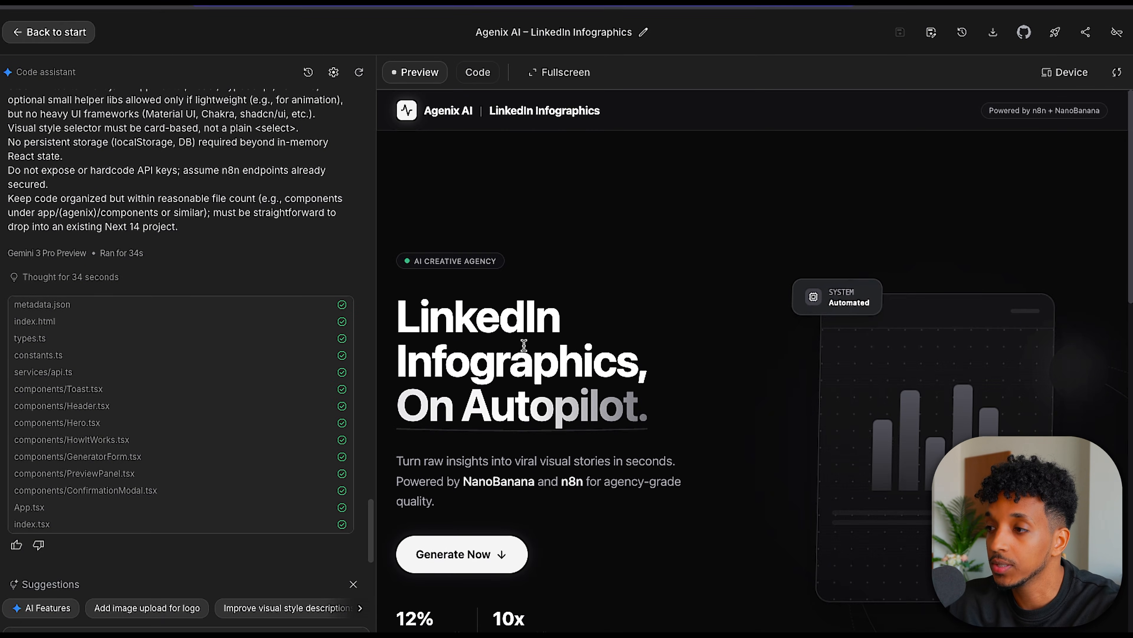
- Have Gemini add package.json, vite.config.ts, tsconfig files and index.html for Railway deployment
left_click(477, 71)
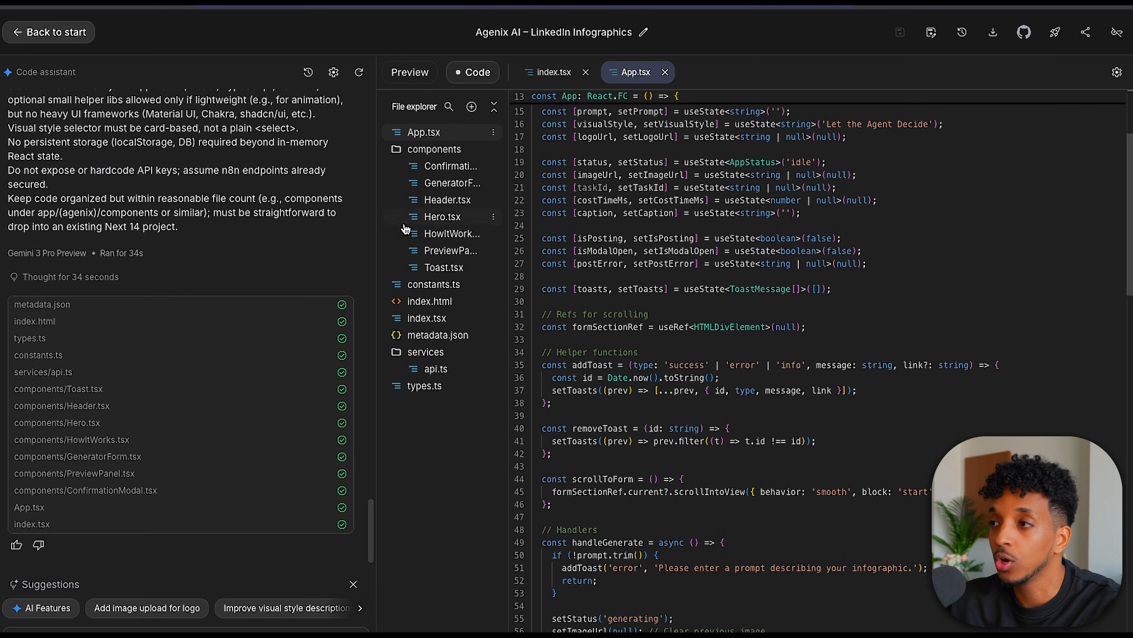
mouse_move(511, 419)
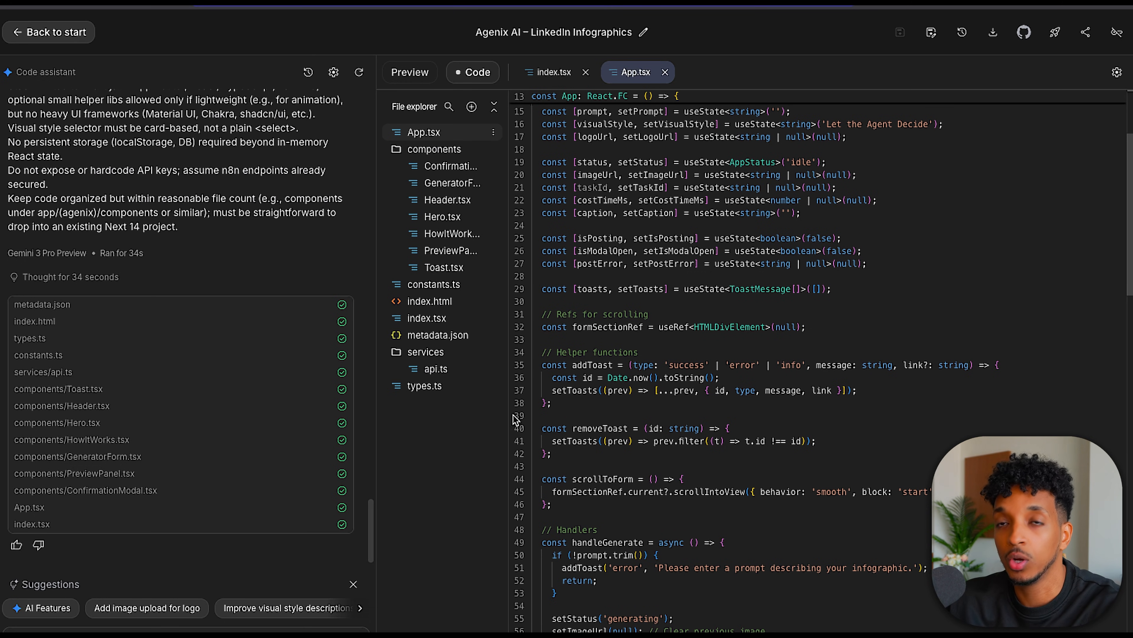
mouse_move(436, 378)
type("I want you to now update the repo to include an entry script, config files")
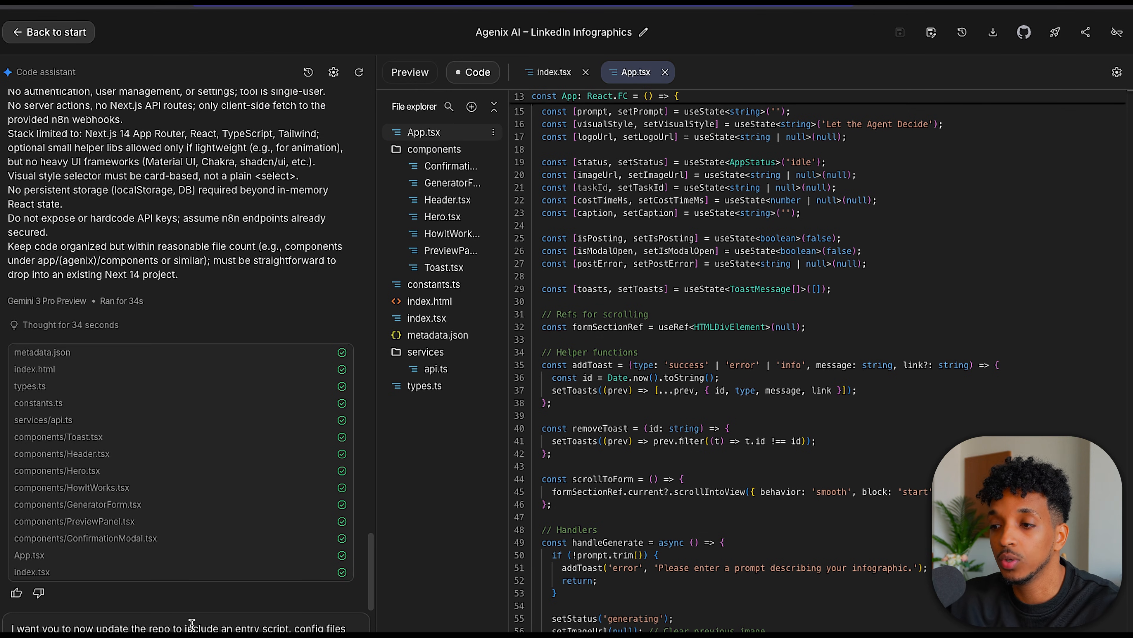
mouse_move(192, 625)
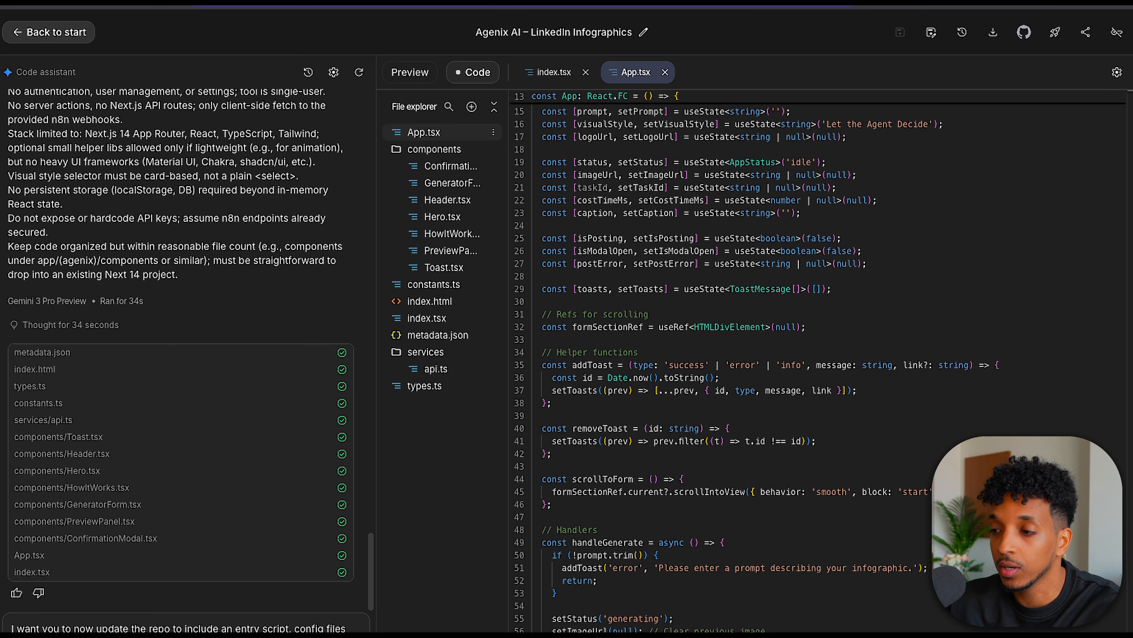
scroll("down", 3)
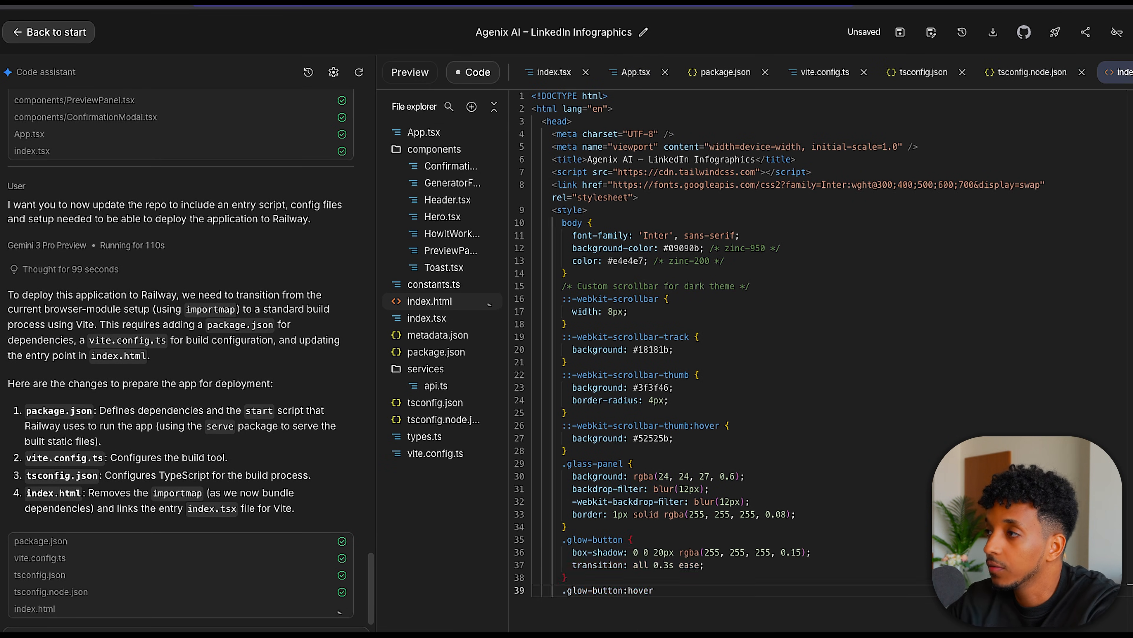
scroll("down", 3)
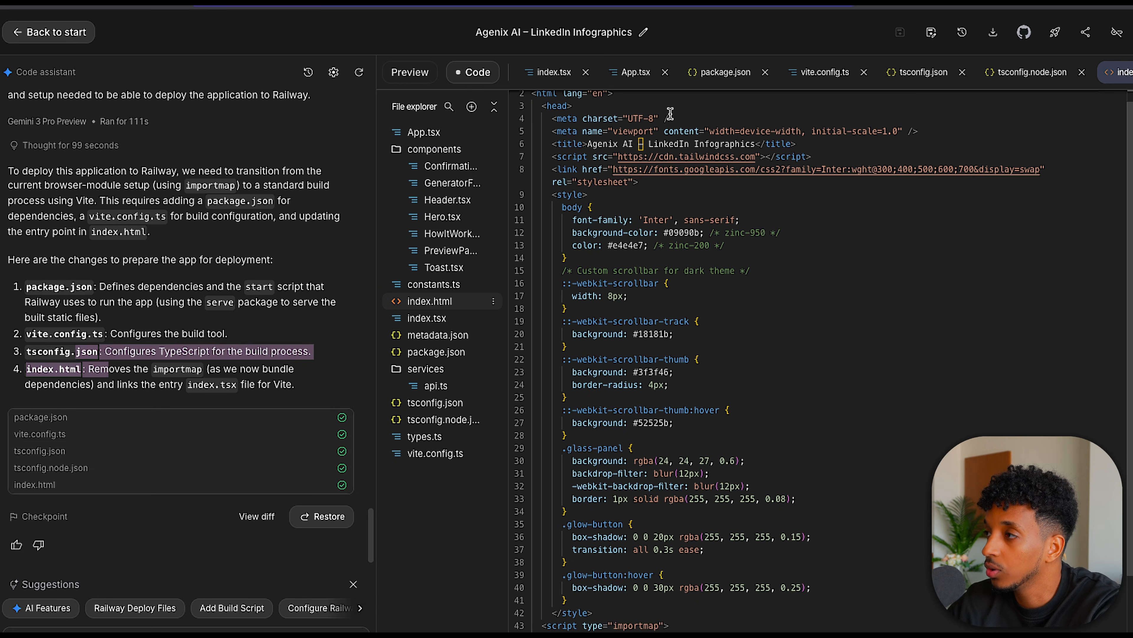
mouse_move(1025, 32)
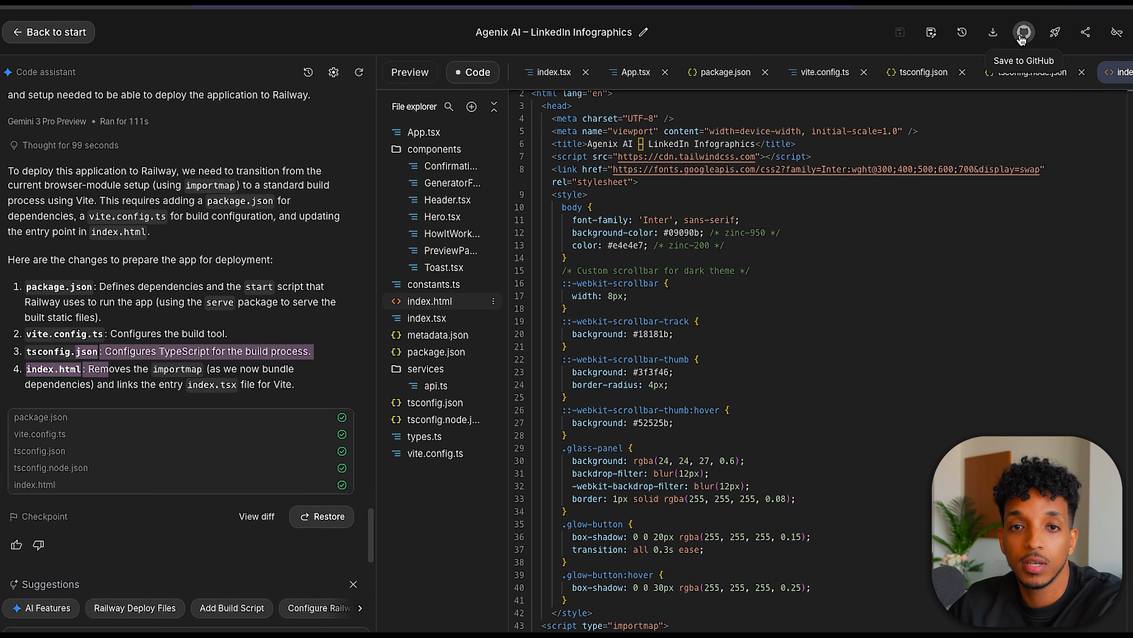
- Commit the changed files to GitHub with the message 'added deployement config'
left_click(1023, 32)
type("a")
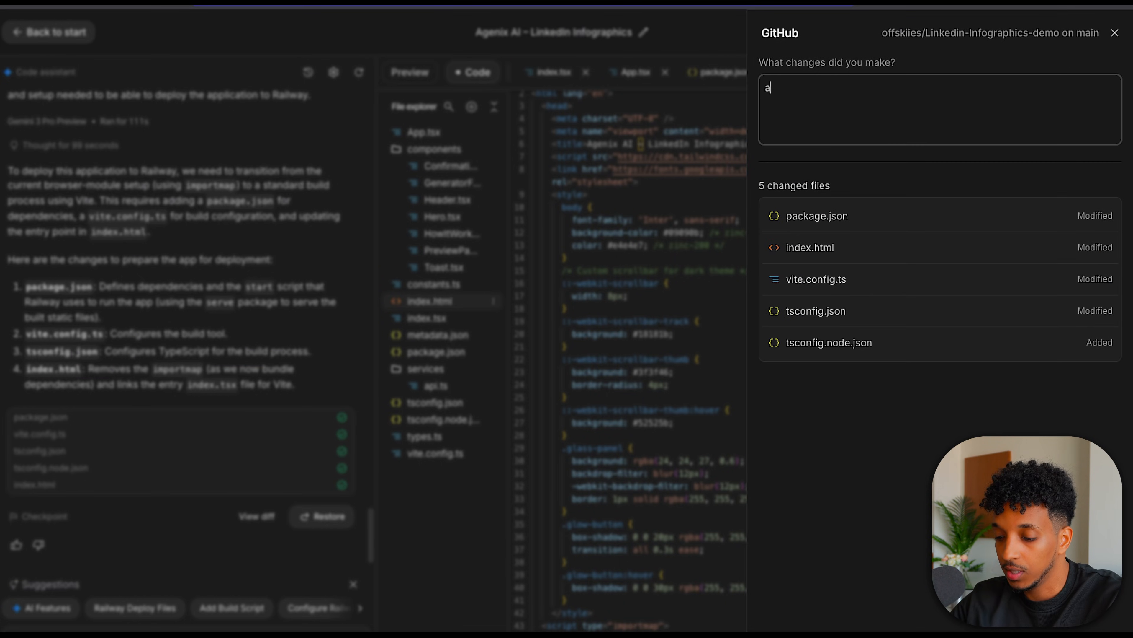
type("dded deployement")
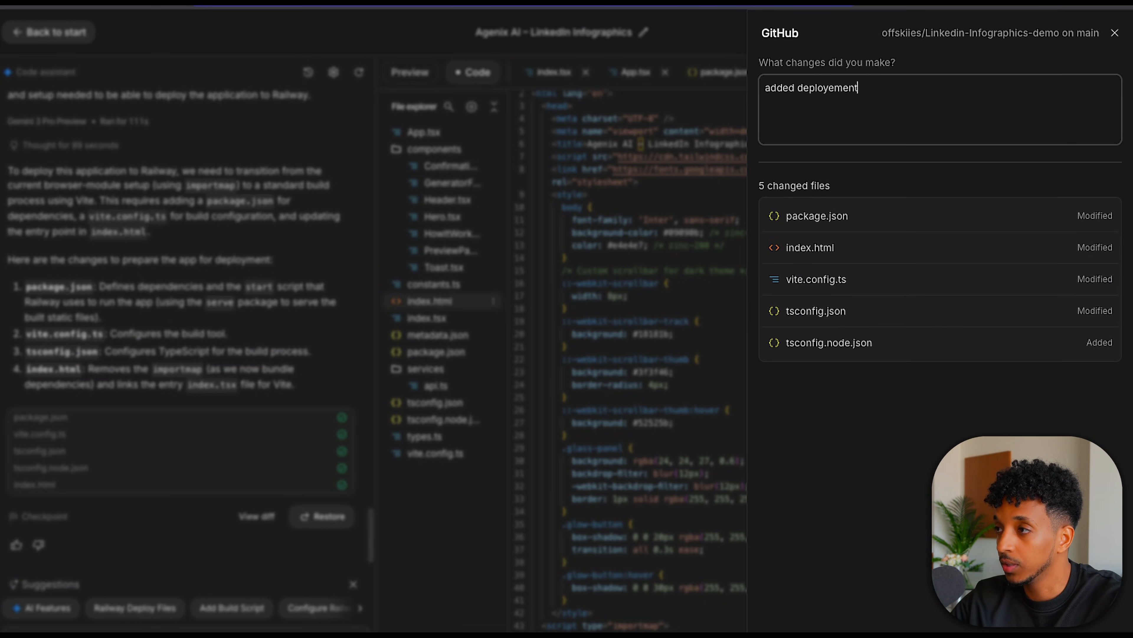
type("config")
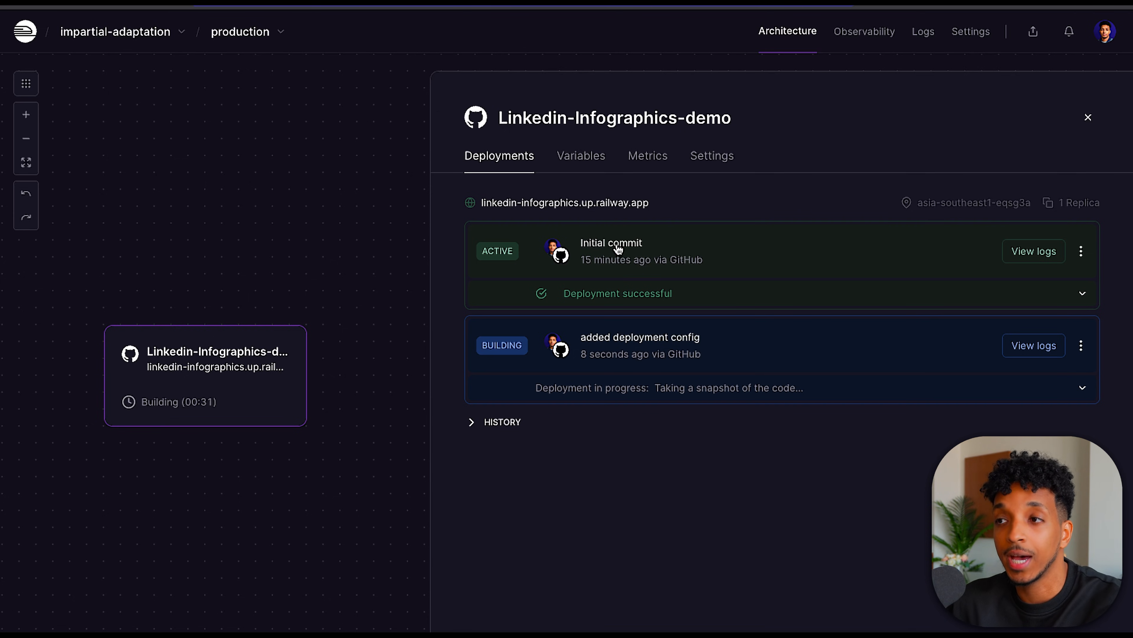
mouse_move(686, 446)
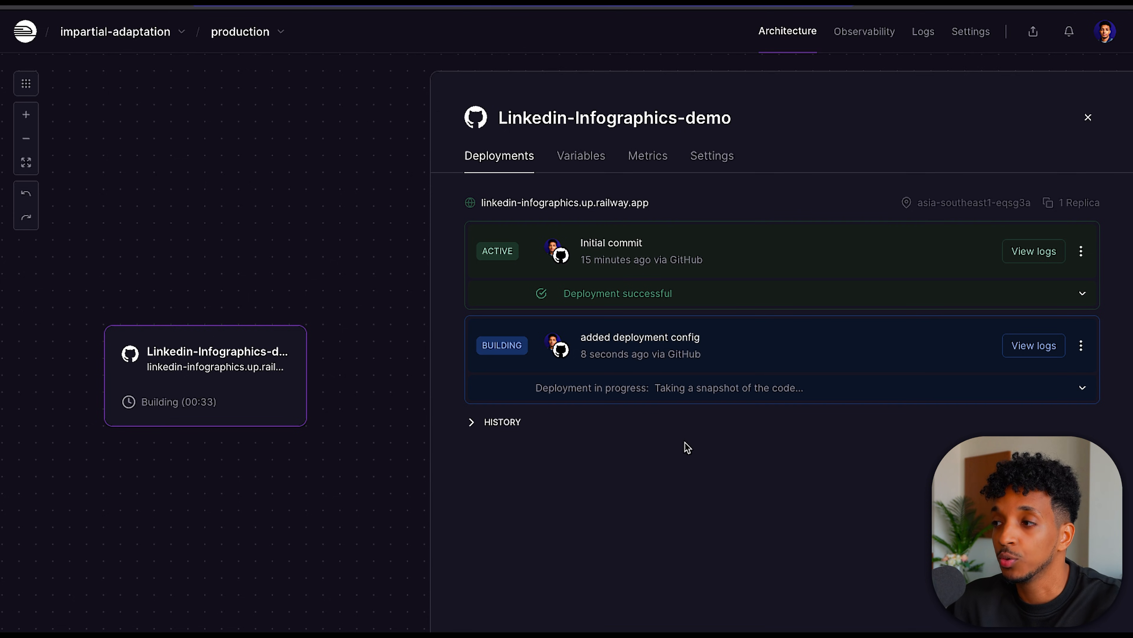
mouse_move(573, 374)
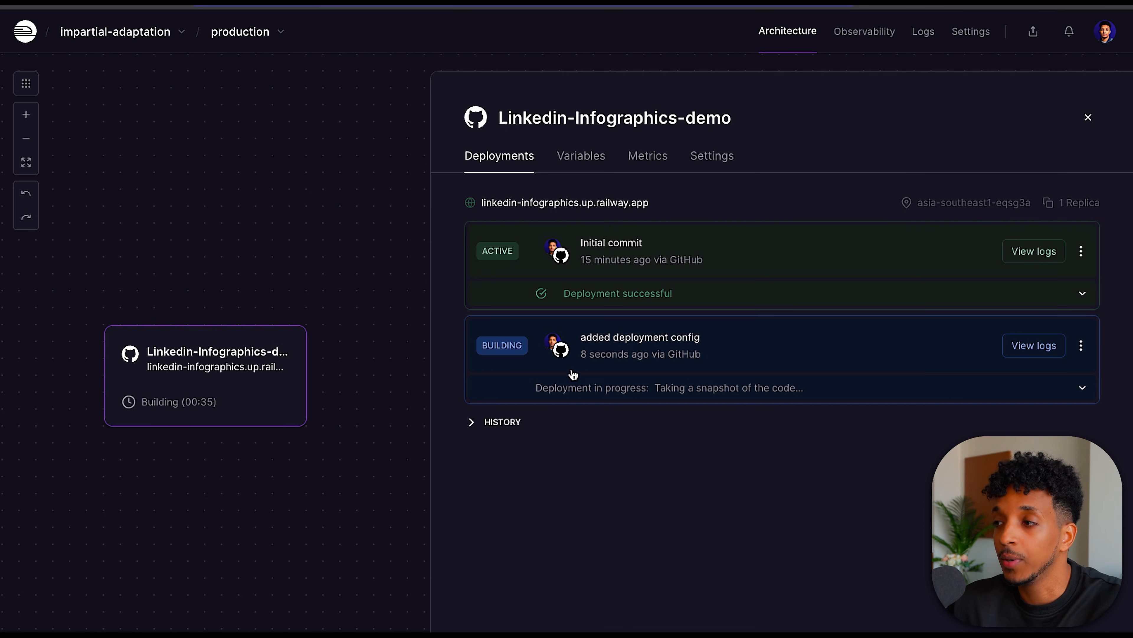
mouse_move(632, 483)
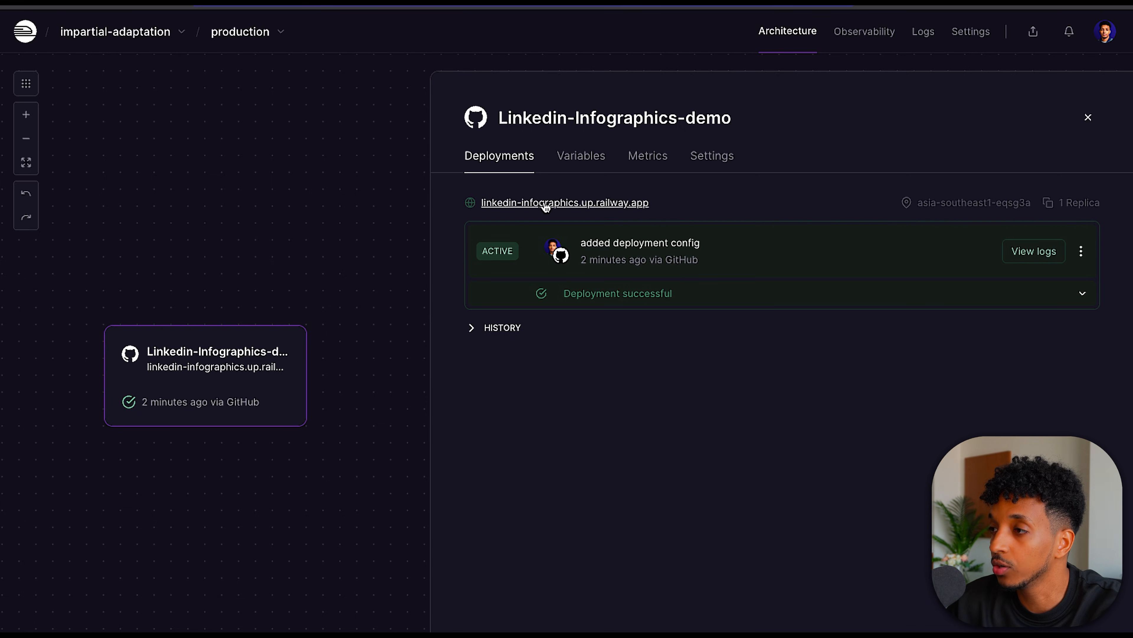
- Visit the live railway.app site and jump to the infographic generator form
left_click(564, 202)
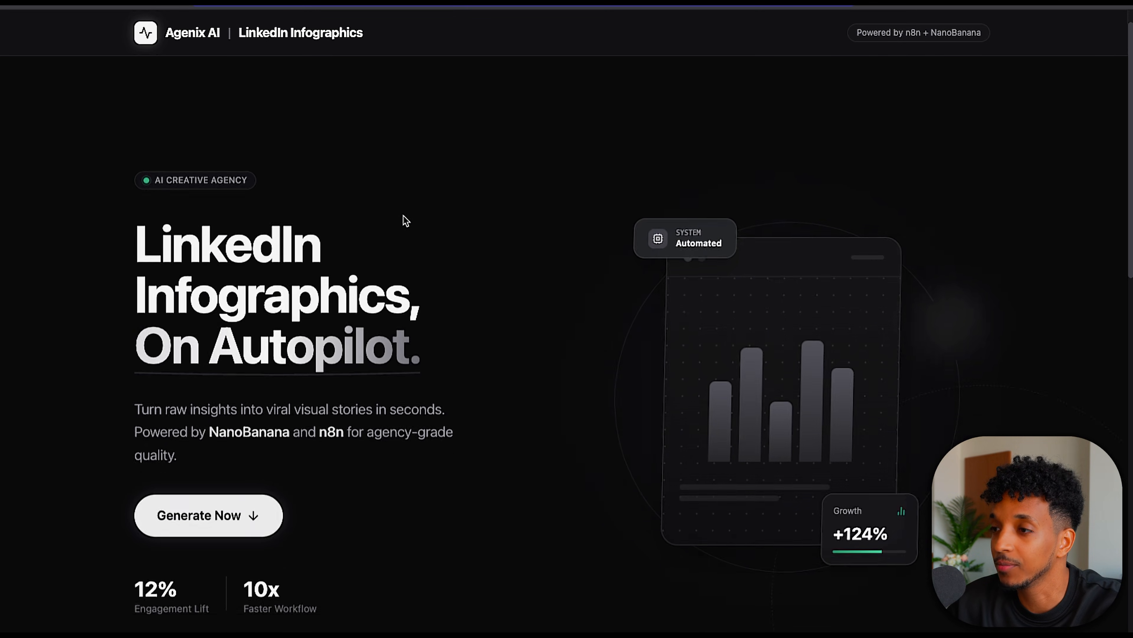
left_click(207, 514)
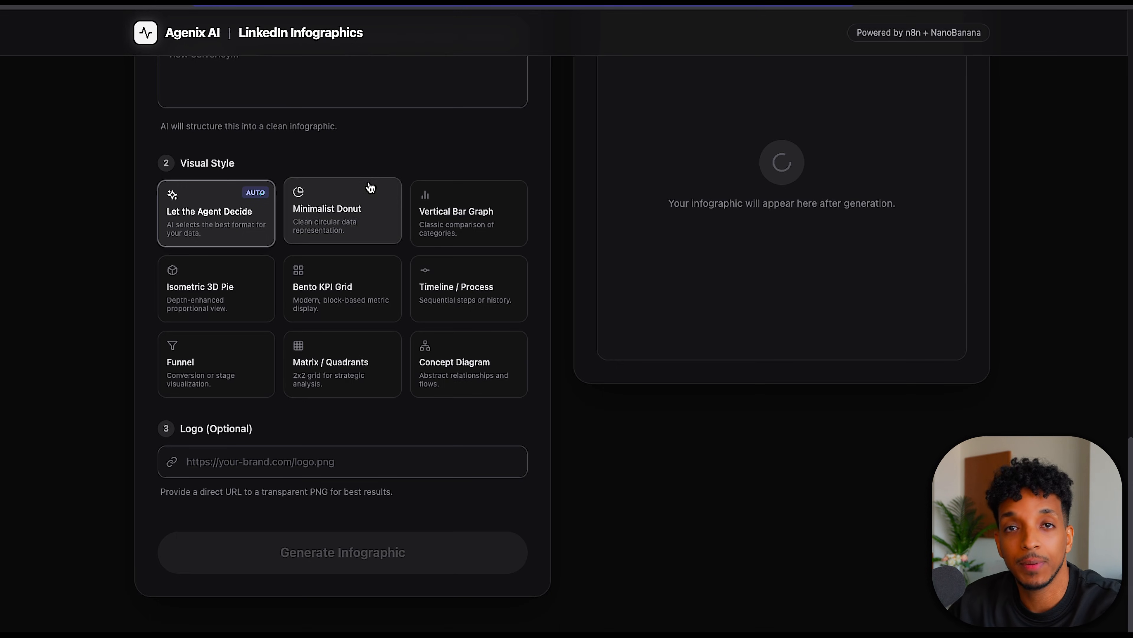
mouse_move(386, 254)
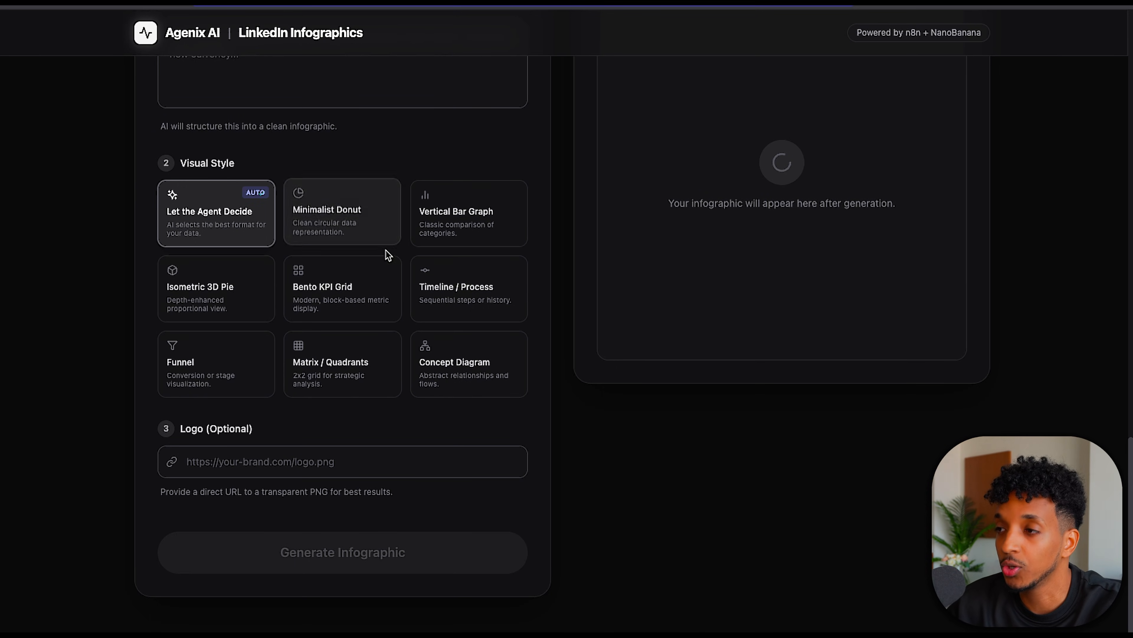
mouse_move(506, 156)
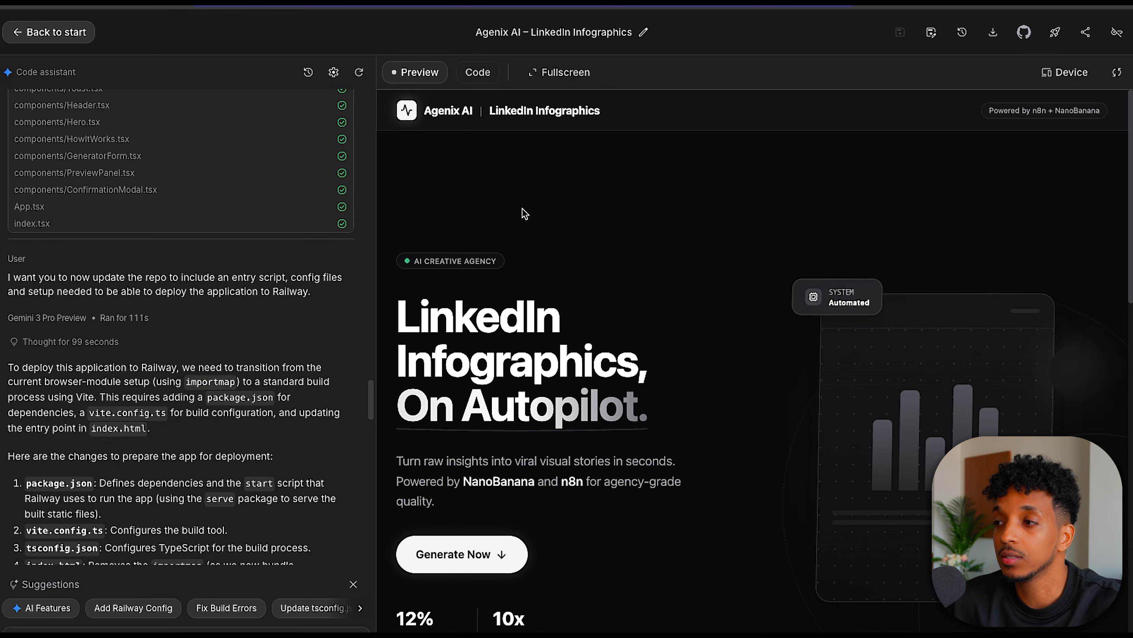
mouse_move(556, 267)
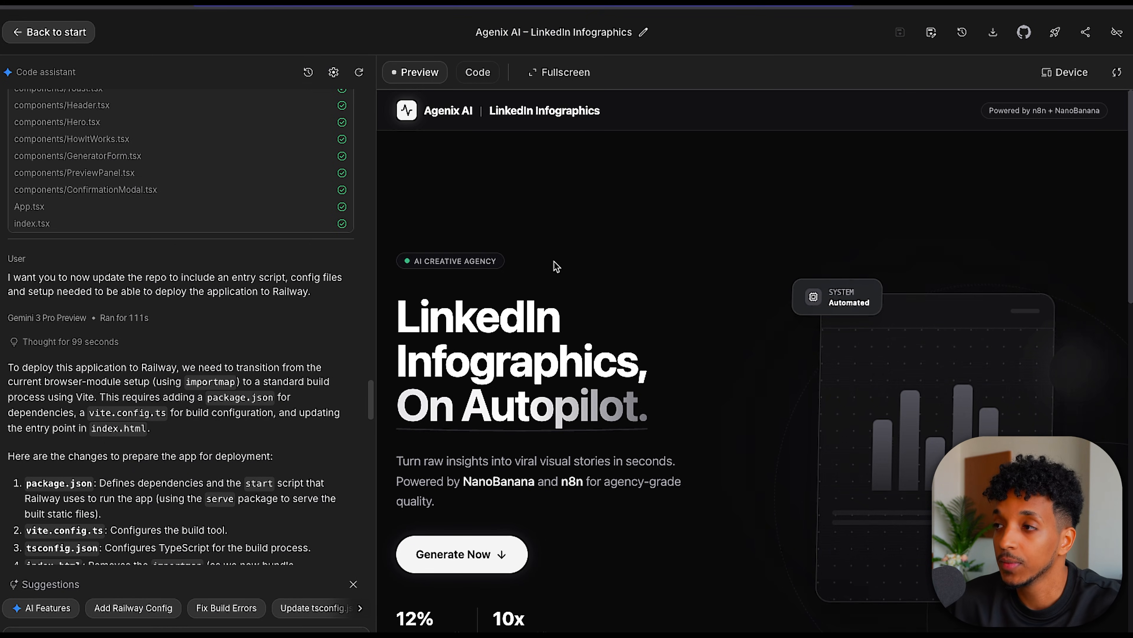
mouse_move(595, 329)
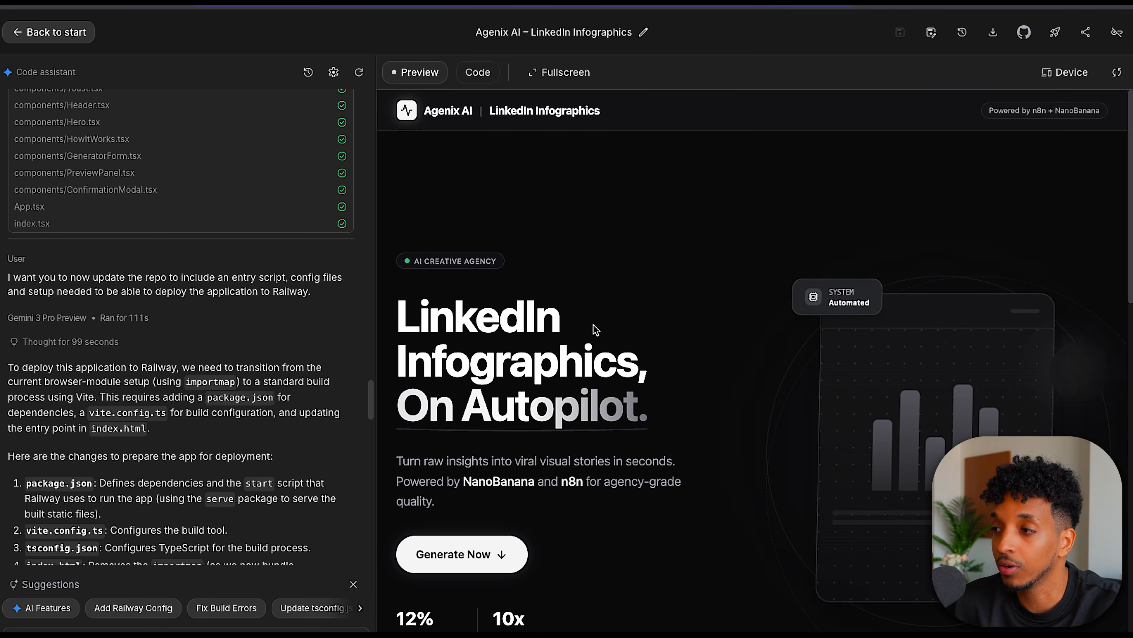
mouse_move(318, 394)
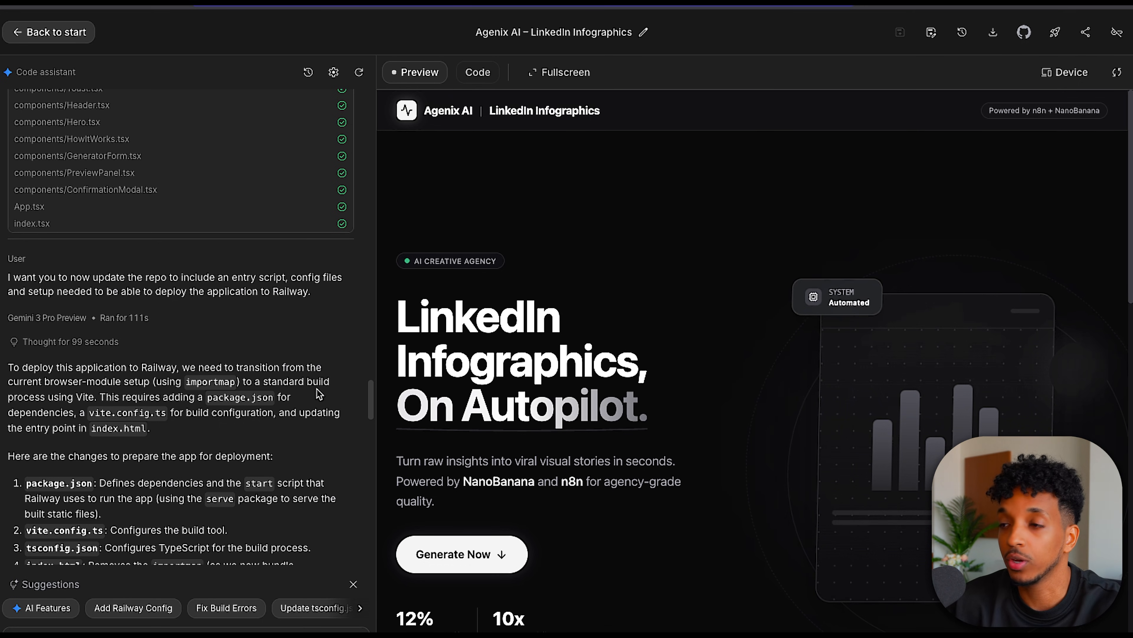
mouse_move(697, 418)
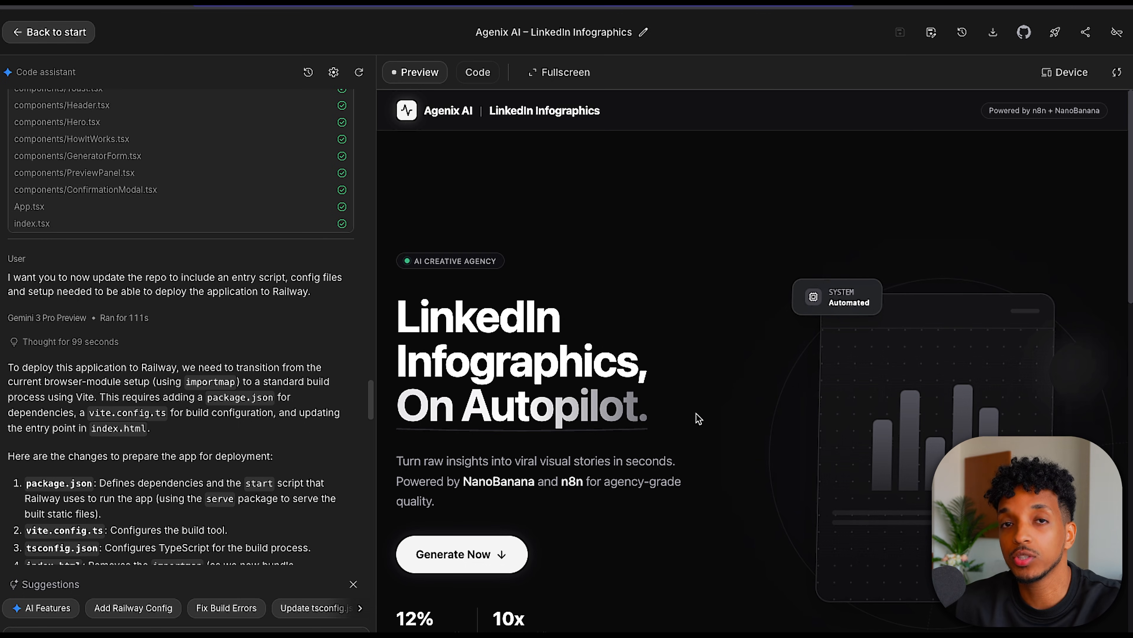
mouse_move(698, 375)
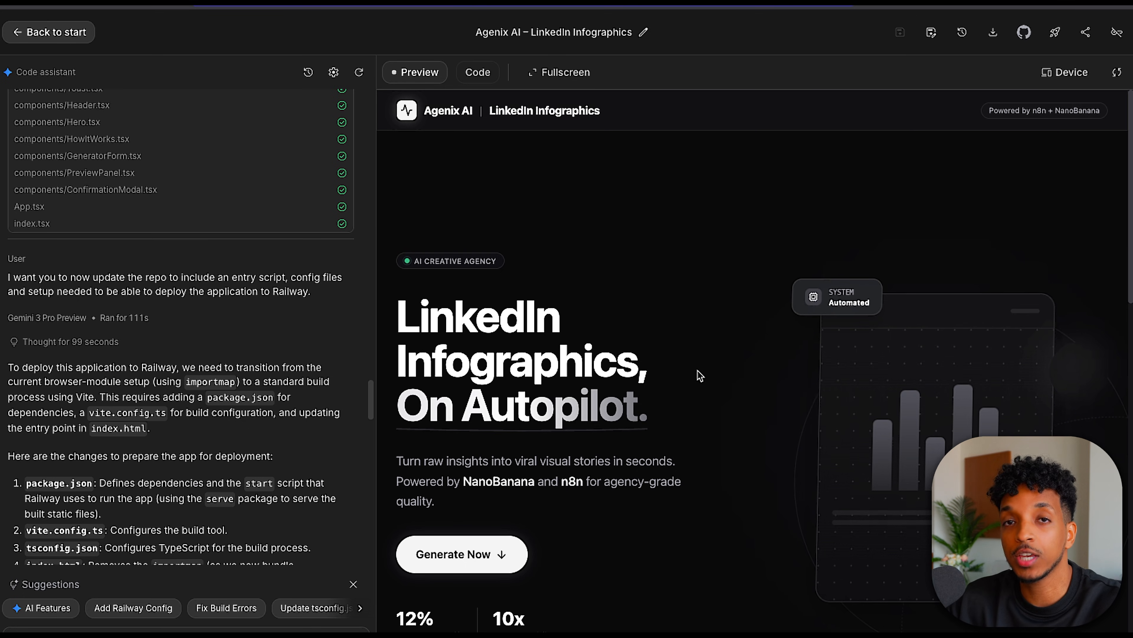
mouse_move(693, 365)
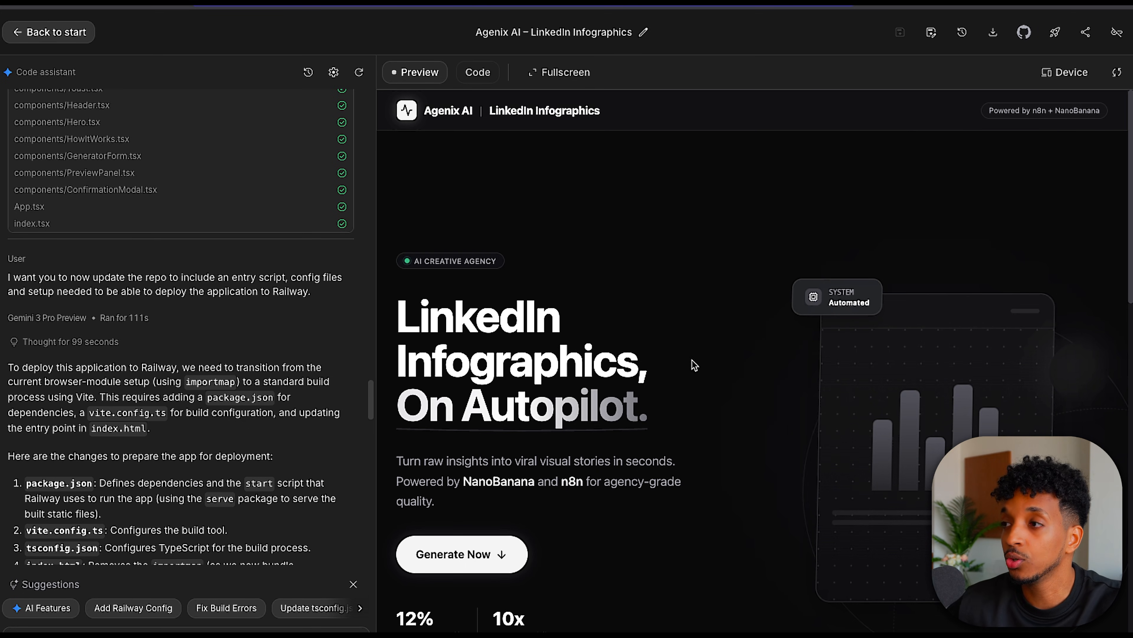
mouse_move(992, 32)
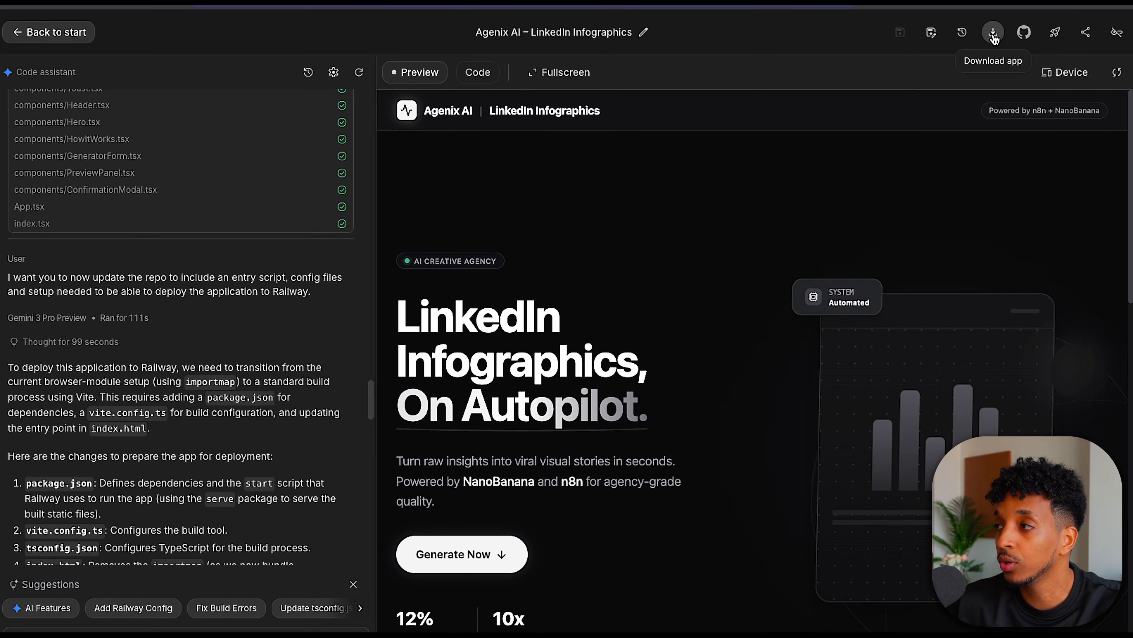
- Start downloading the app's code from the toolbar
left_click(477, 71)
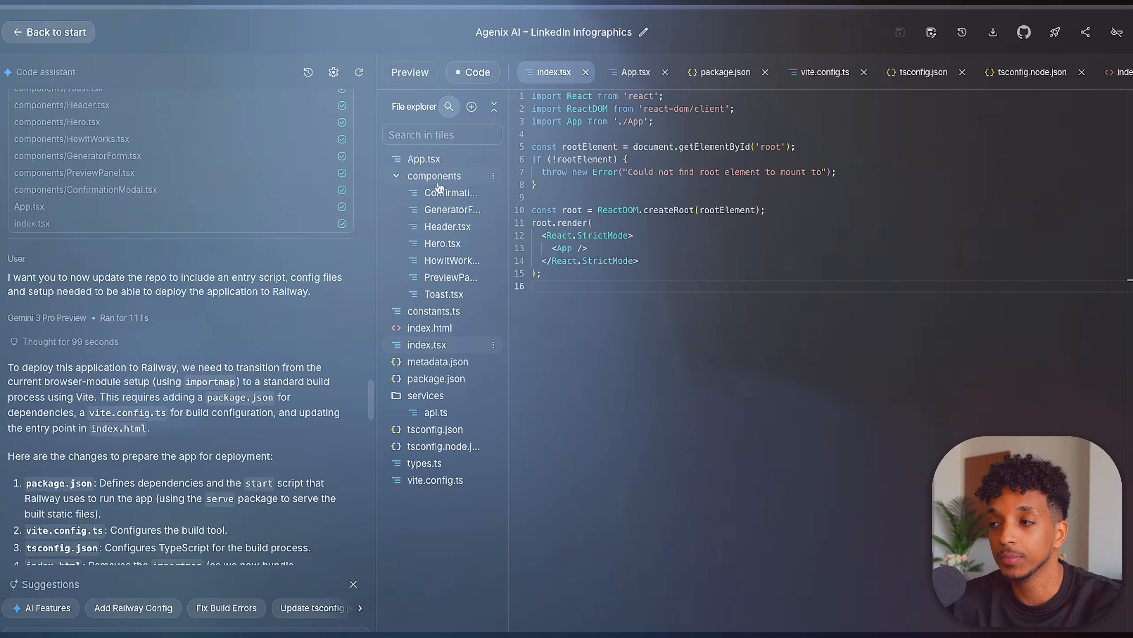
left_click(409, 71)
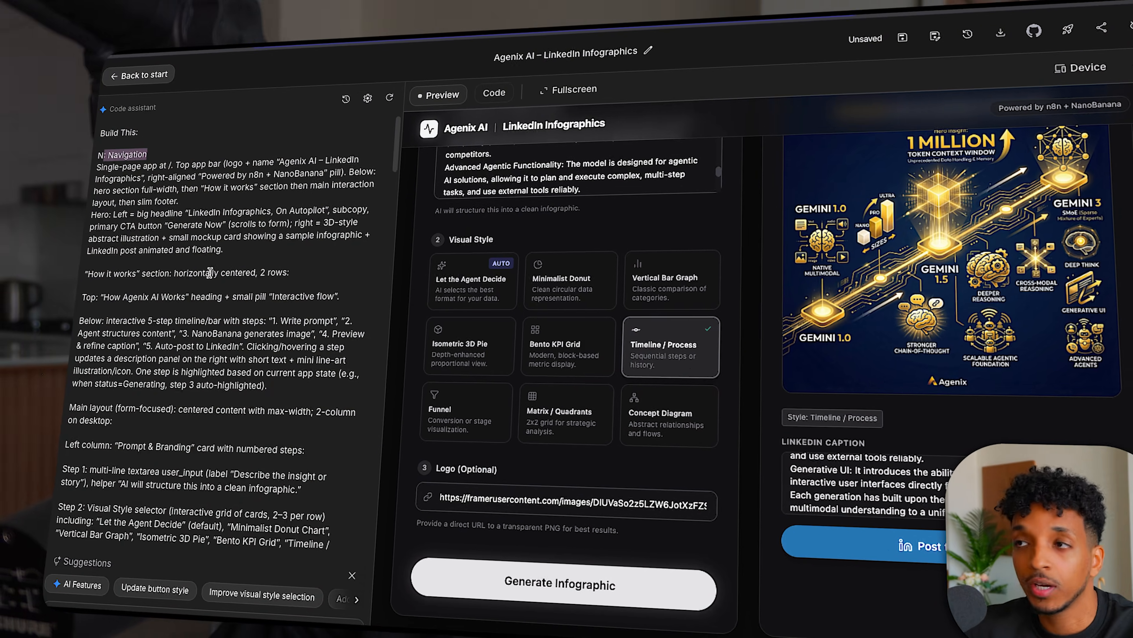